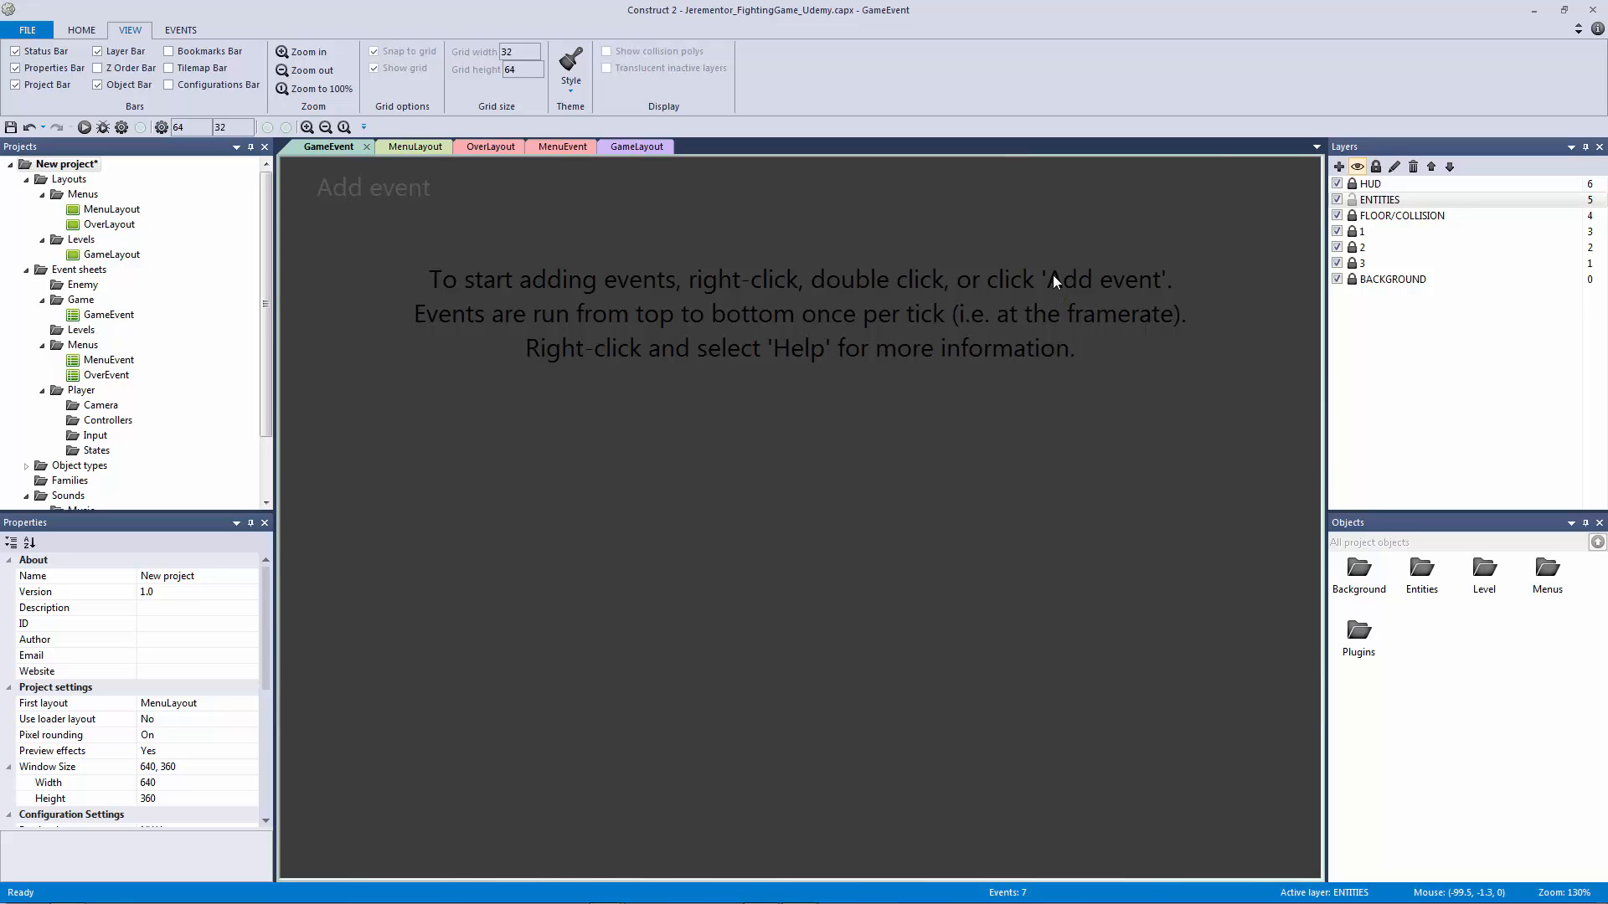
pyautogui.moveTo(1066, 316)
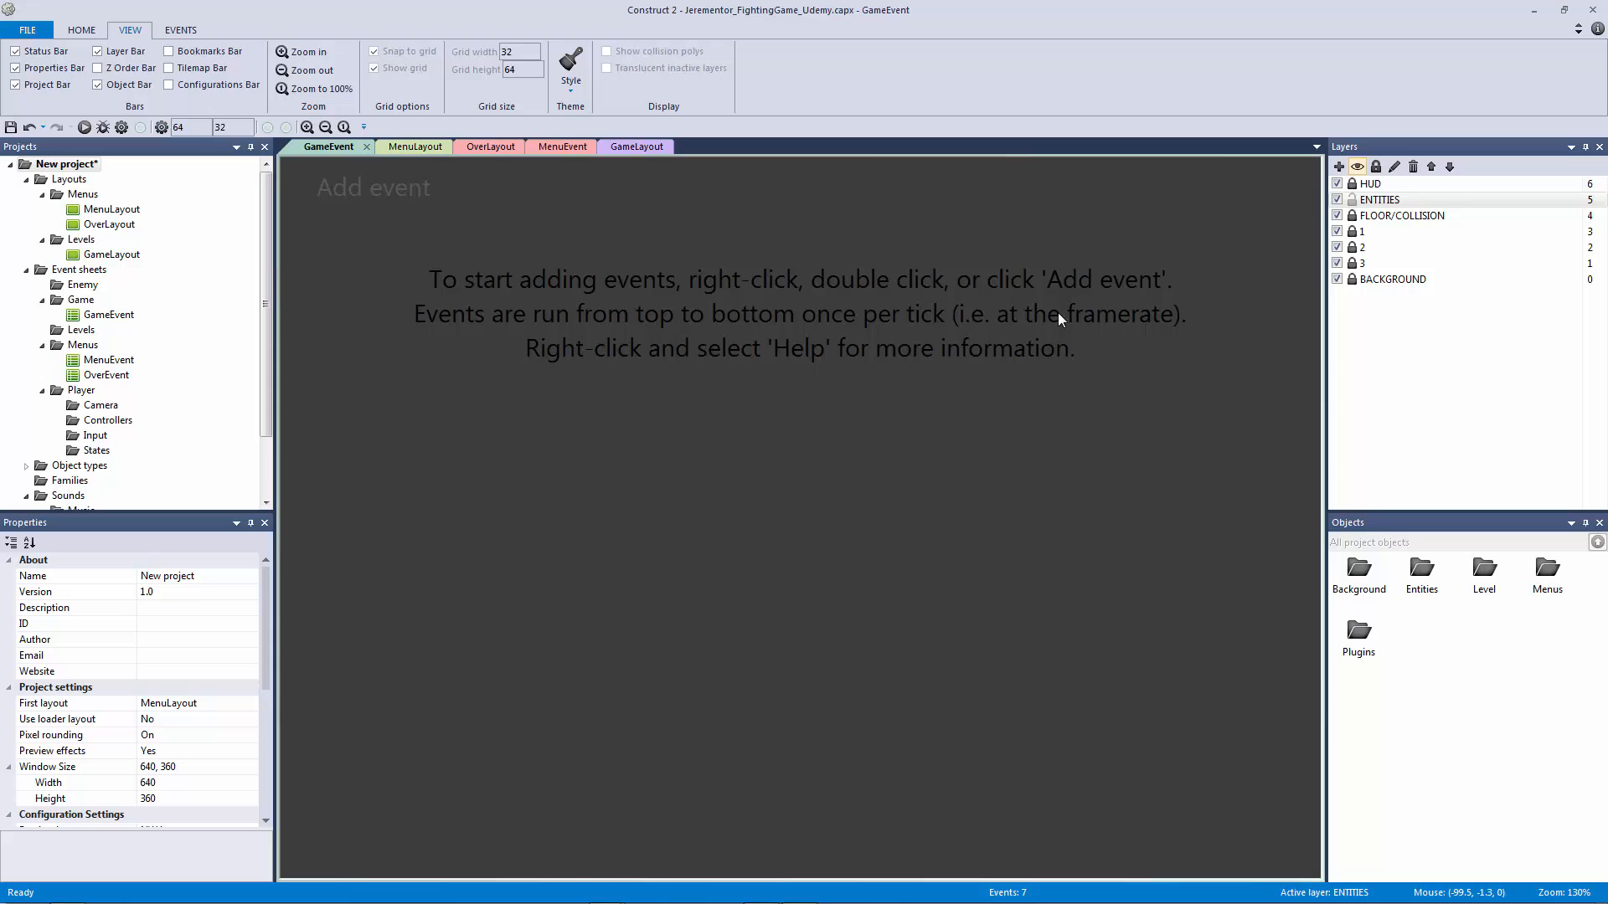
# Step: Switch to the GameLayout layout to see it uses the GameEvent event sheet
pyautogui.click(632, 146)
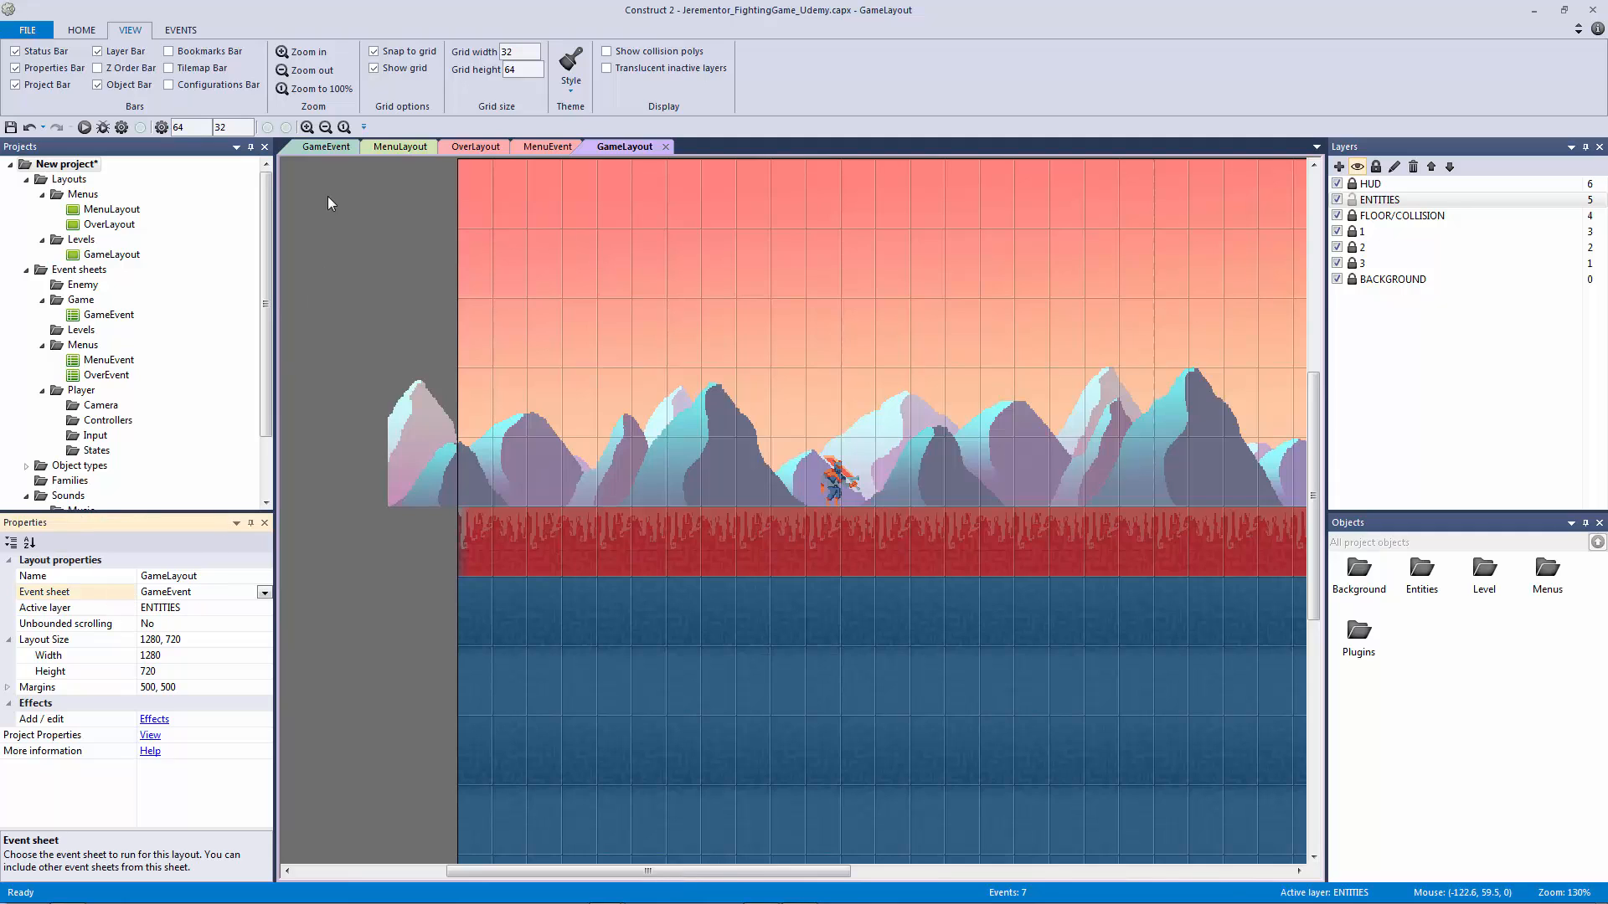
pyautogui.click(328, 146)
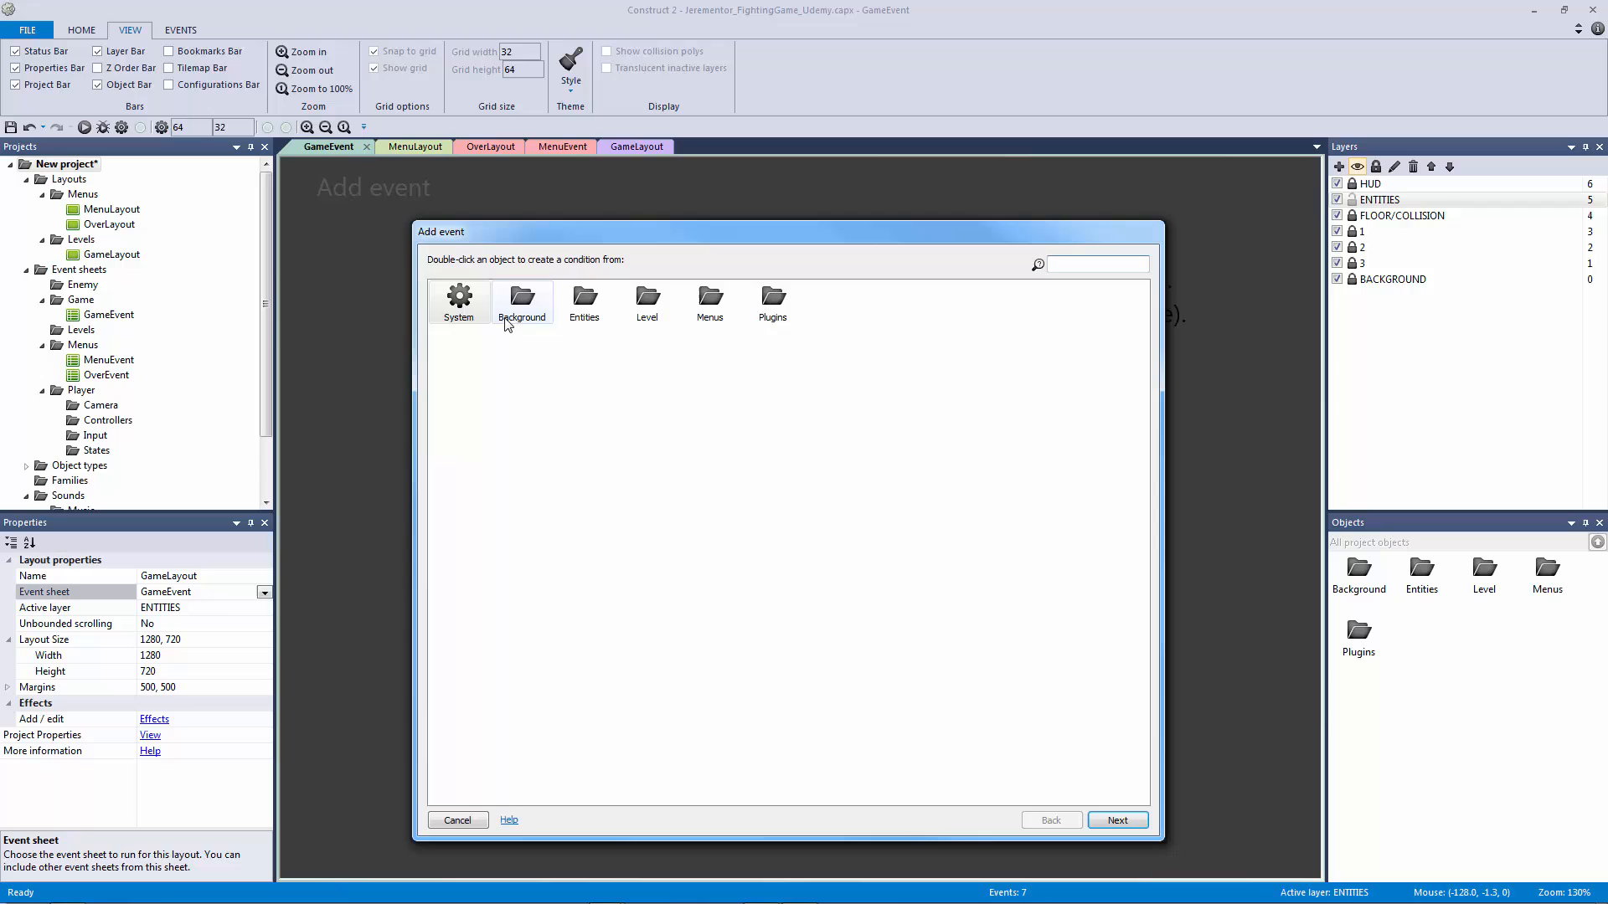
# Step: Choose System as the object for the On start of layout condition
pyautogui.doubleClick(459, 300)
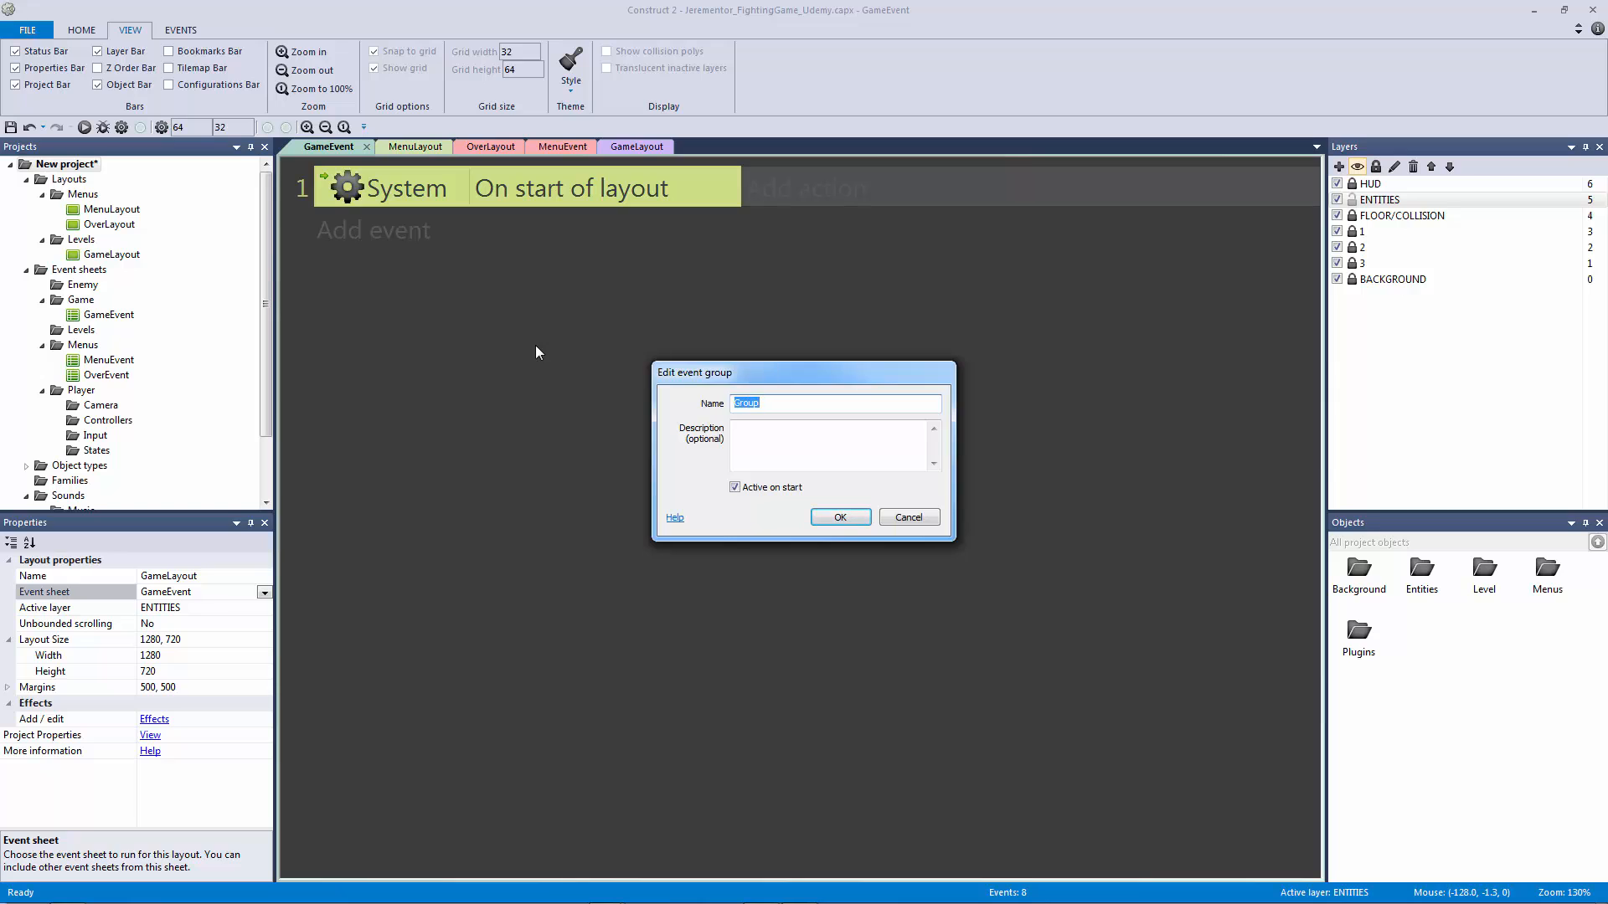
# Step: Name and confirm the Game, Player and Enemy event groups below the System event
pyautogui.write('Gam')
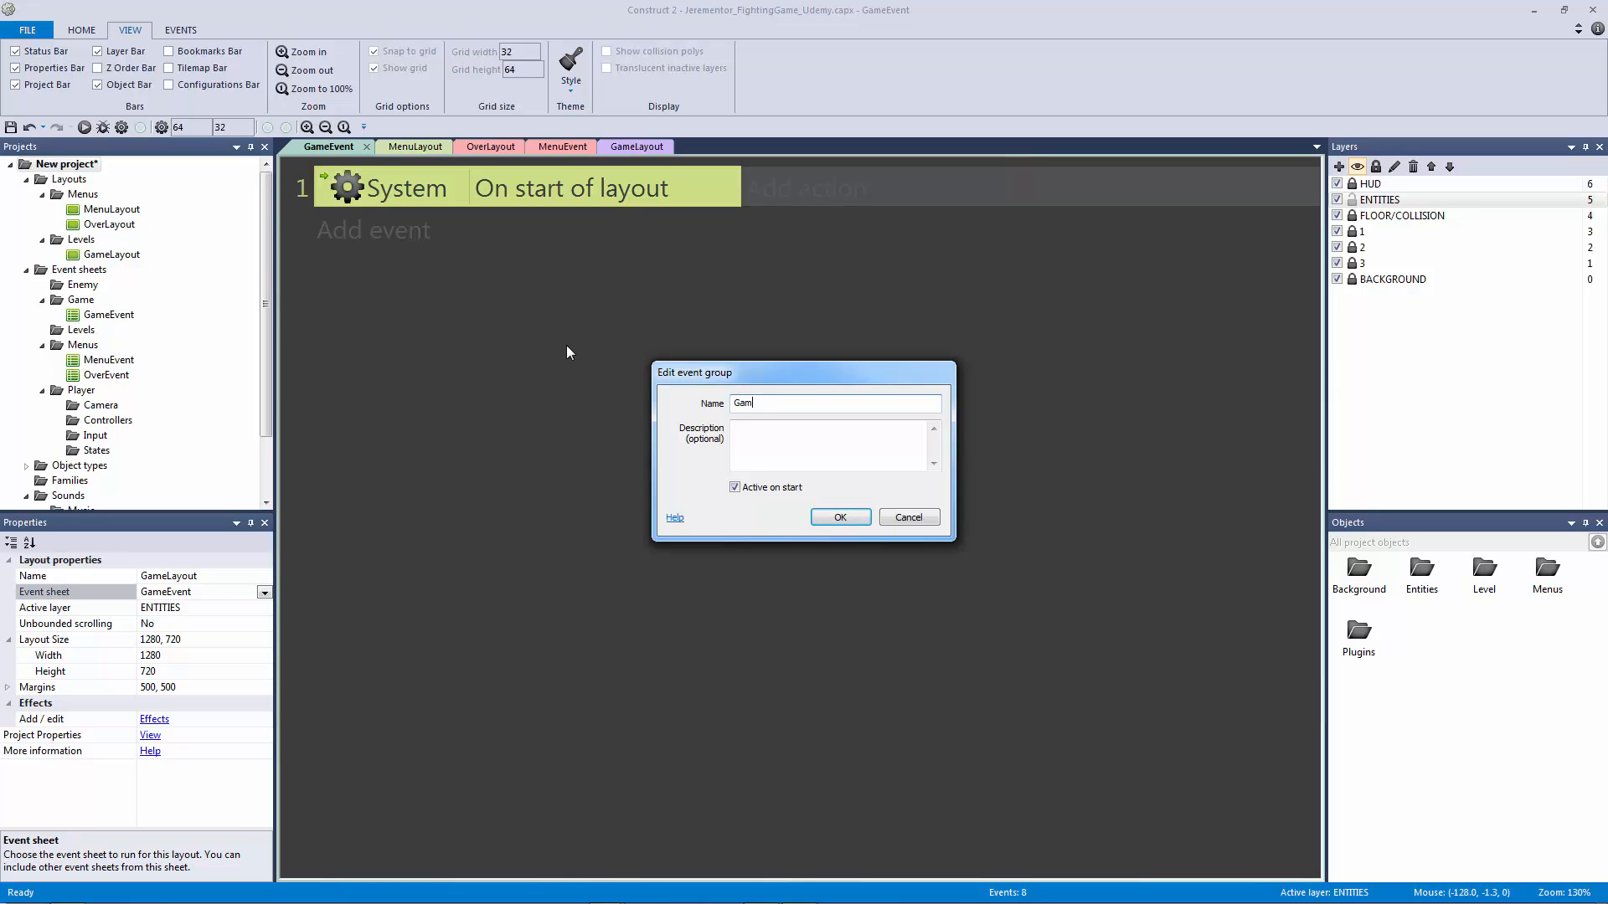
pyautogui.click(839, 517)
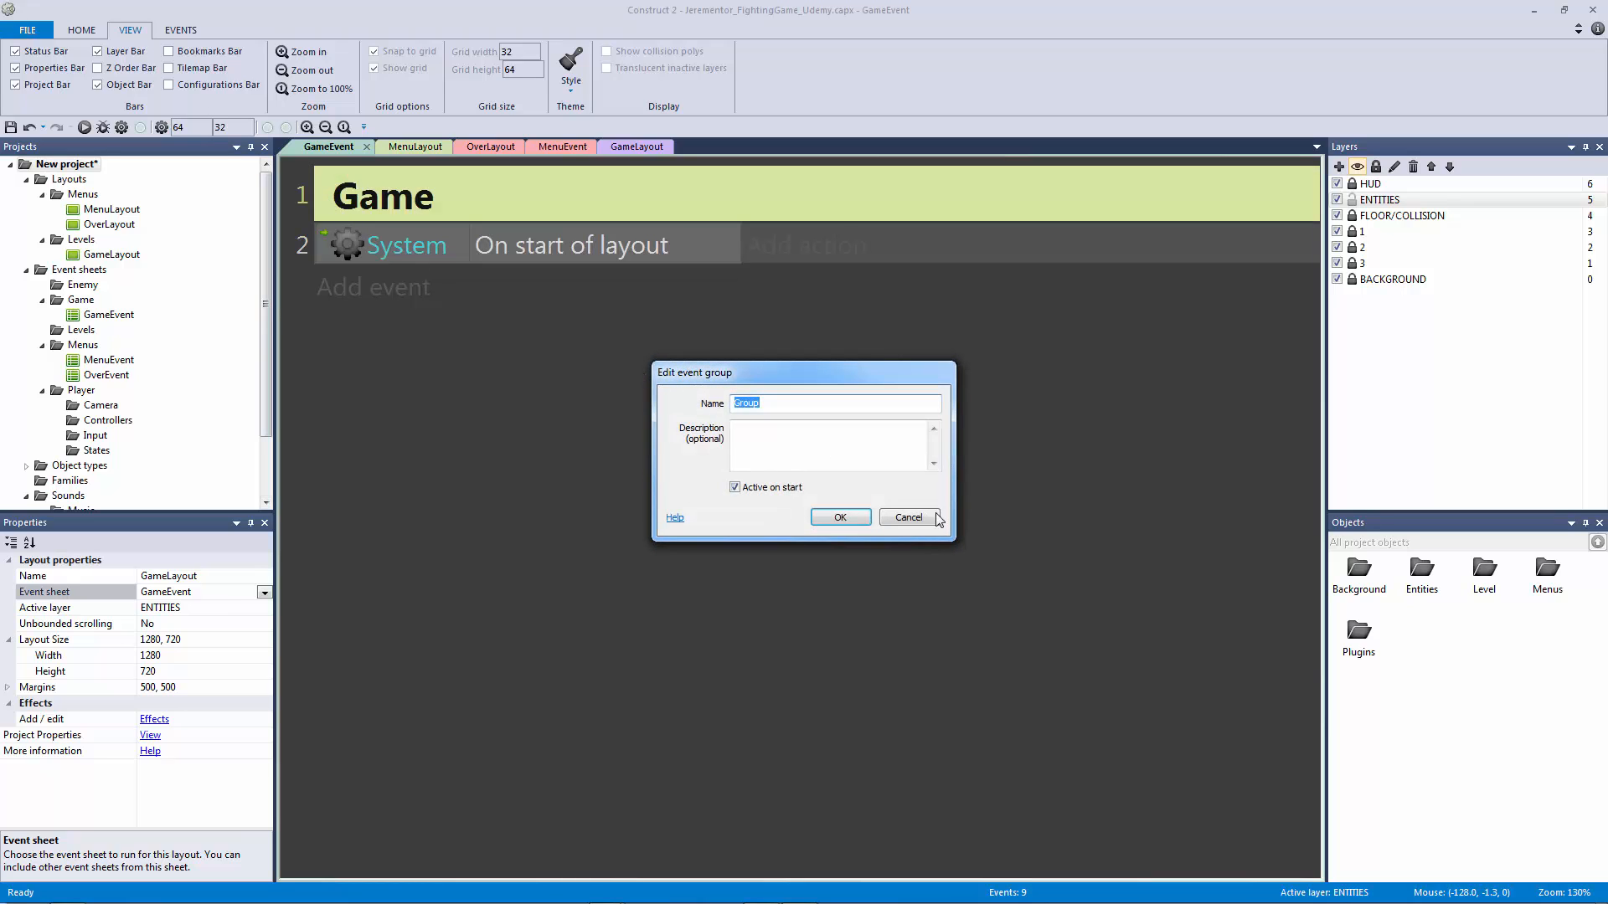
pyautogui.click(906, 517)
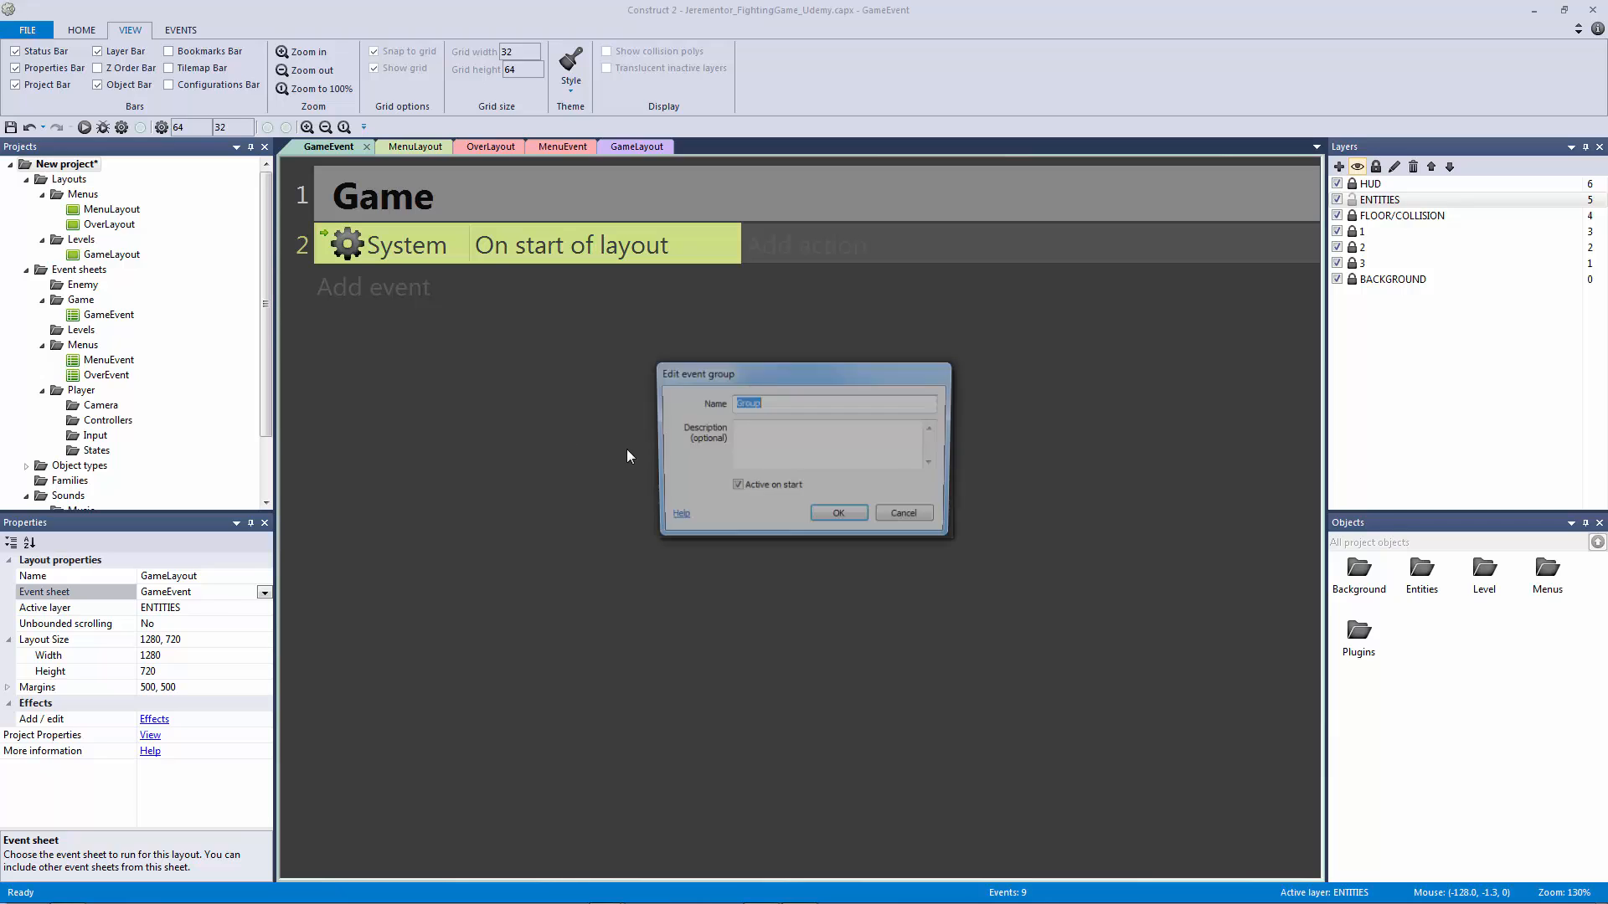
pyautogui.write('P')
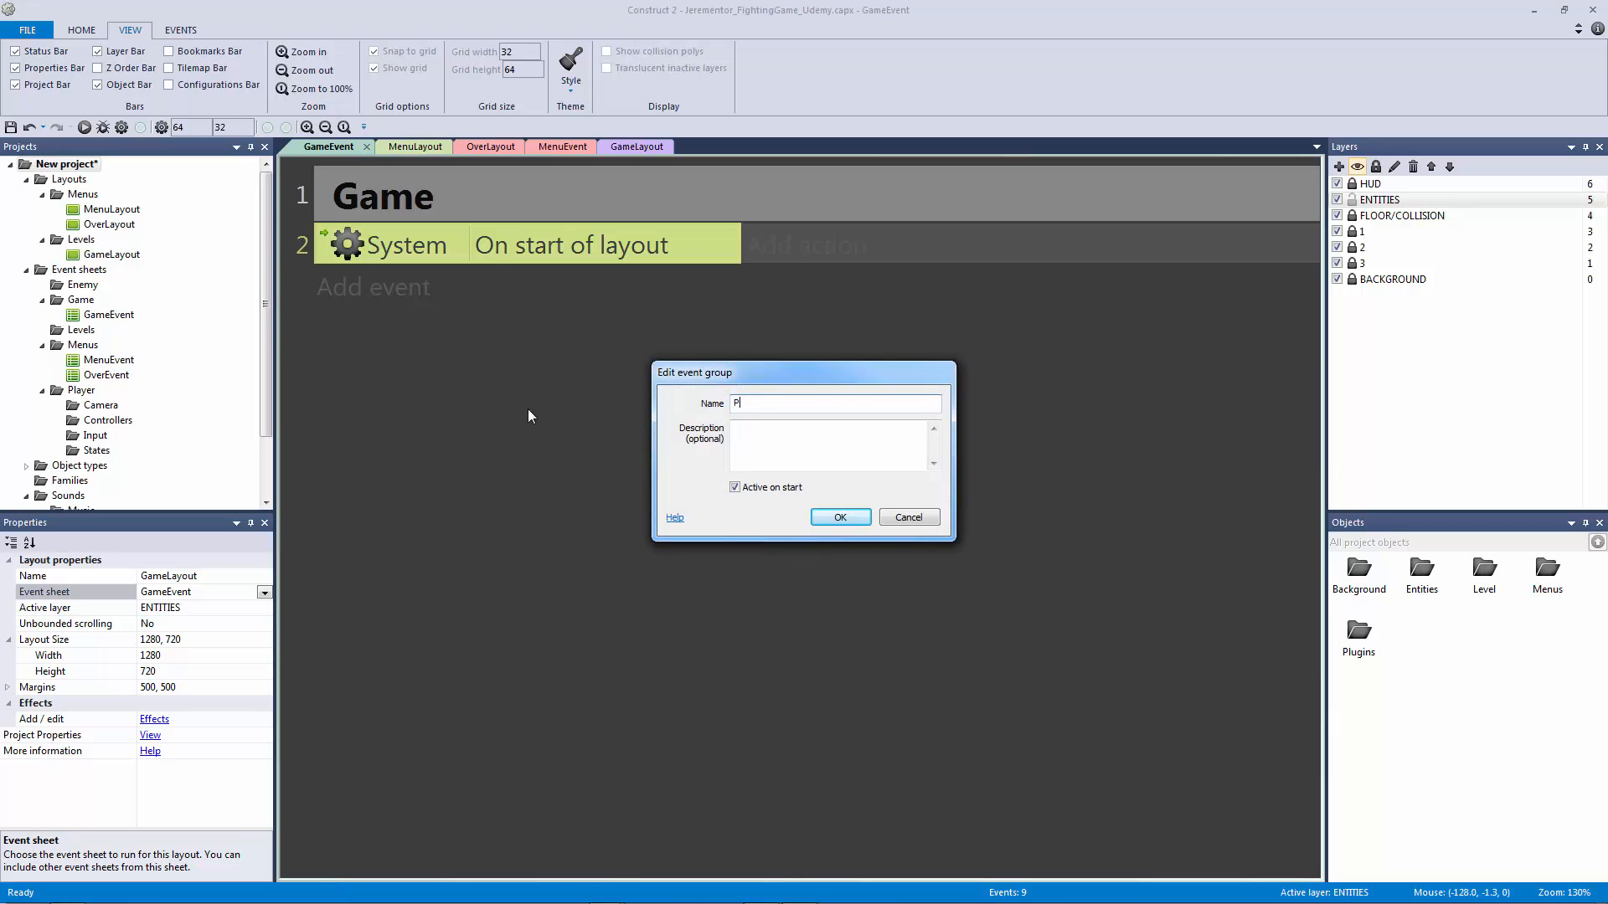
pyautogui.click(839, 517)
pyautogui.write('Enemy')
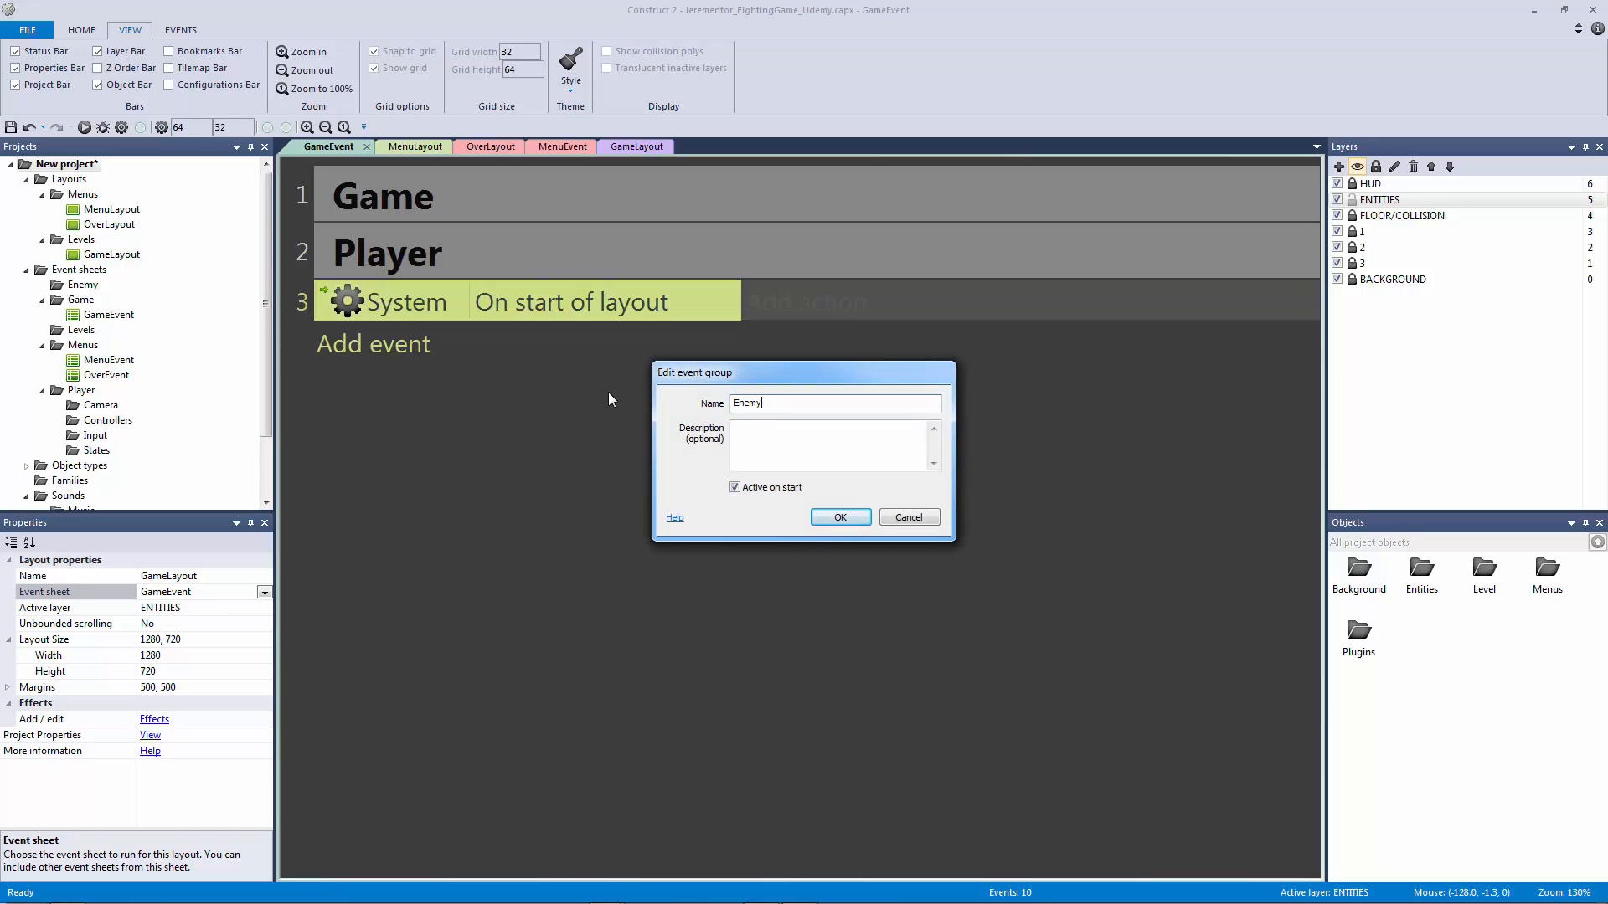
pyautogui.click(839, 518)
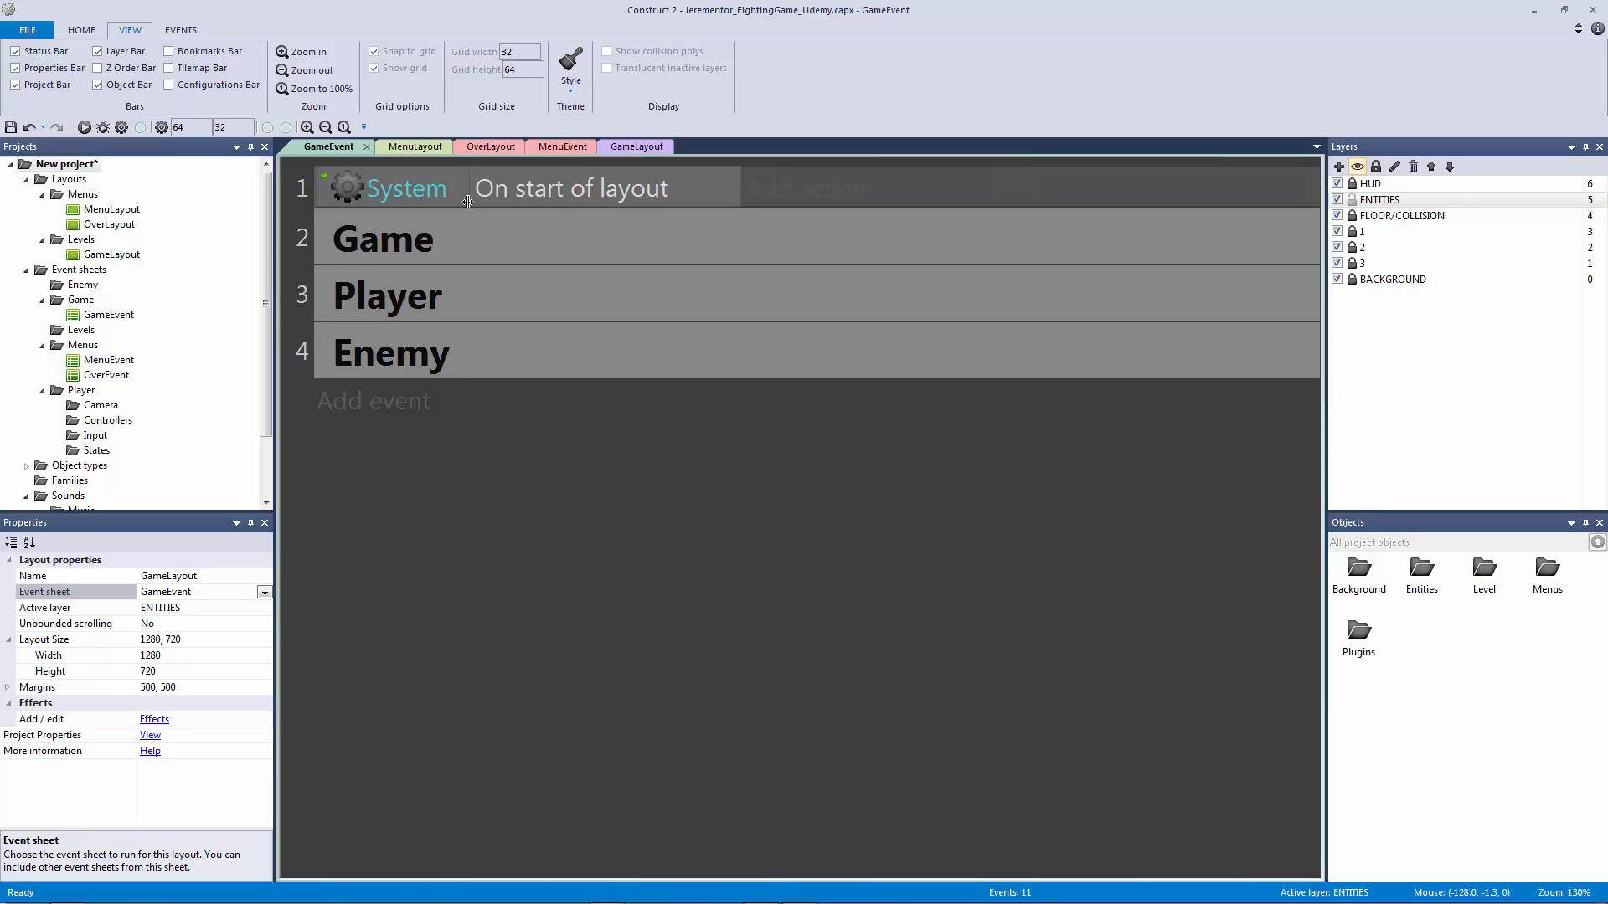
# Step: Select the Player group and look at the Camera event sheet in the Project bar
pyautogui.click(382, 239)
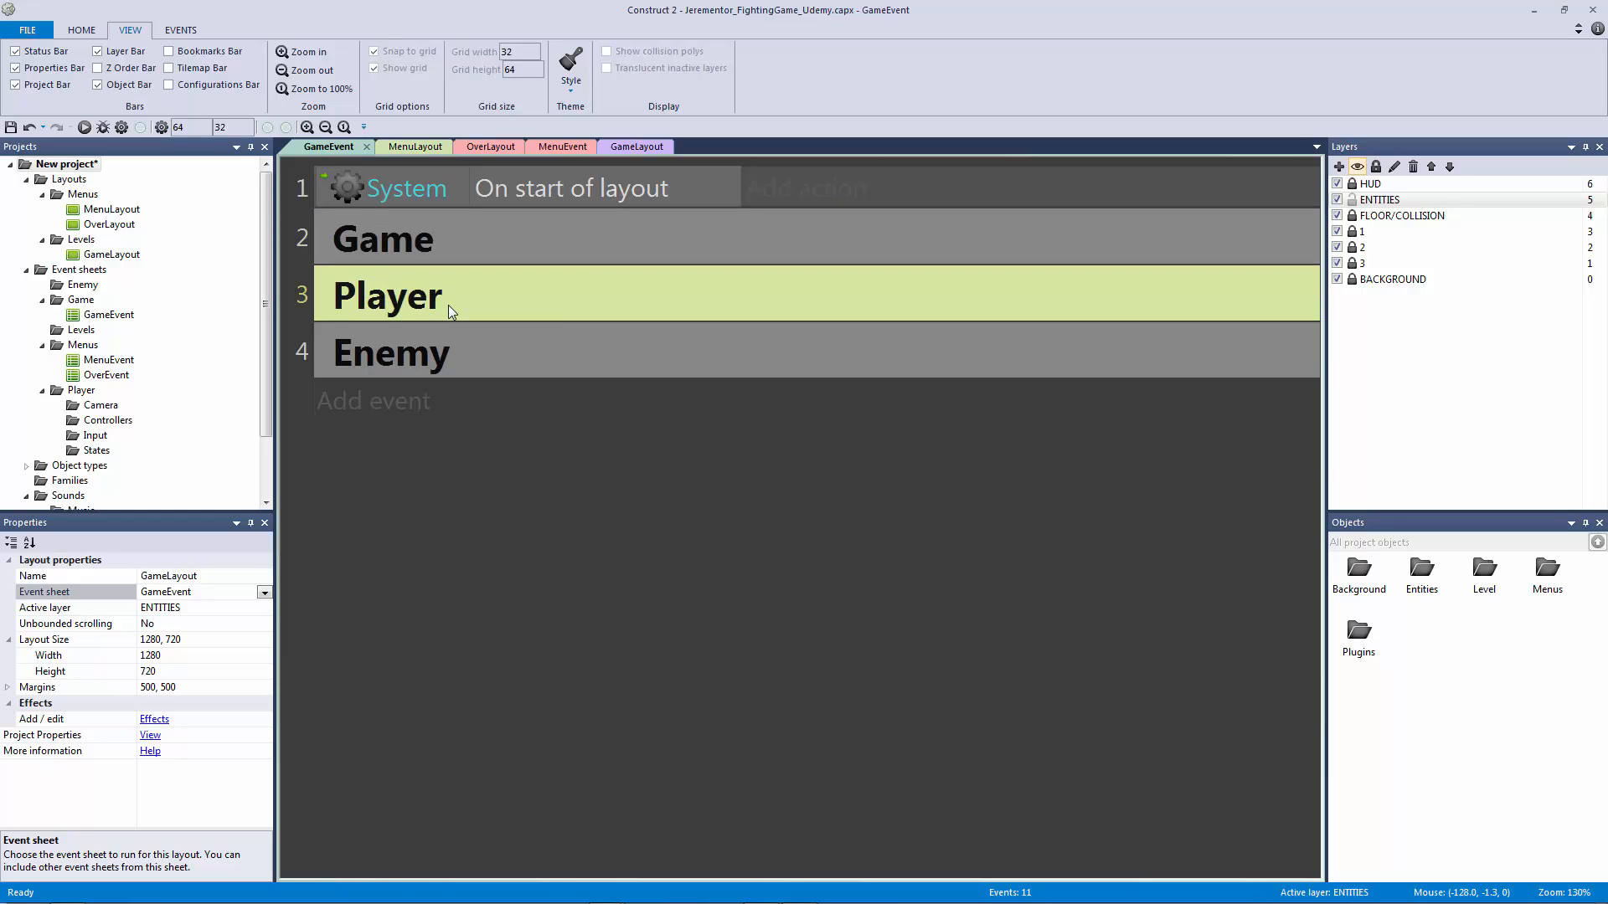
pyautogui.moveTo(346, 326)
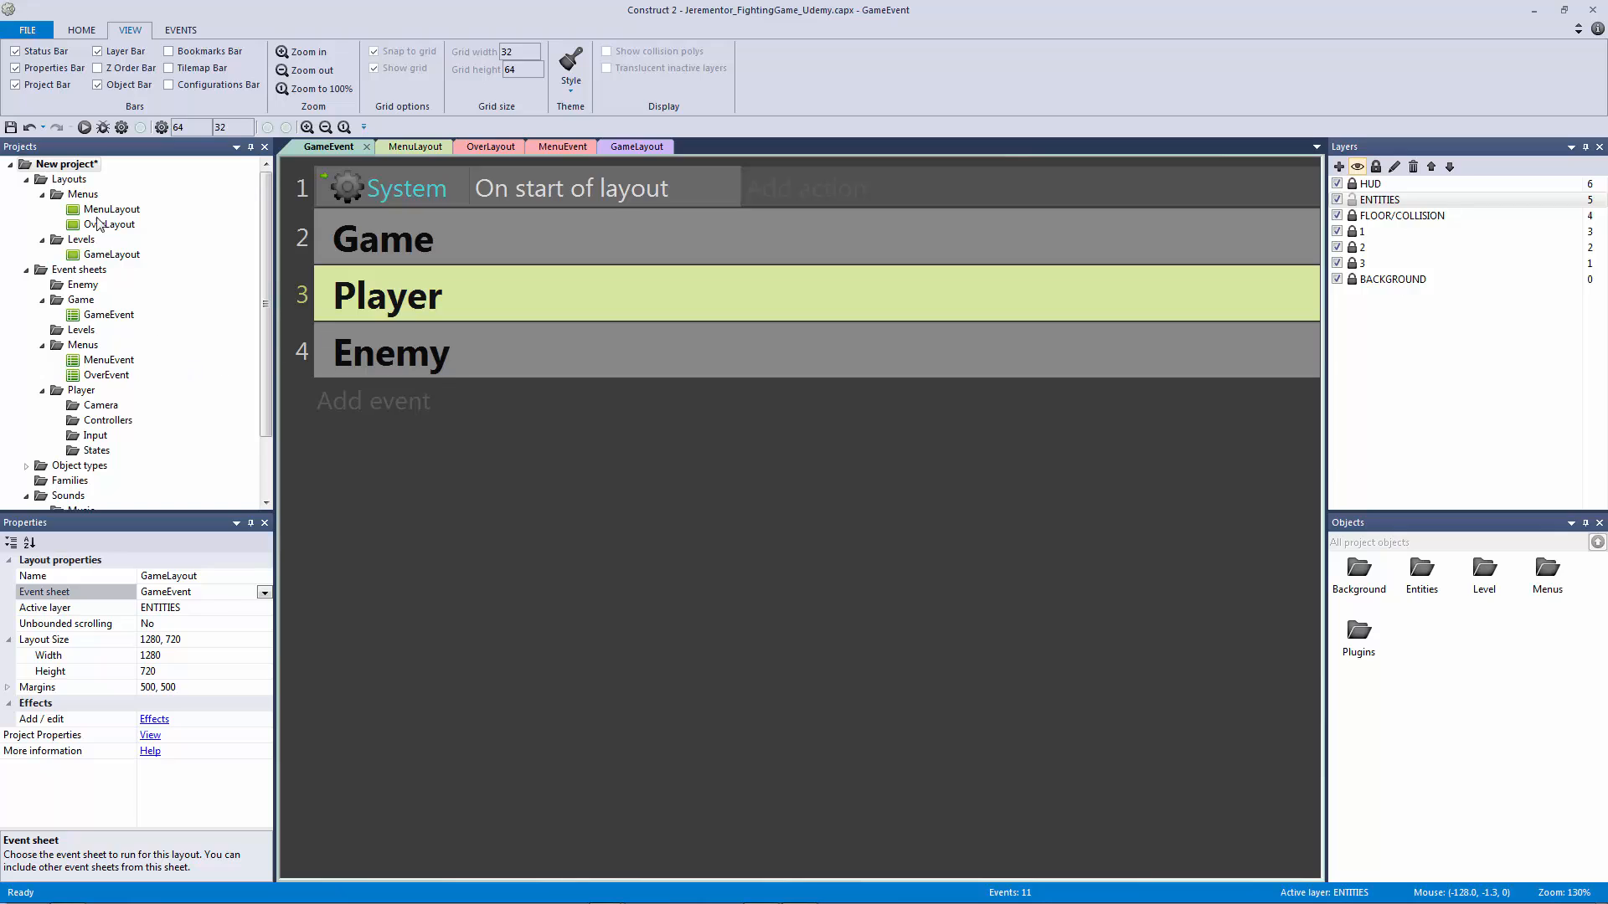
pyautogui.moveTo(103, 390)
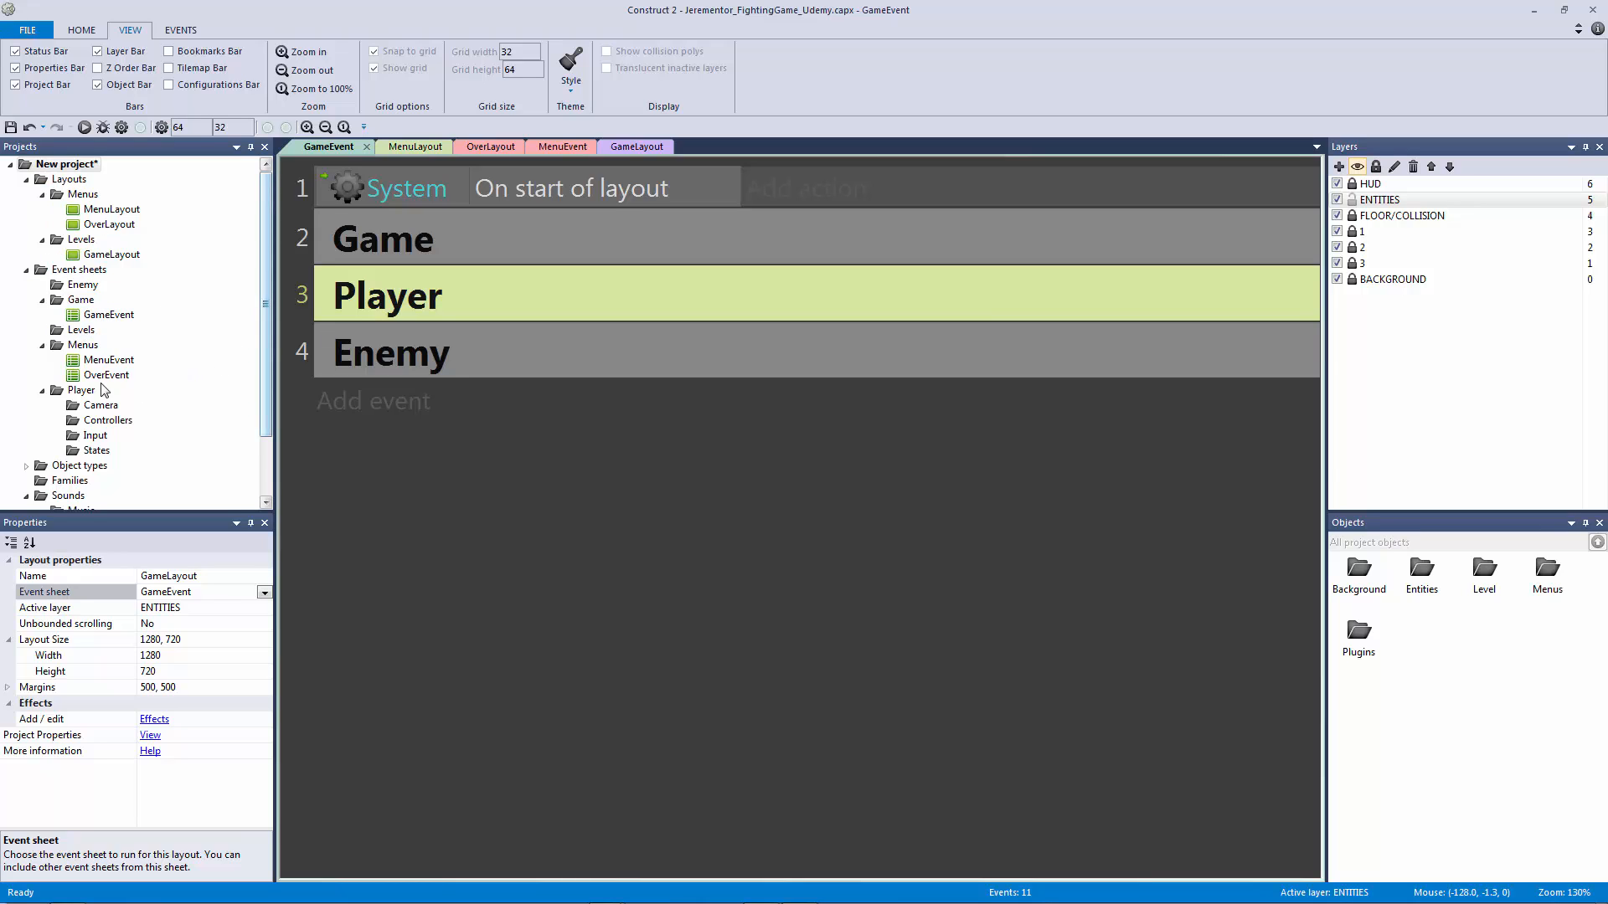
pyautogui.click(108, 420)
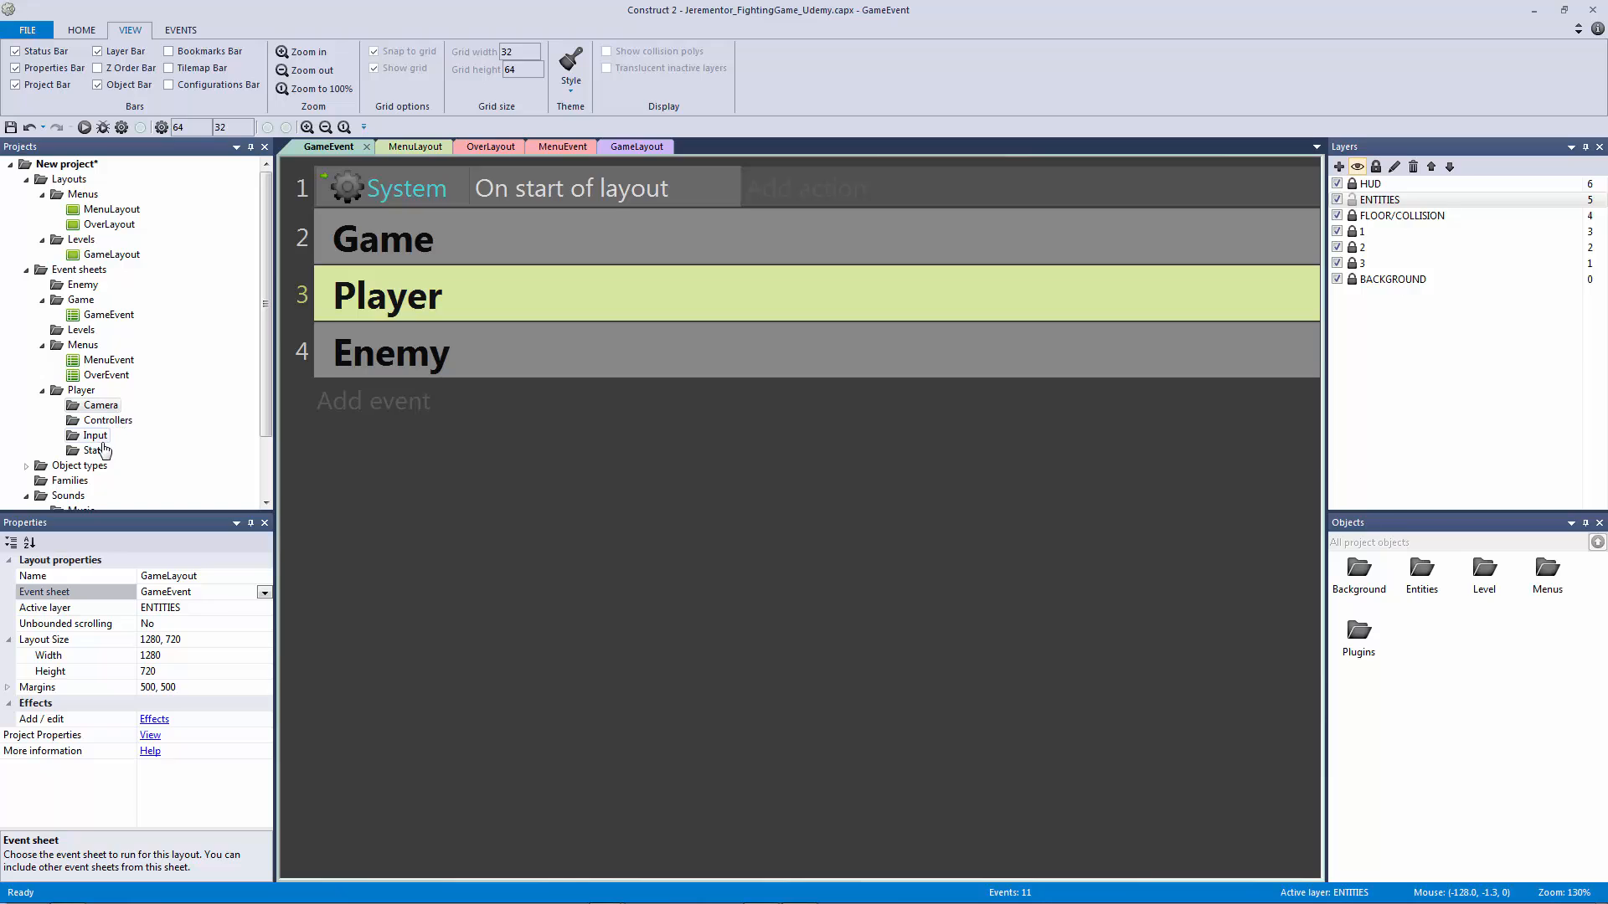
pyautogui.click(101, 406)
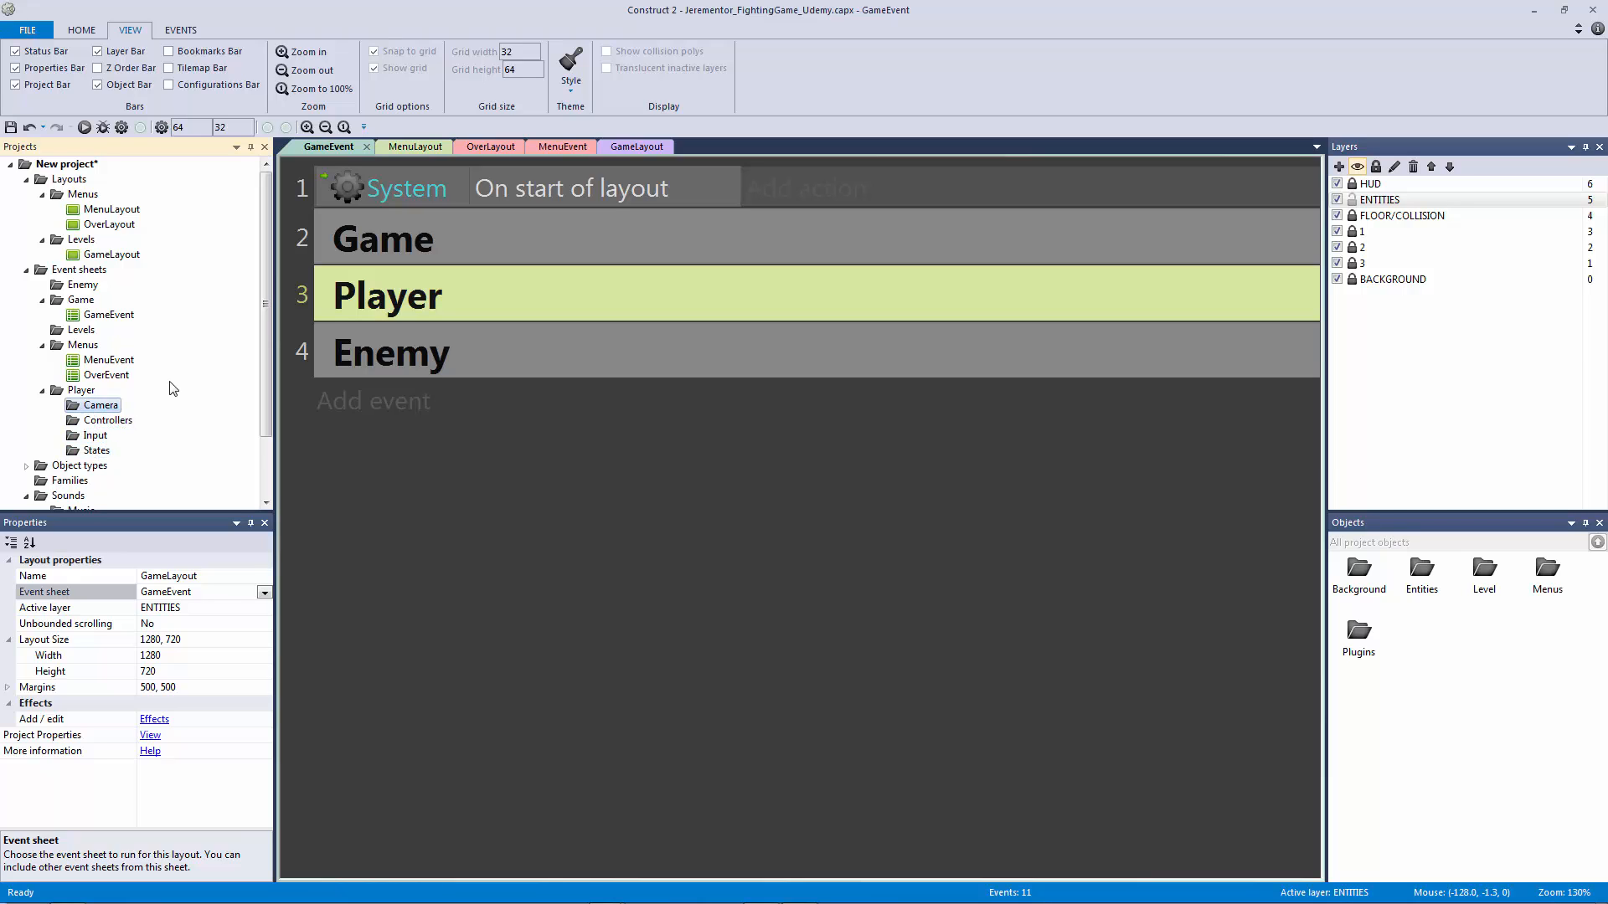
pyautogui.moveTo(396, 312)
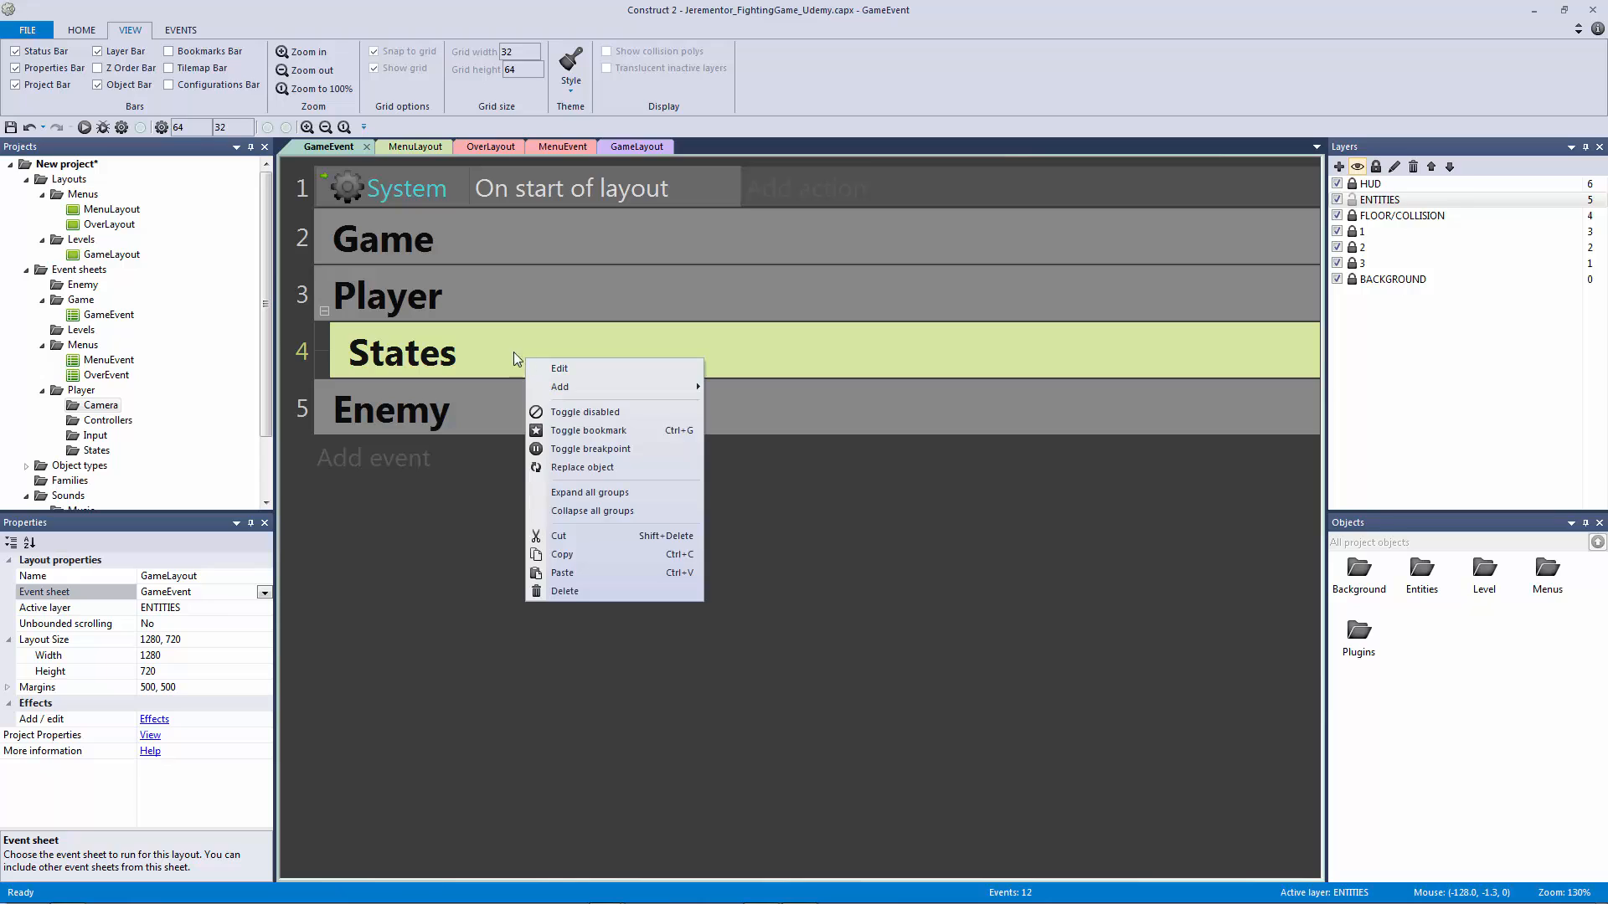
# Step: Rename the States subgroup to Player States, then reselect the Player group
pyautogui.click(560, 368)
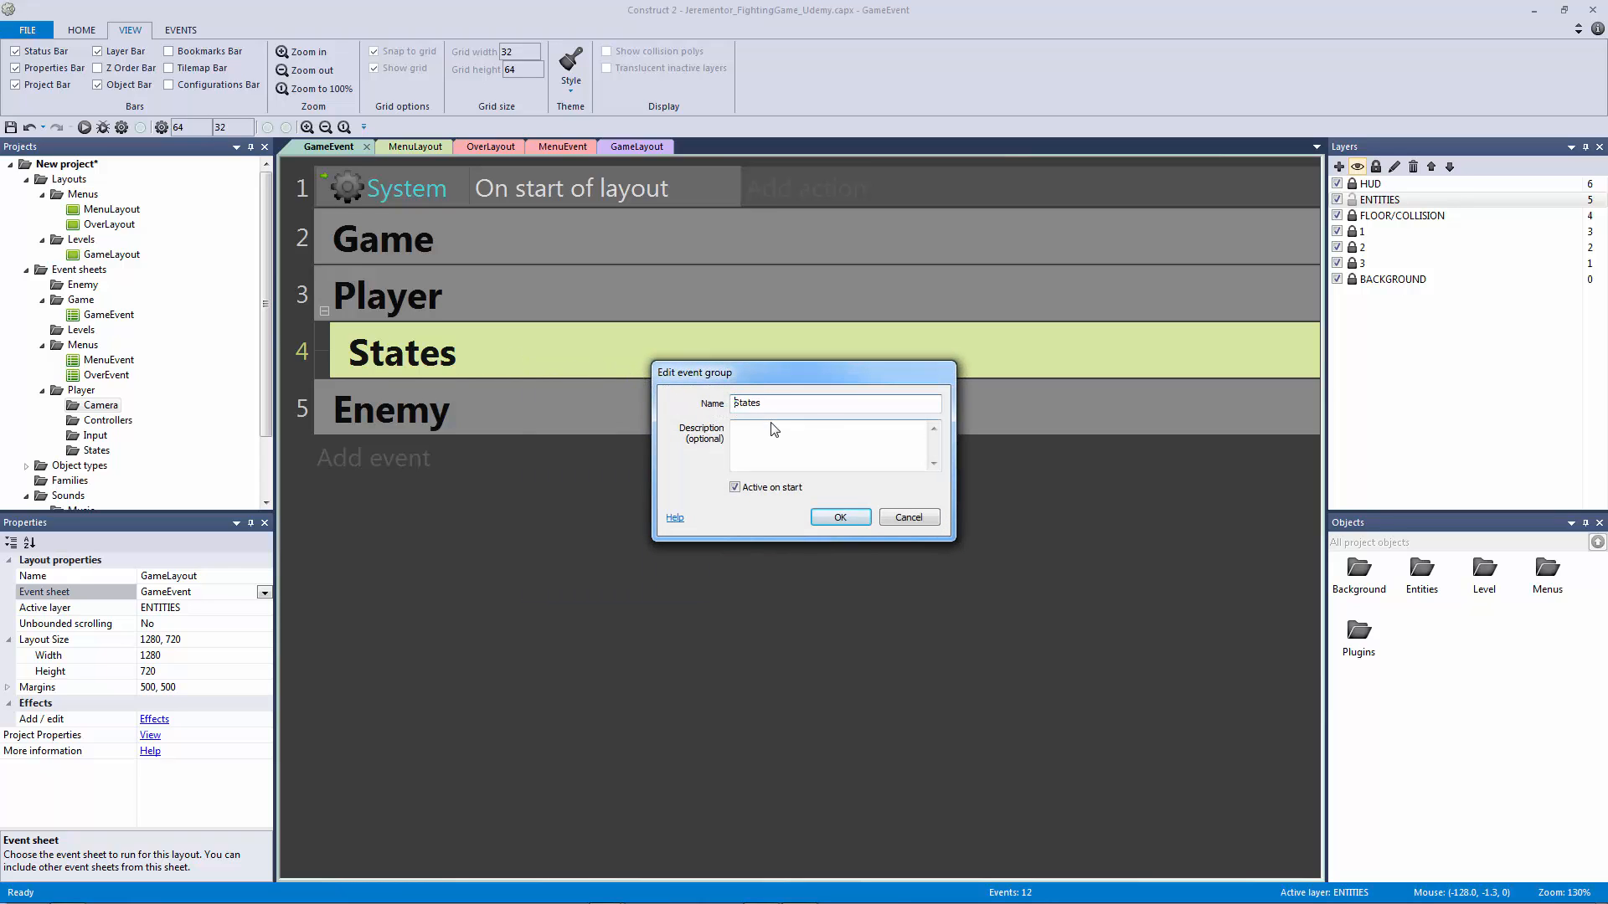
pyautogui.click(839, 517)
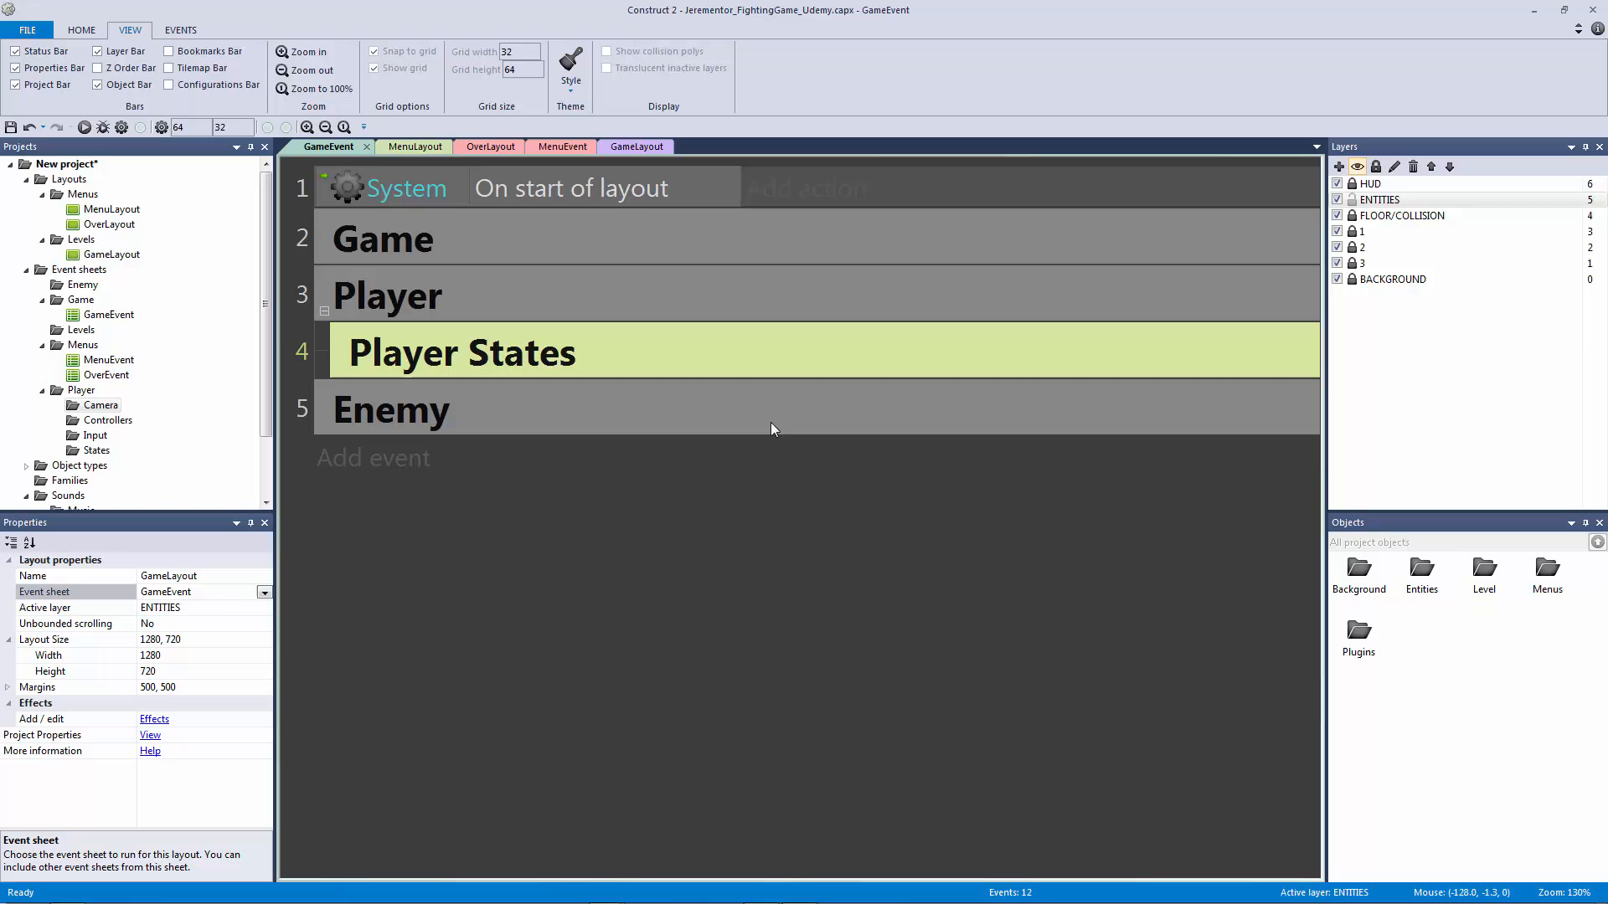
pyautogui.click(391, 409)
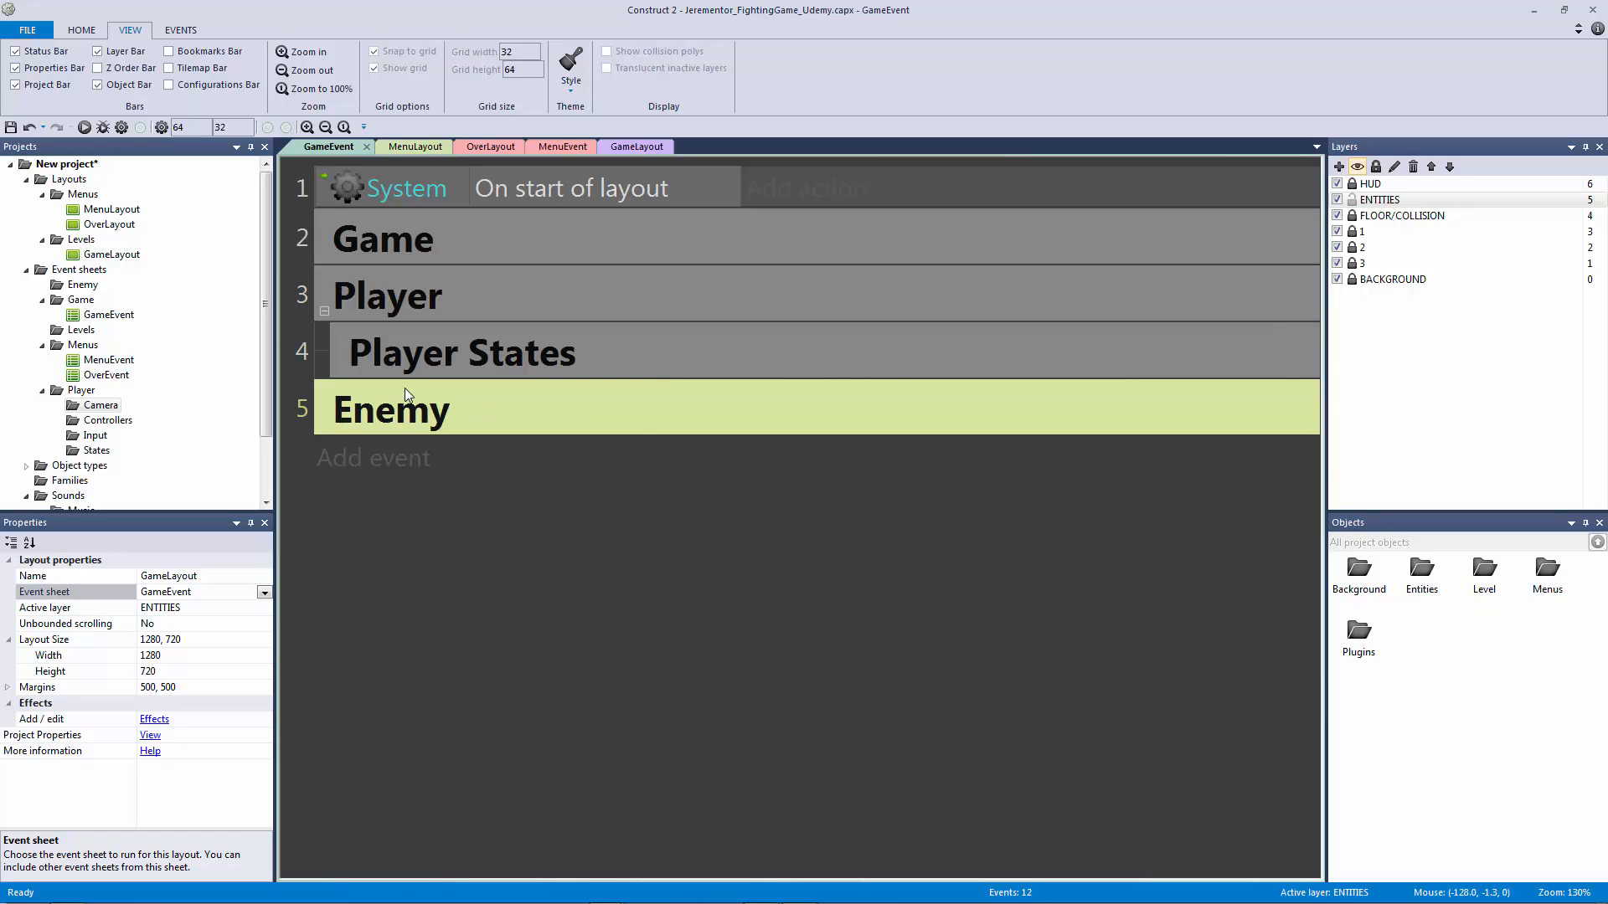
pyautogui.moveTo(413, 387)
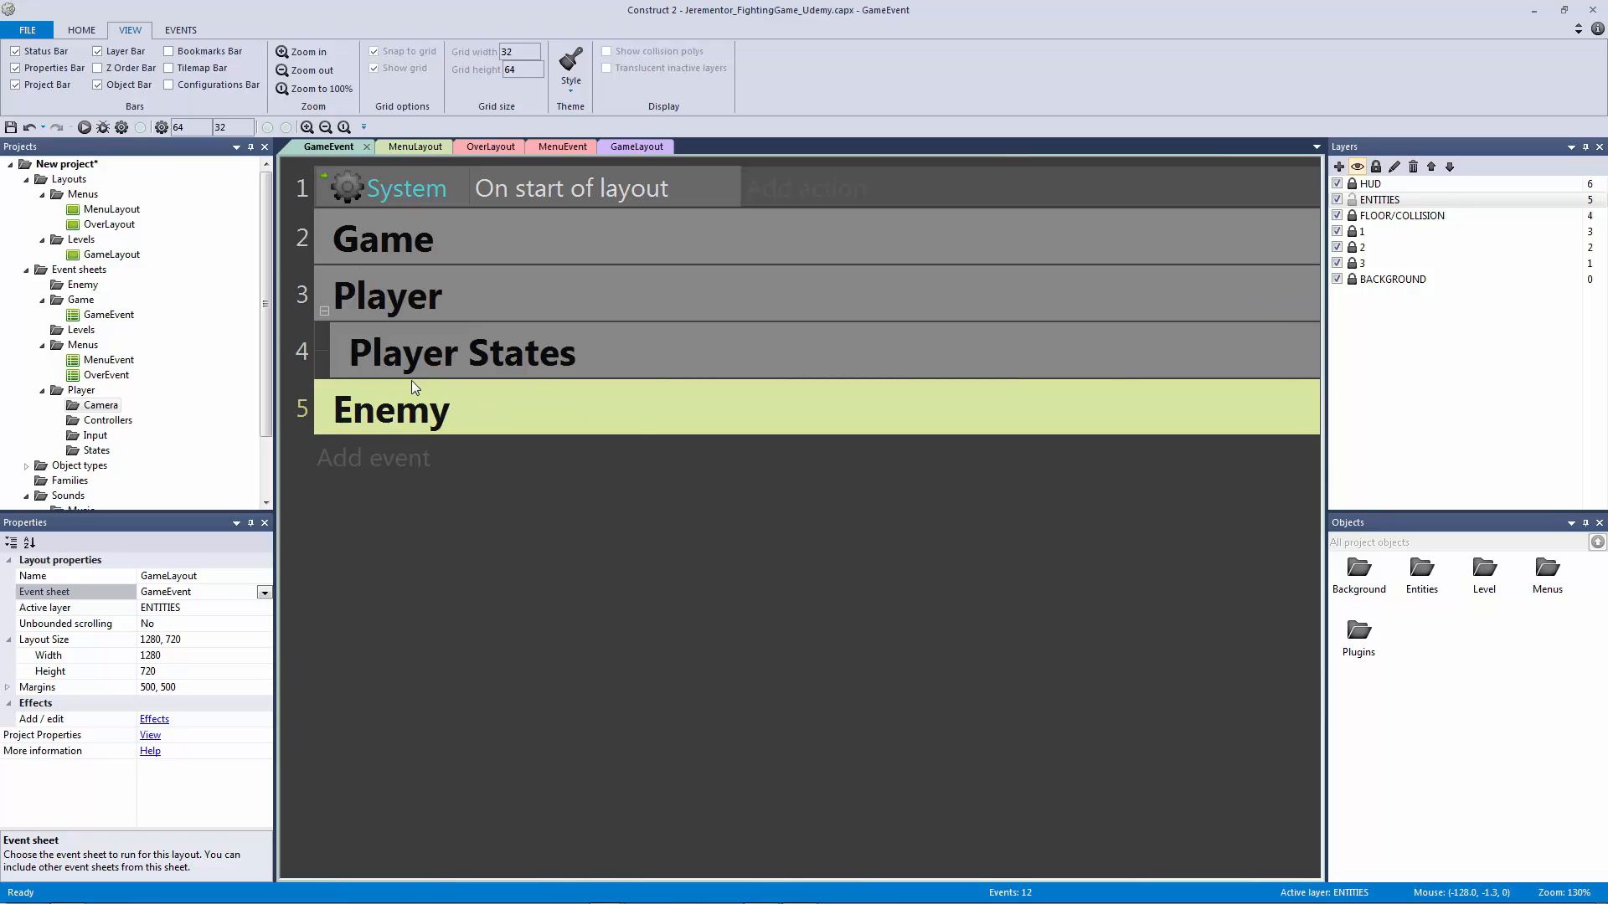
pyautogui.click(387, 295)
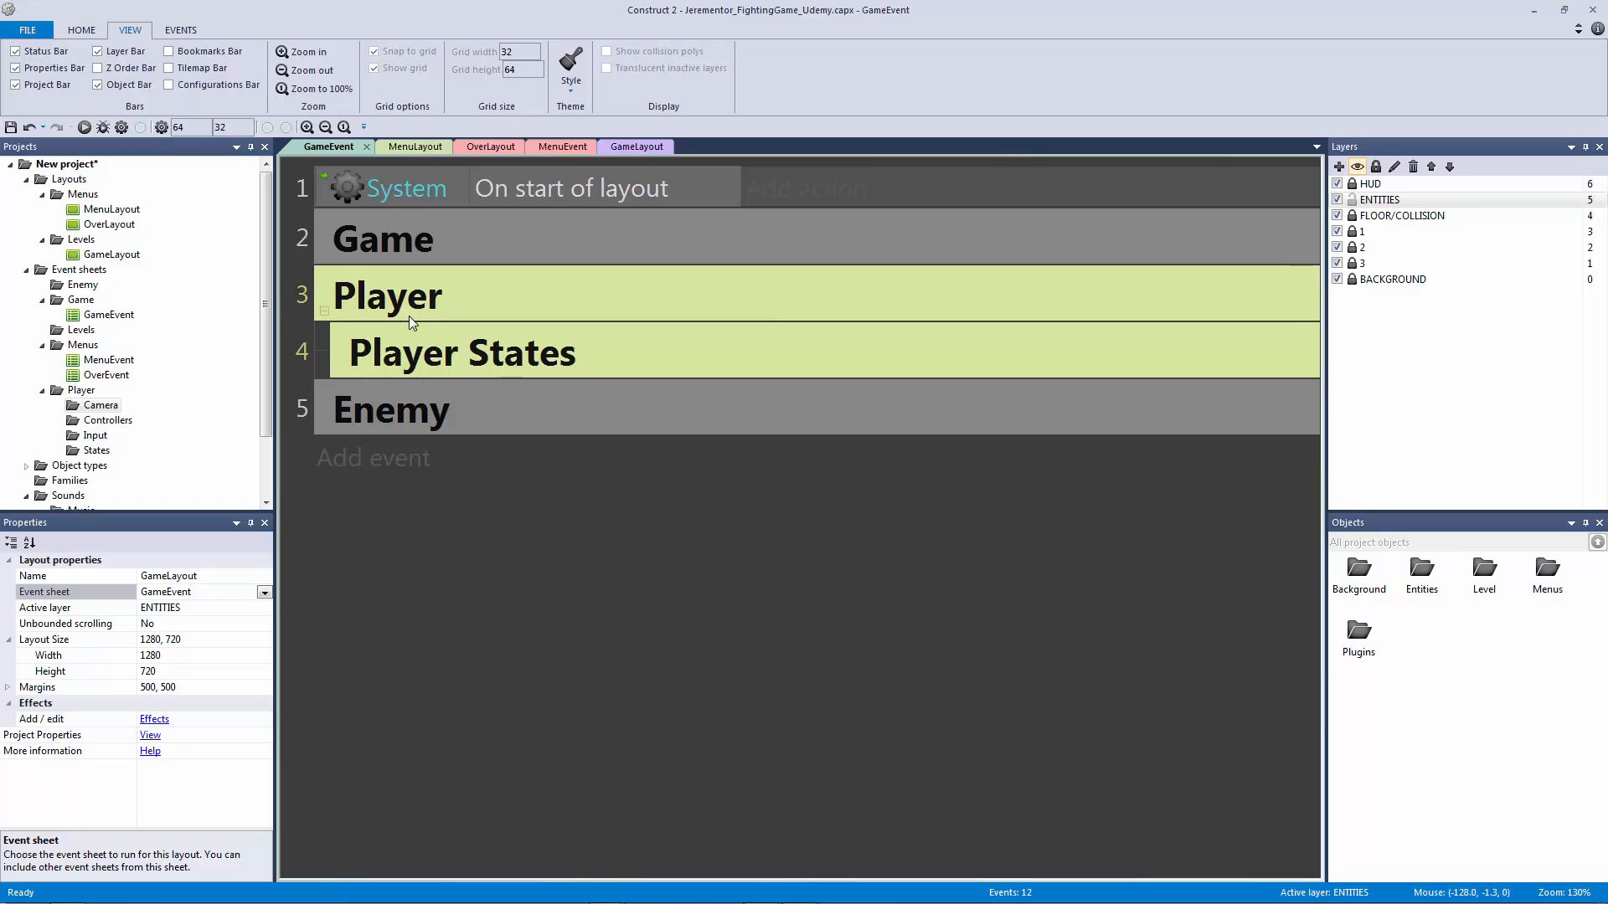
pyautogui.moveTo(427, 310)
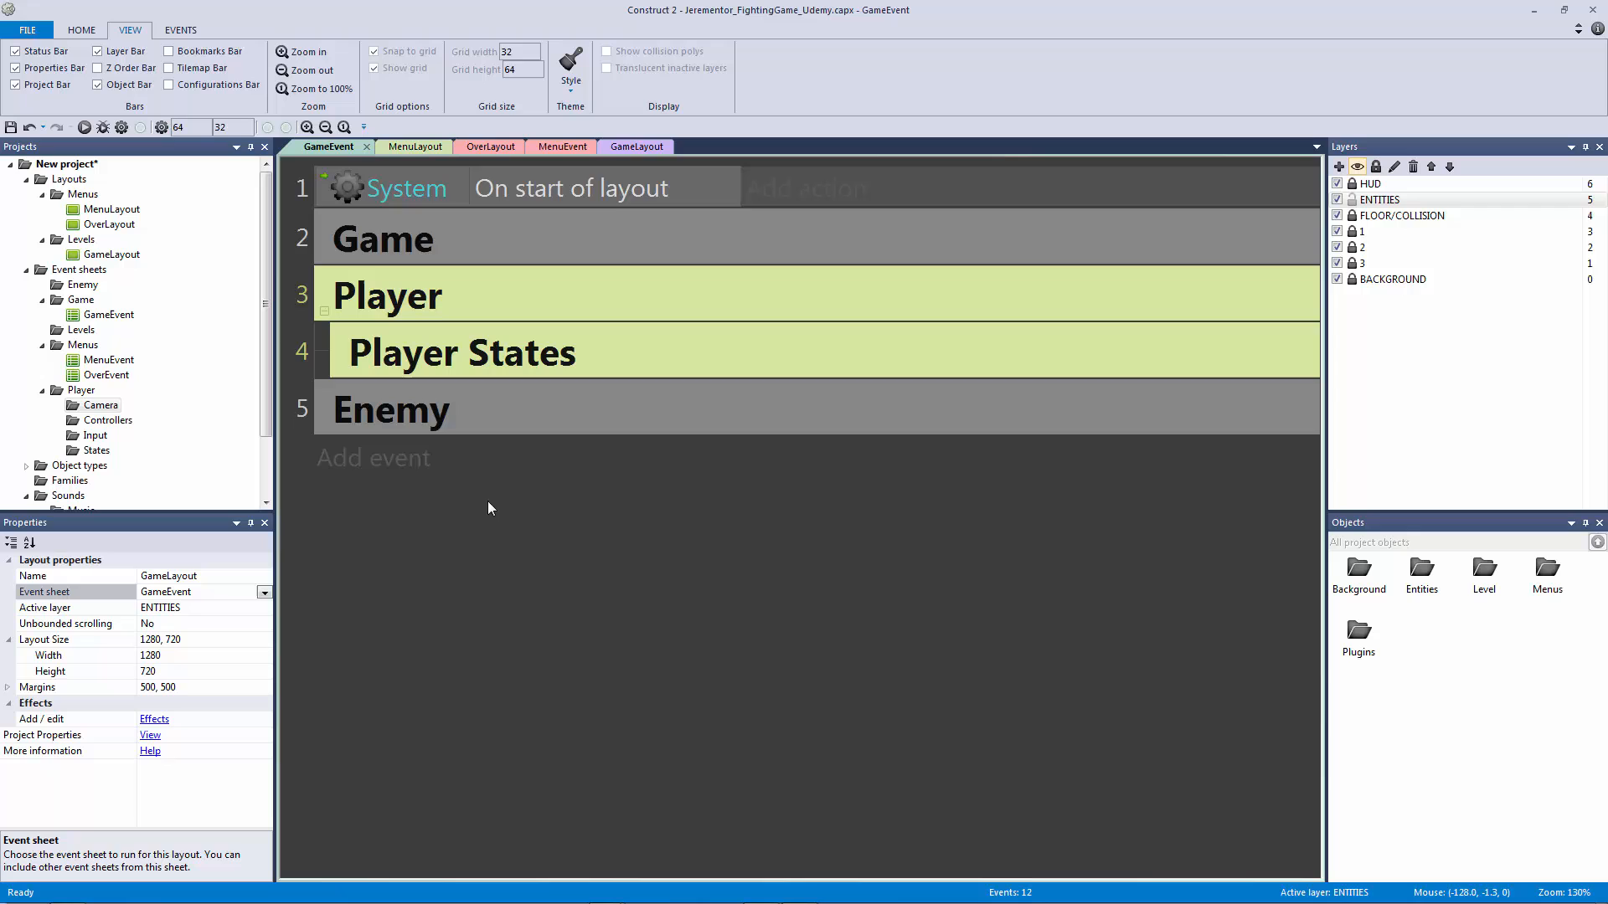
pyautogui.moveTo(574, 531)
pyautogui.write('Input')
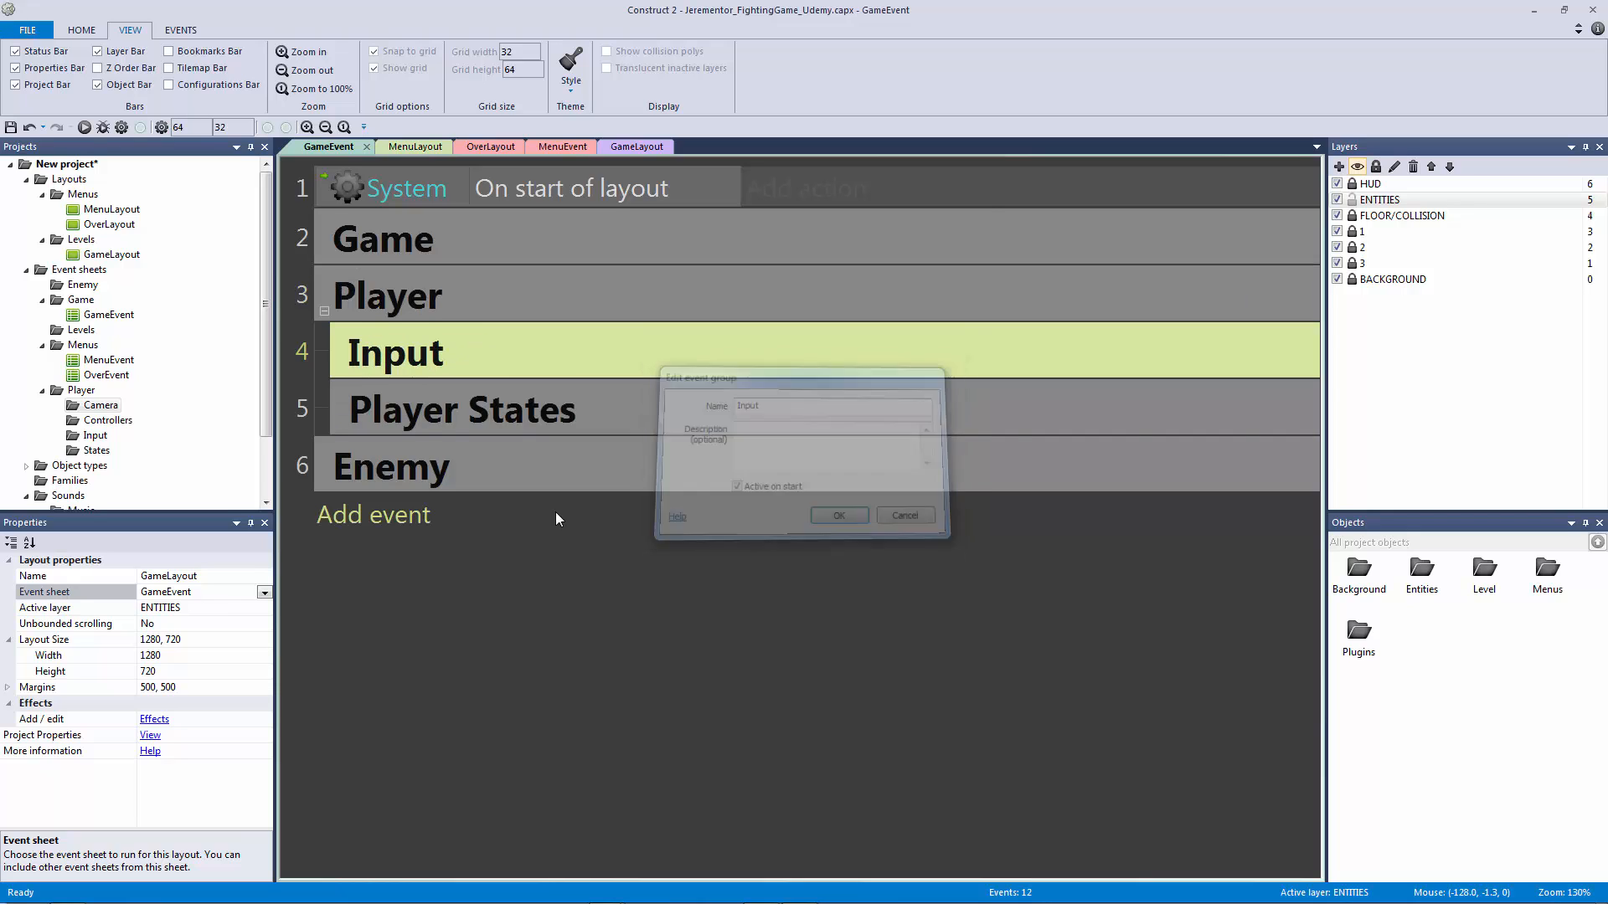
# Step: Confirm the Input, Controllers and Camera subgroups under Player, then select the Enemy group
pyautogui.click(837, 514)
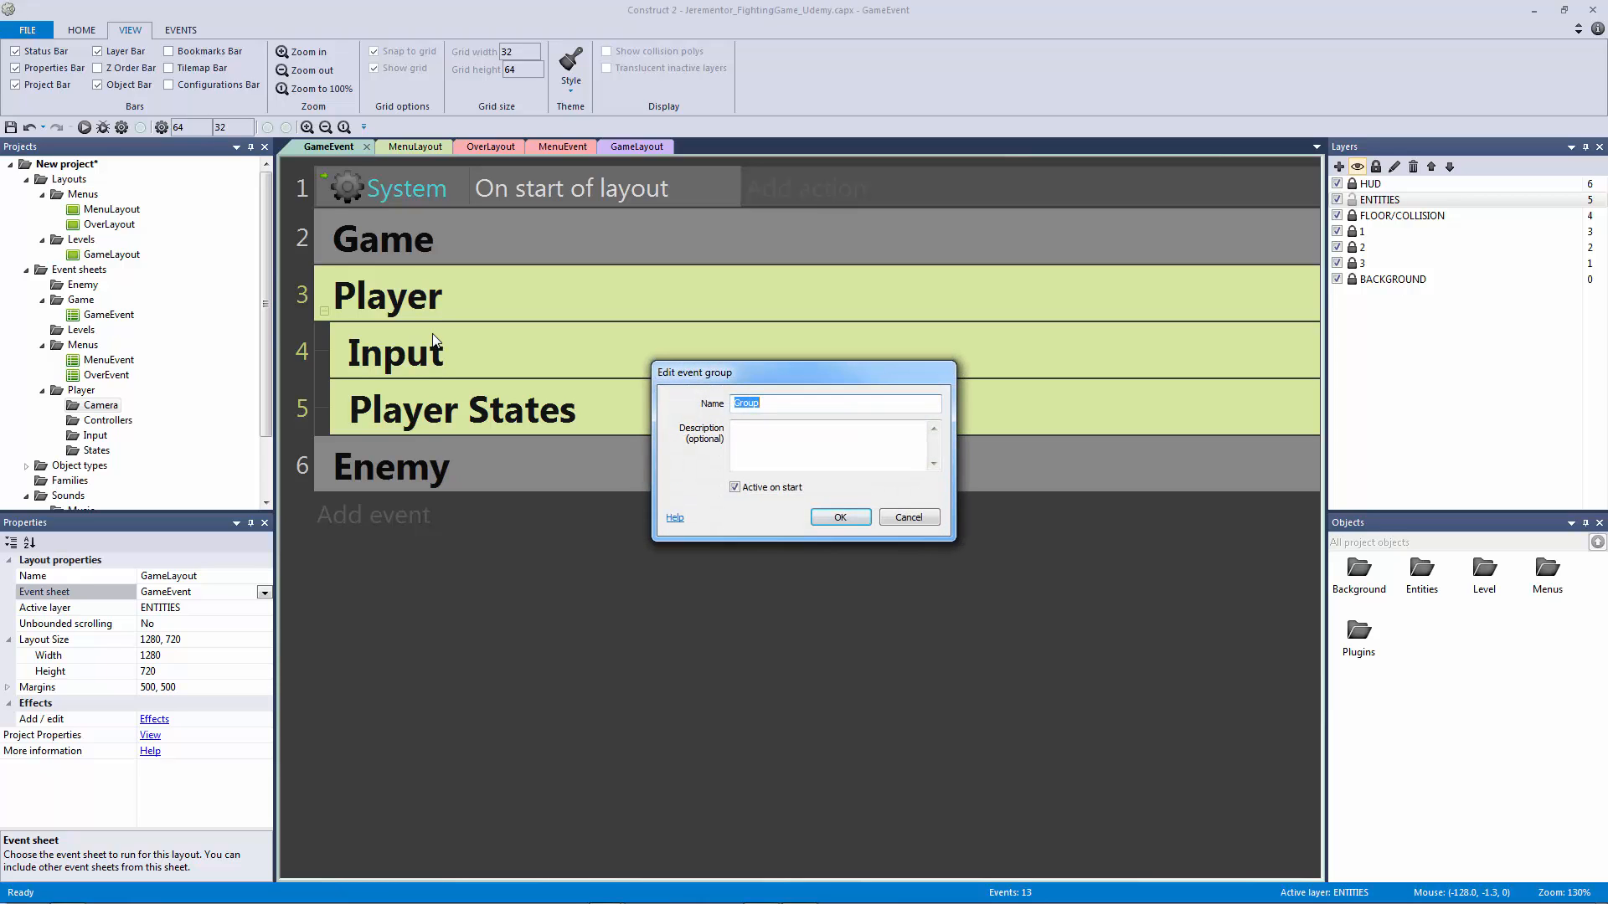
pyautogui.click(839, 517)
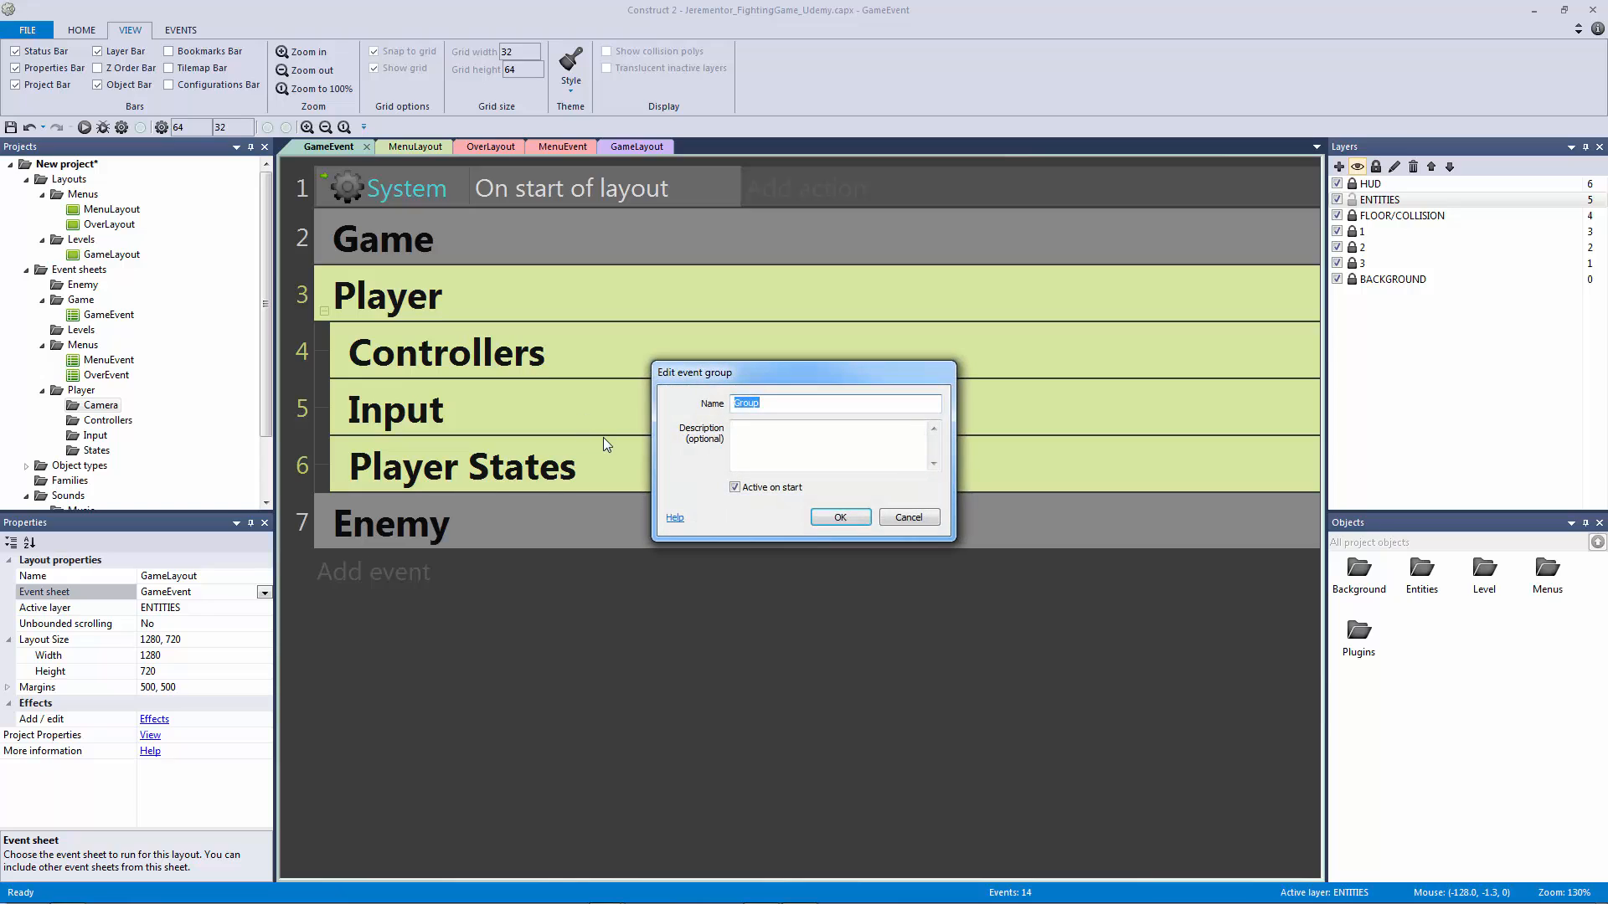
pyautogui.click(839, 515)
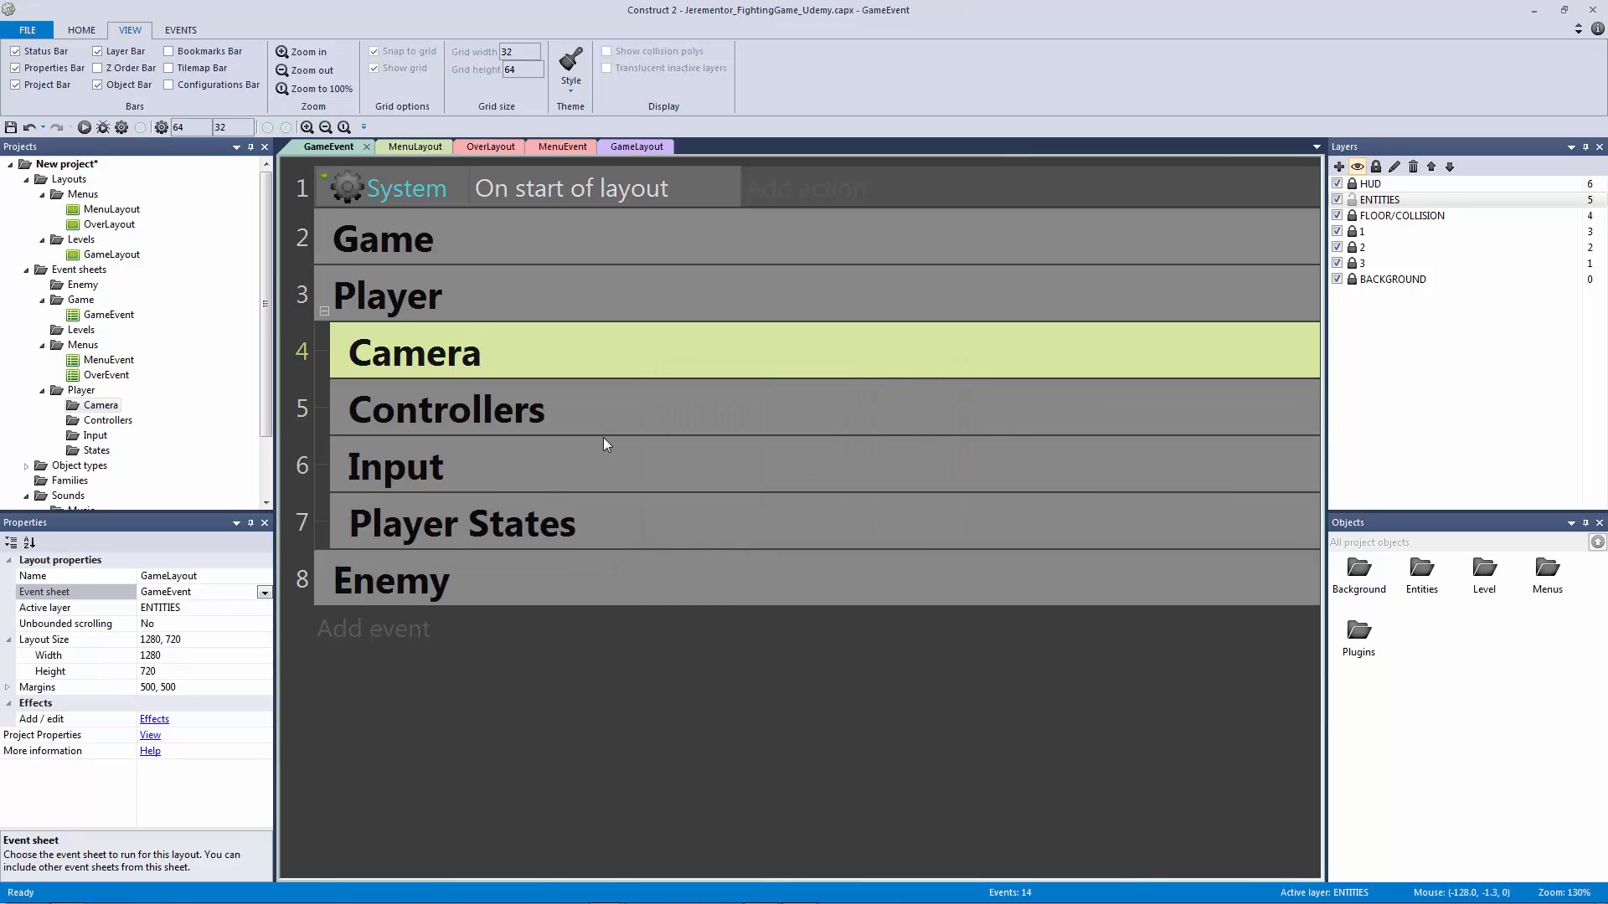
pyautogui.click(100, 405)
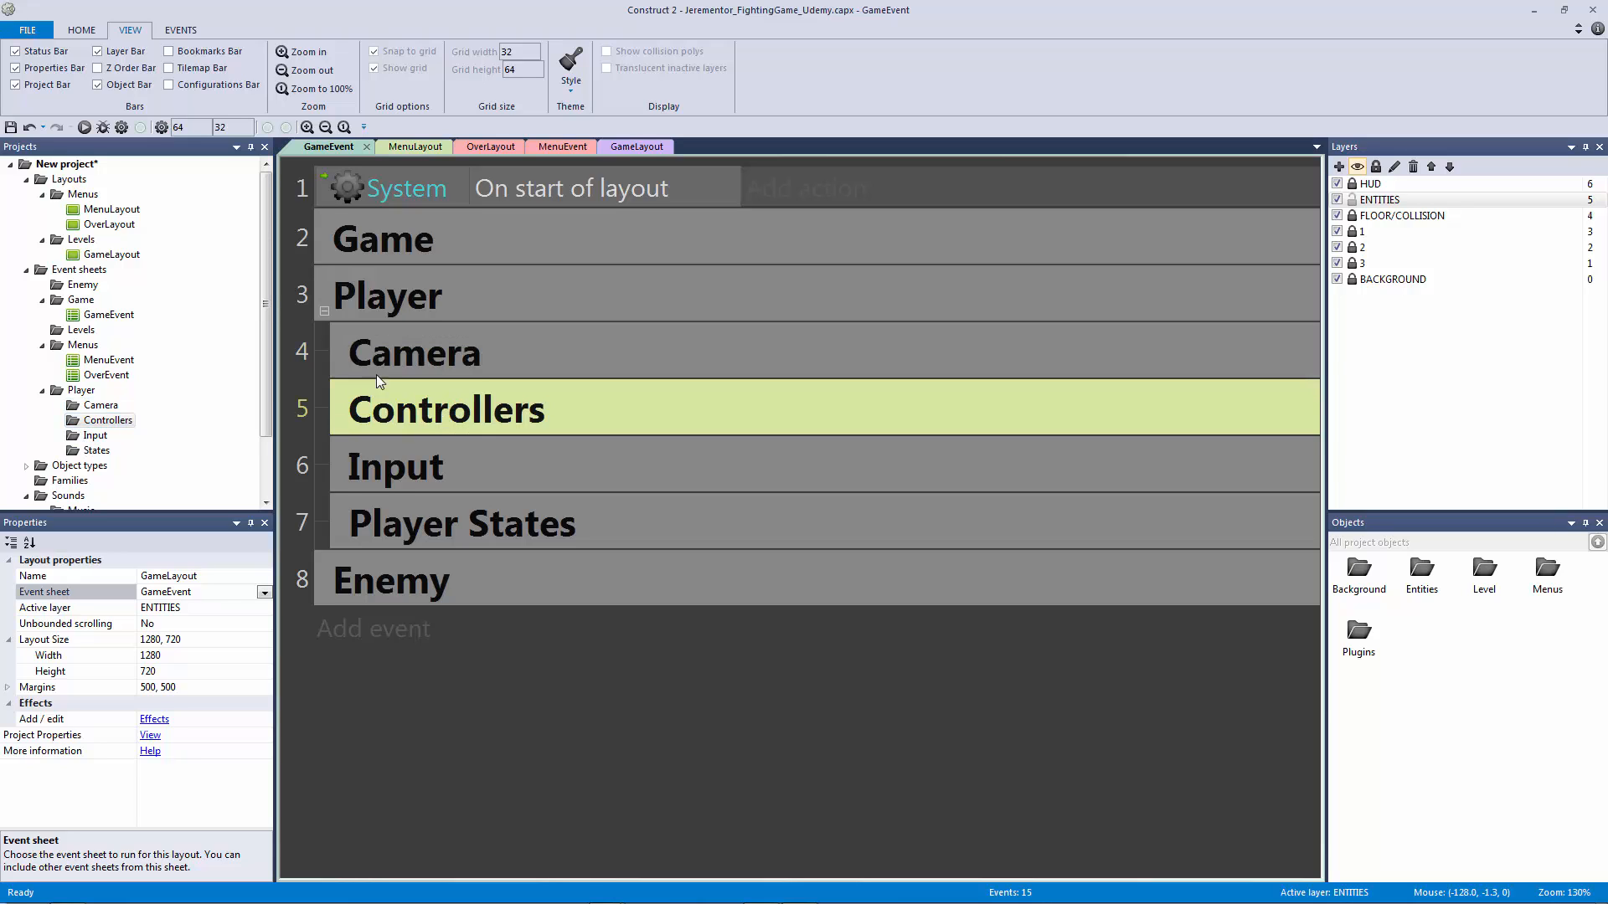
pyautogui.click(393, 466)
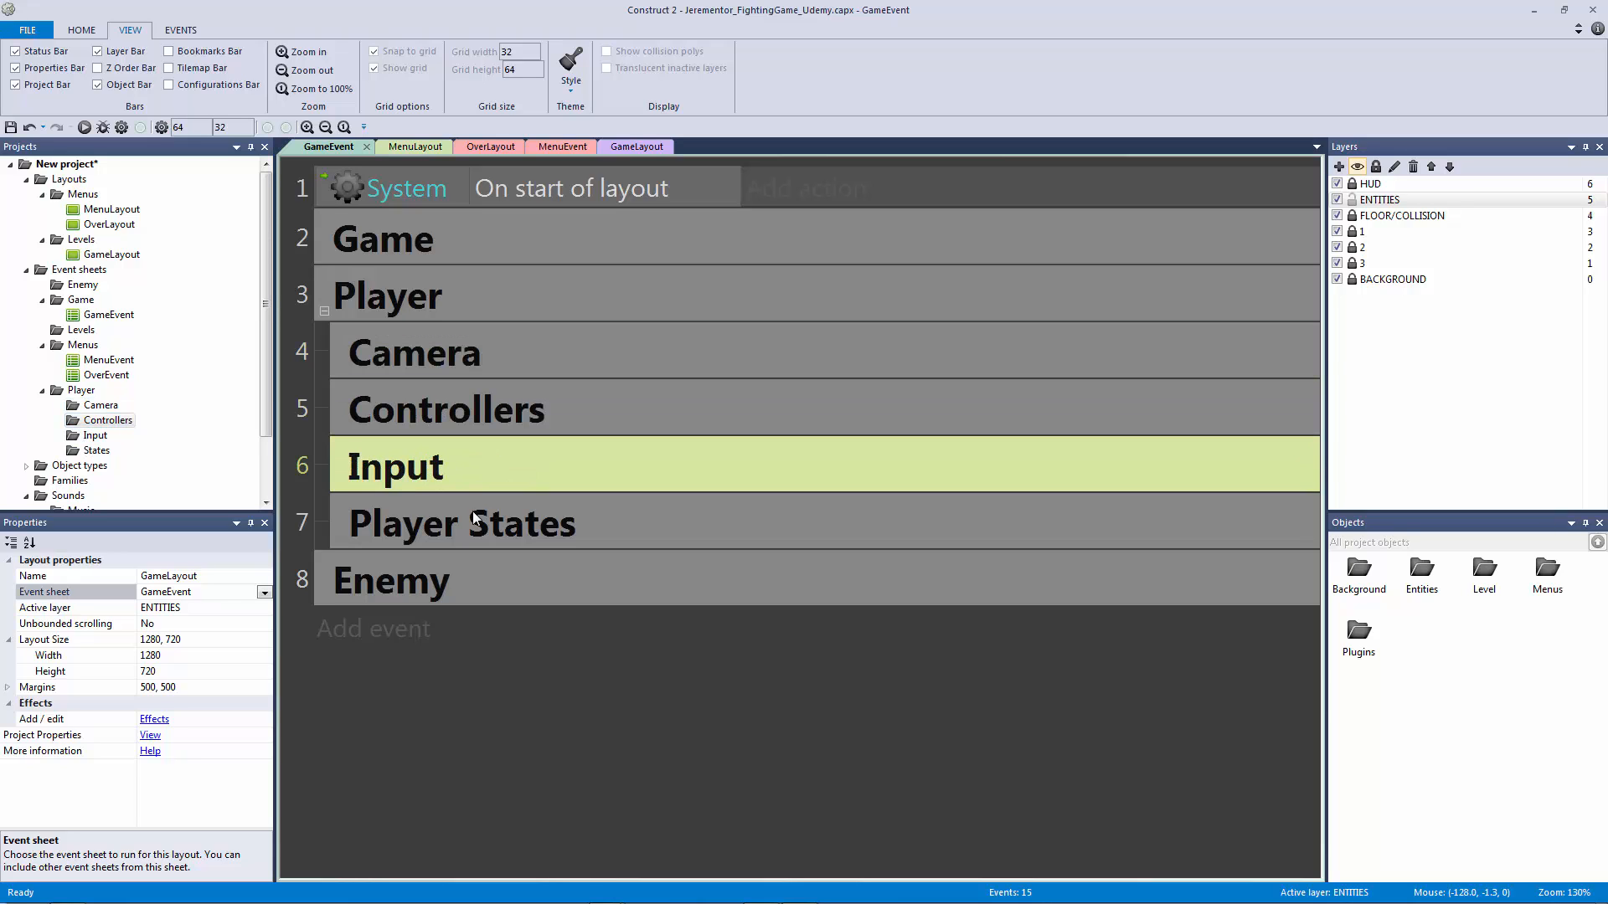
pyautogui.moveTo(532, 531)
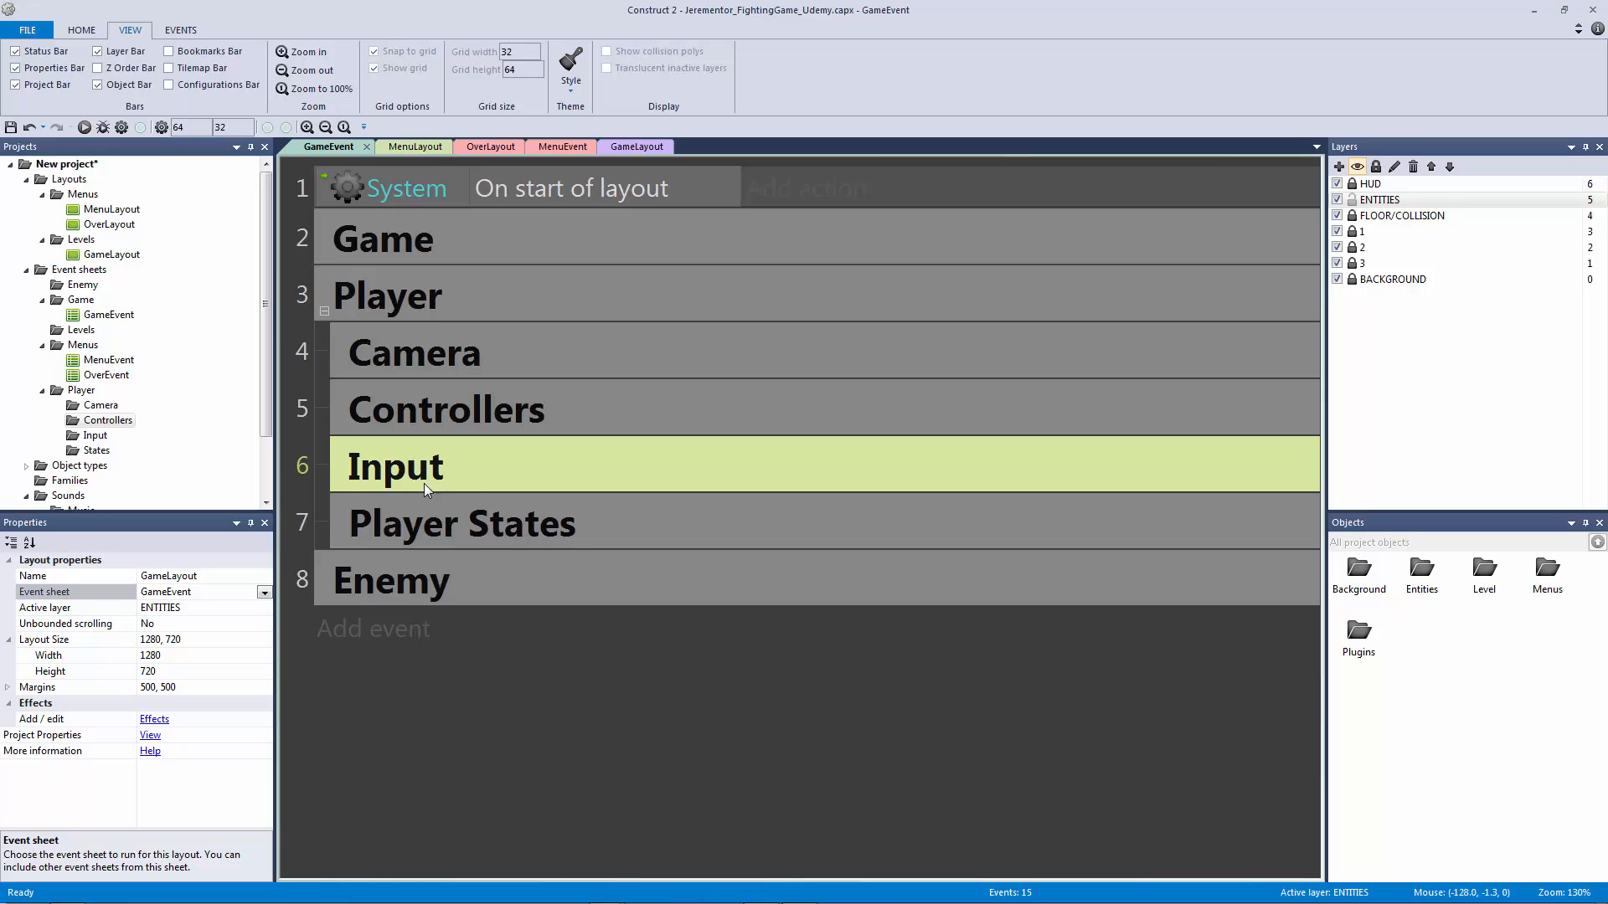
pyautogui.moveTo(367, 343)
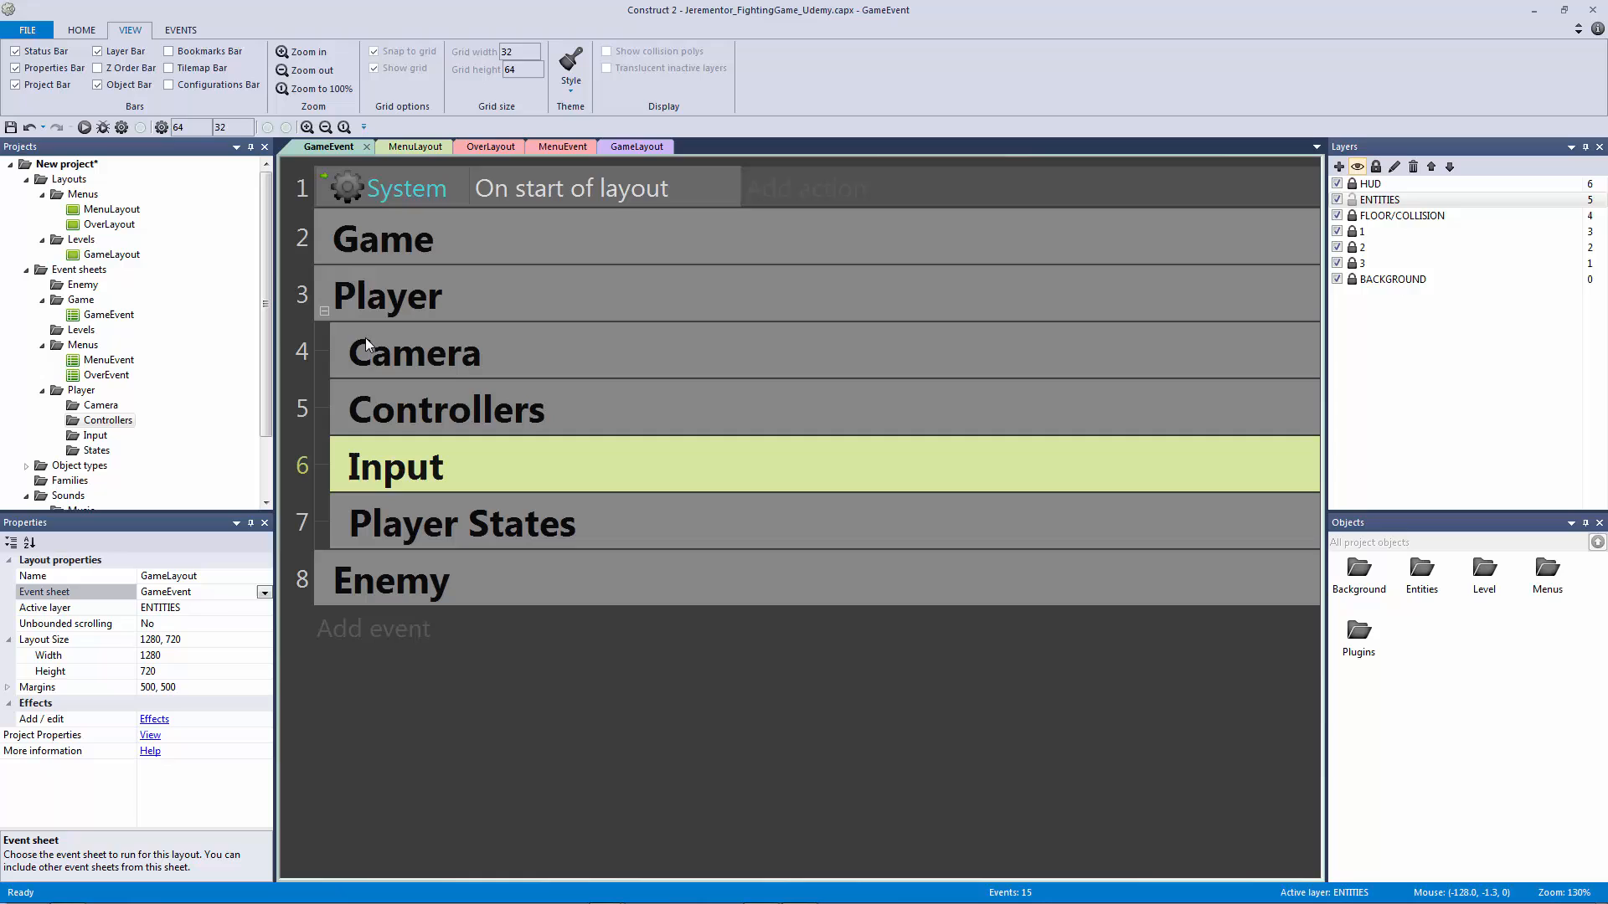
pyautogui.click(325, 312)
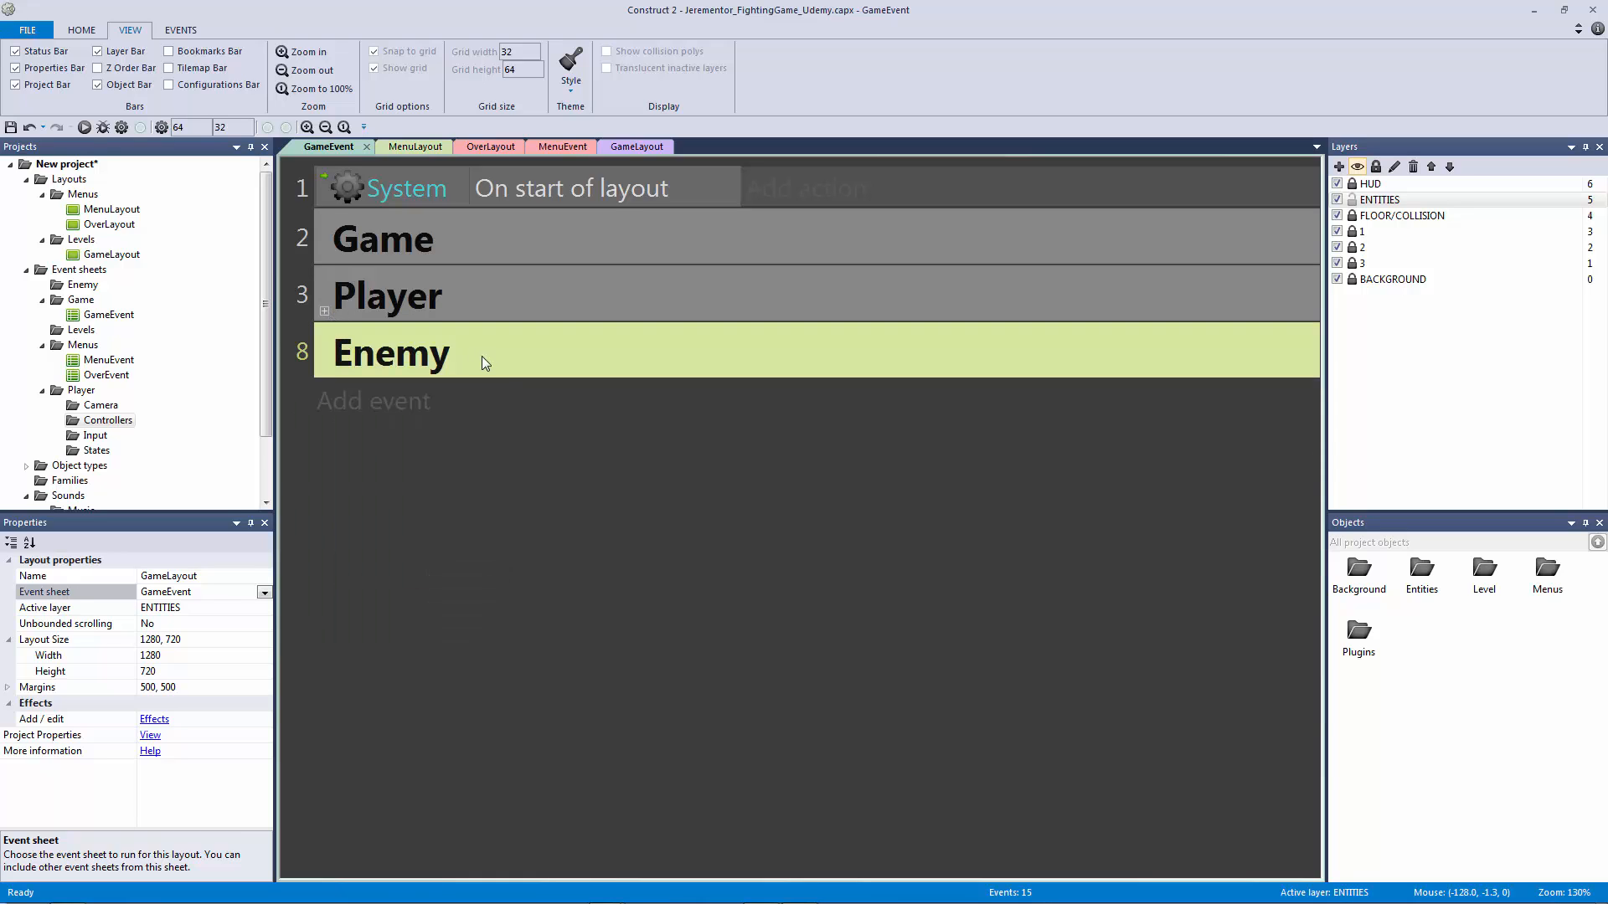
# Step: Name the new subgroup under Enemy 'Enemy States' and confirm it
pyautogui.doubleClick(390, 353)
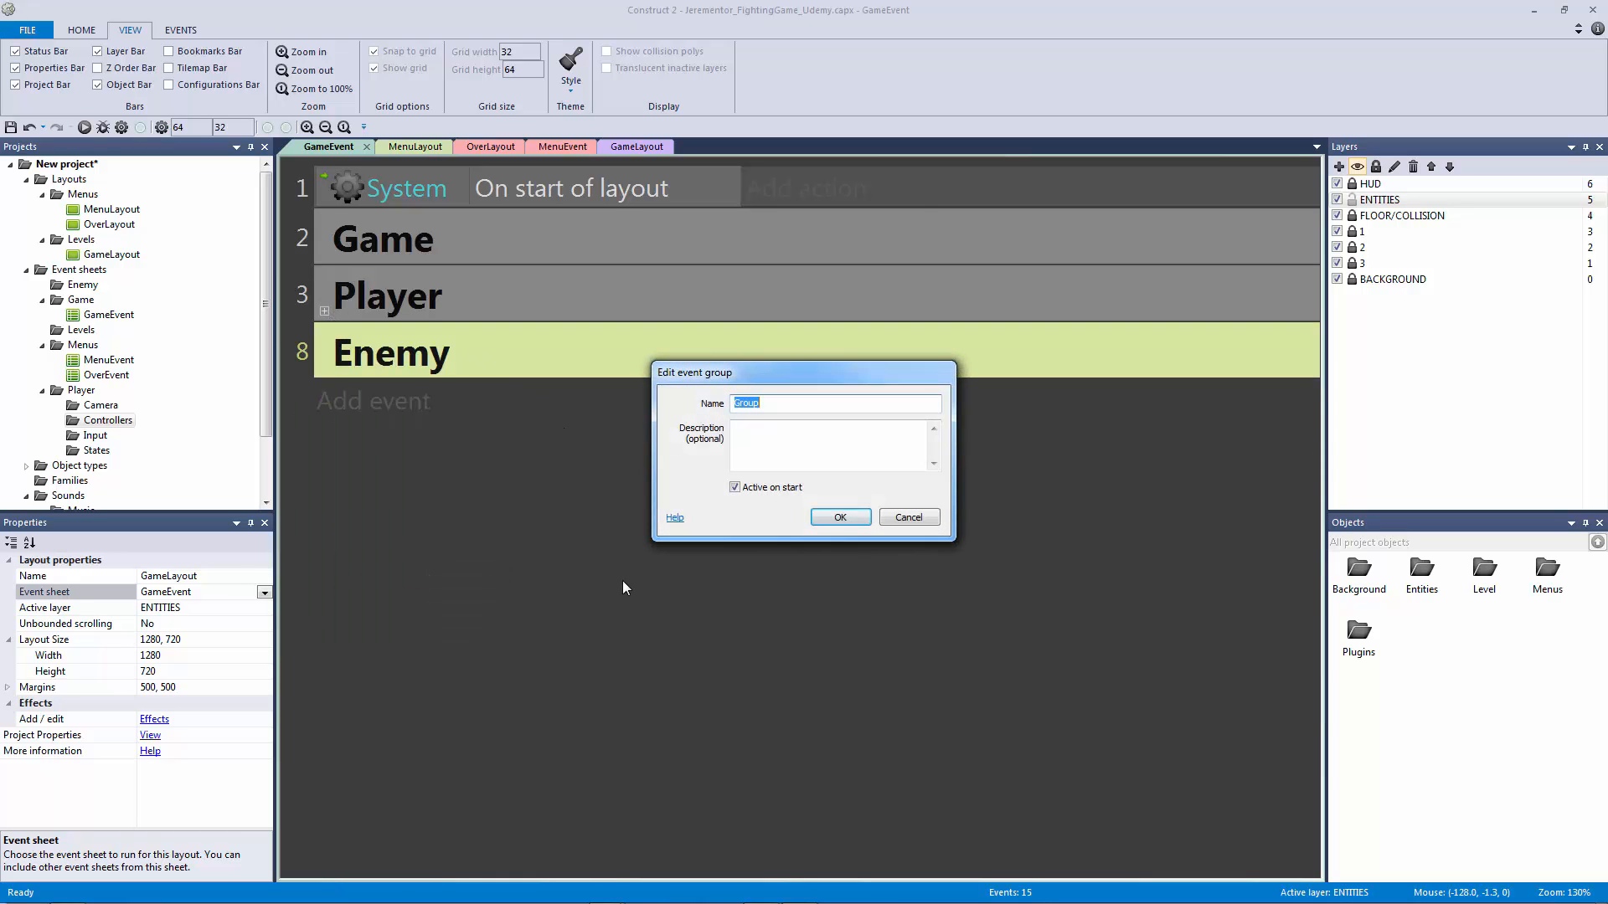
pyautogui.write('Enemy S')
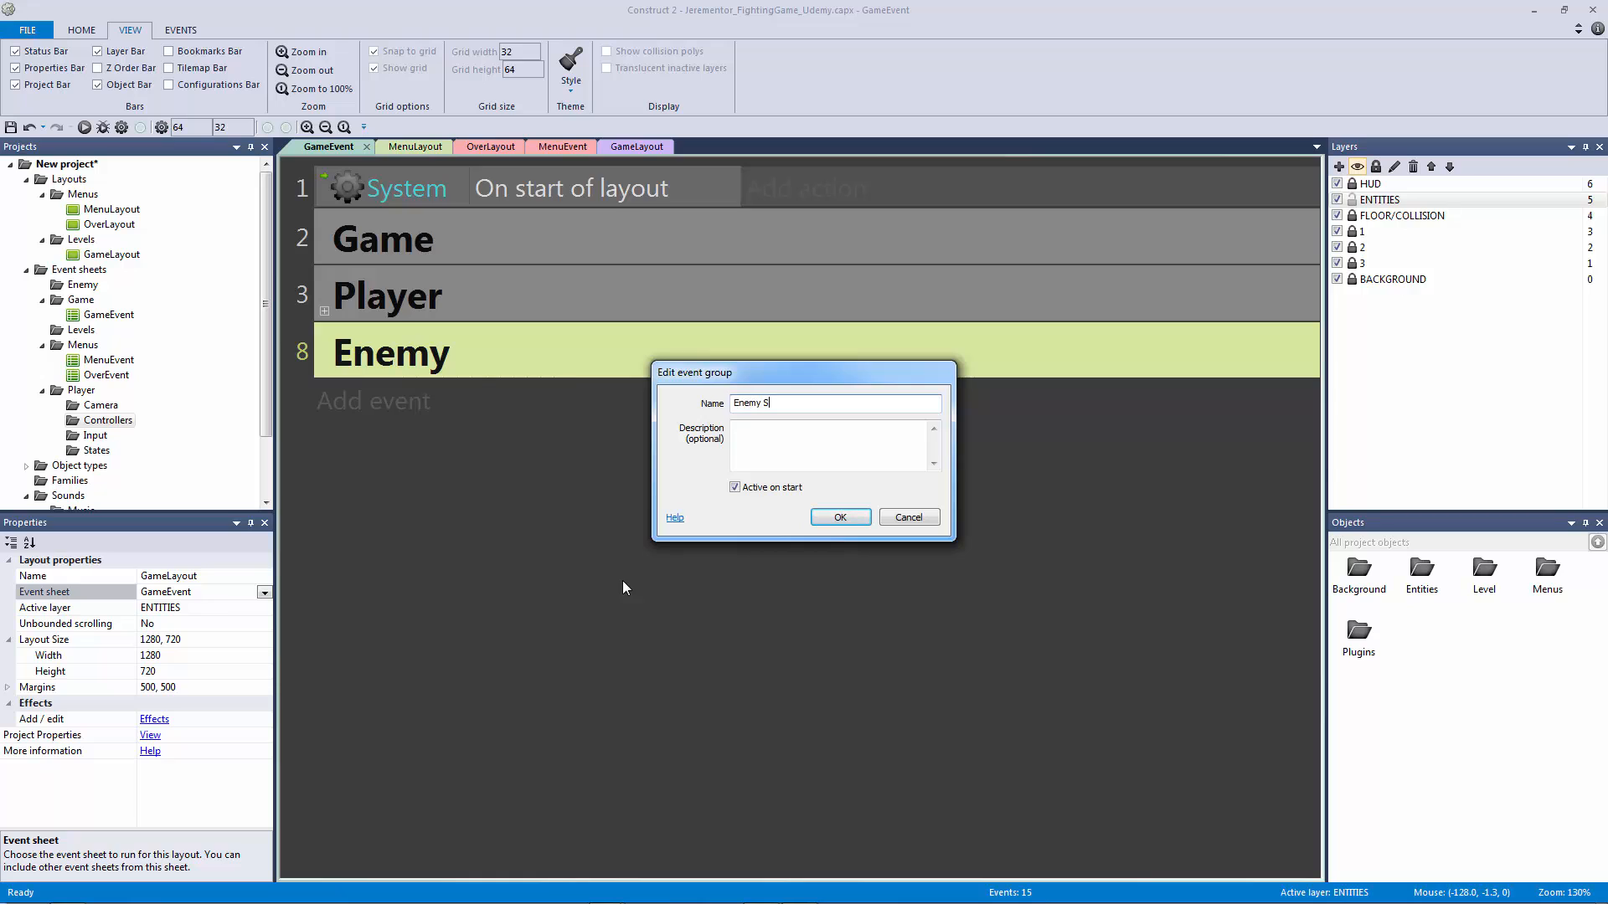
pyautogui.click(839, 517)
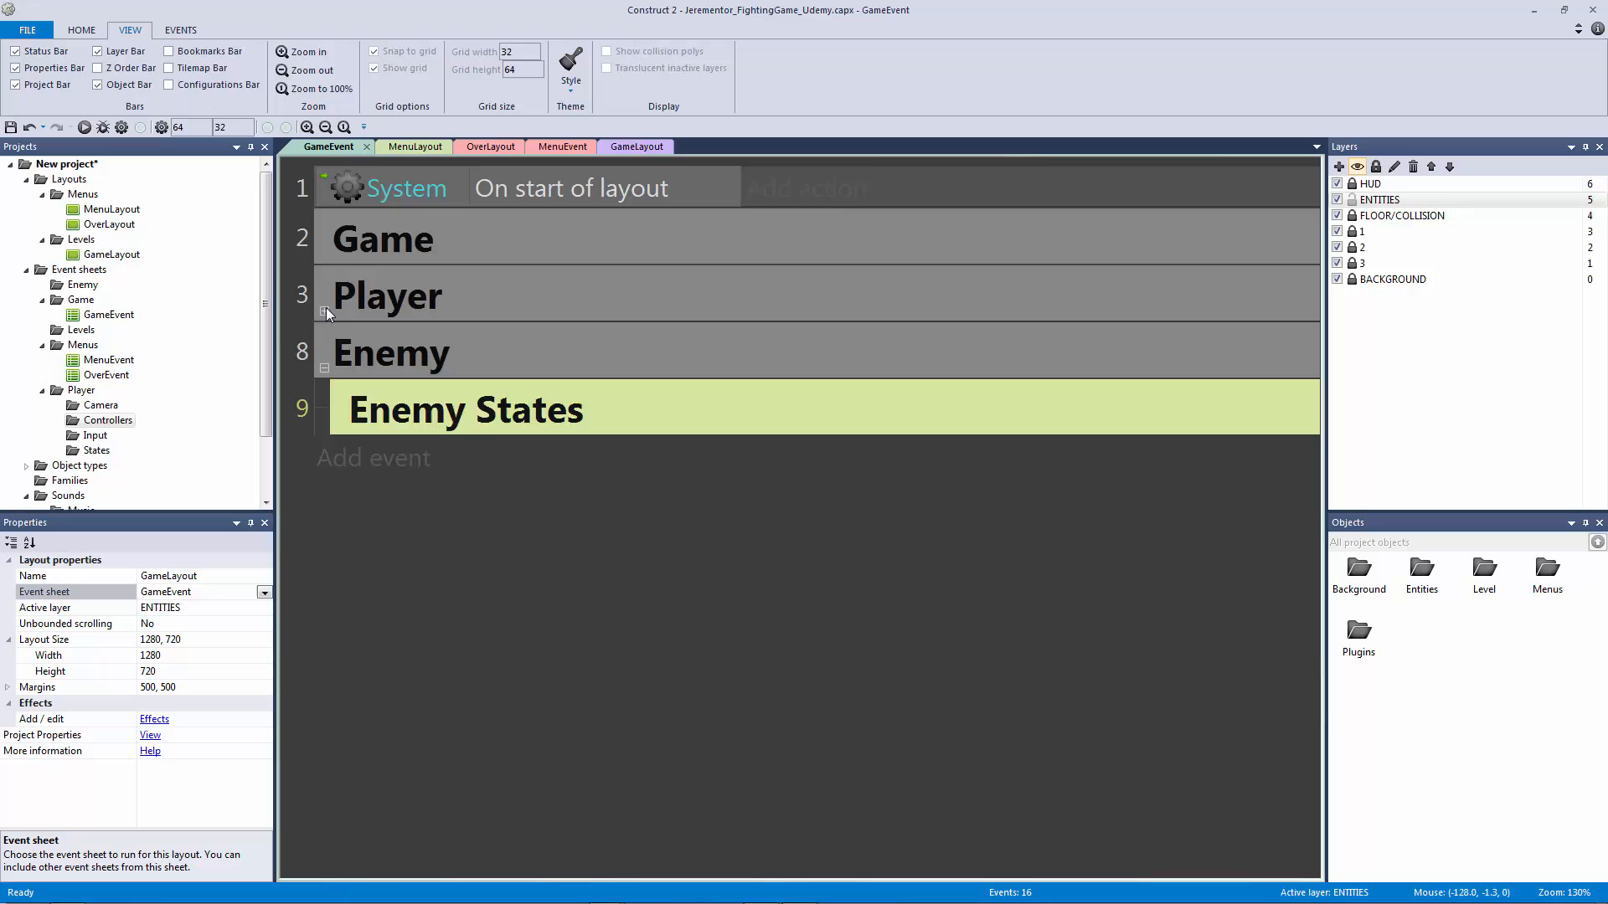
# Step: Expand Player, review Controllers and Enemy States subgroups, then collapse the groups again
pyautogui.click(324, 311)
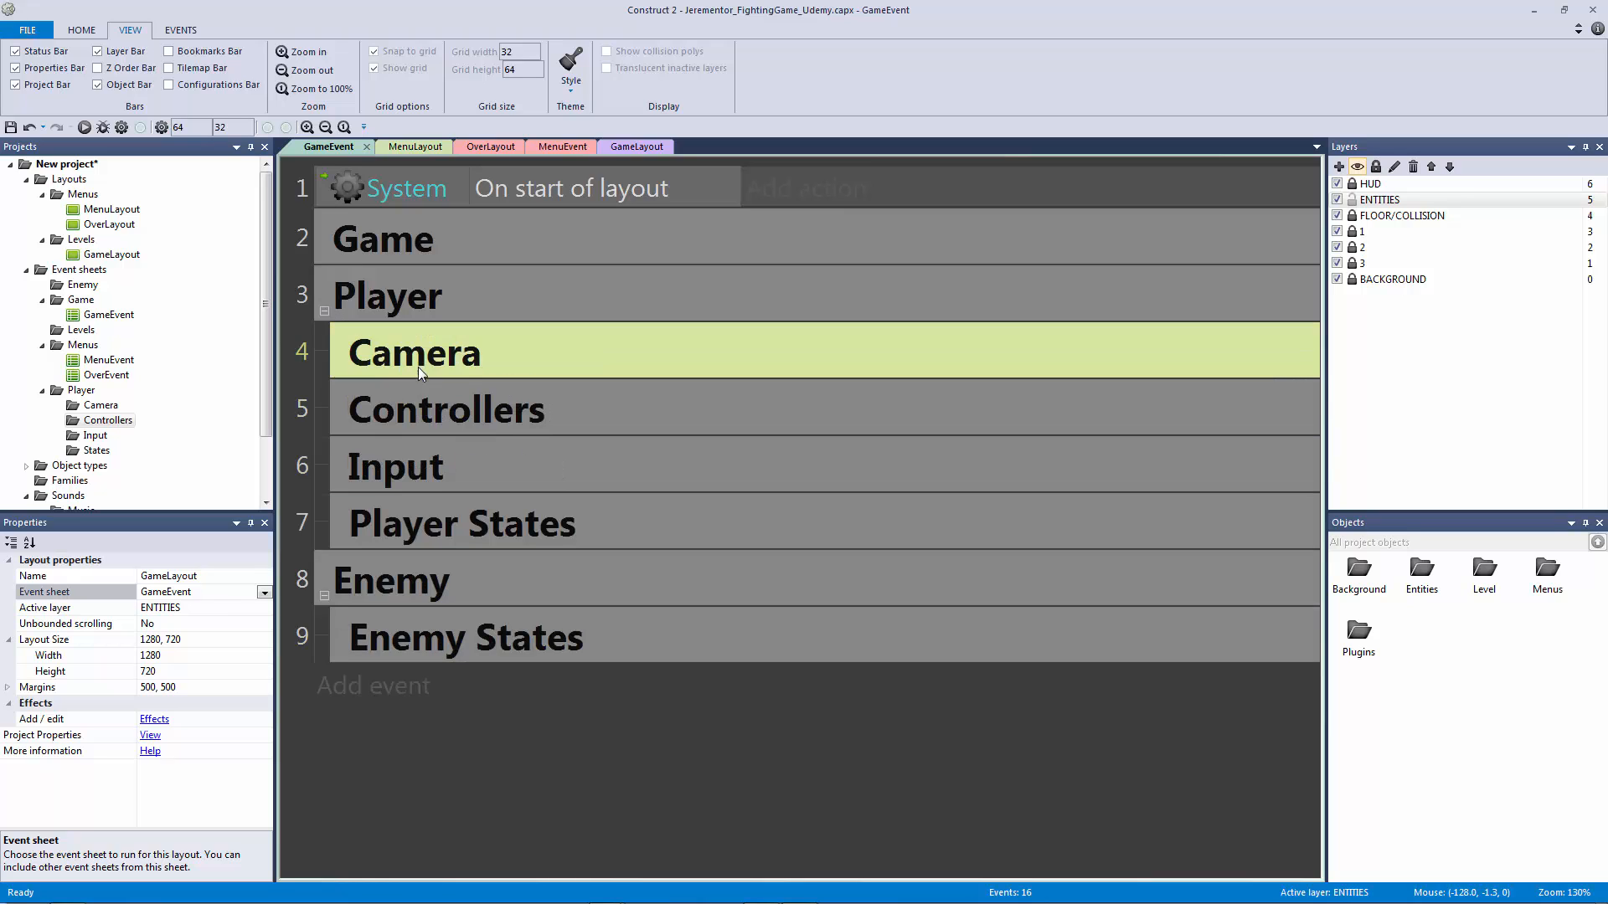
pyautogui.click(446, 408)
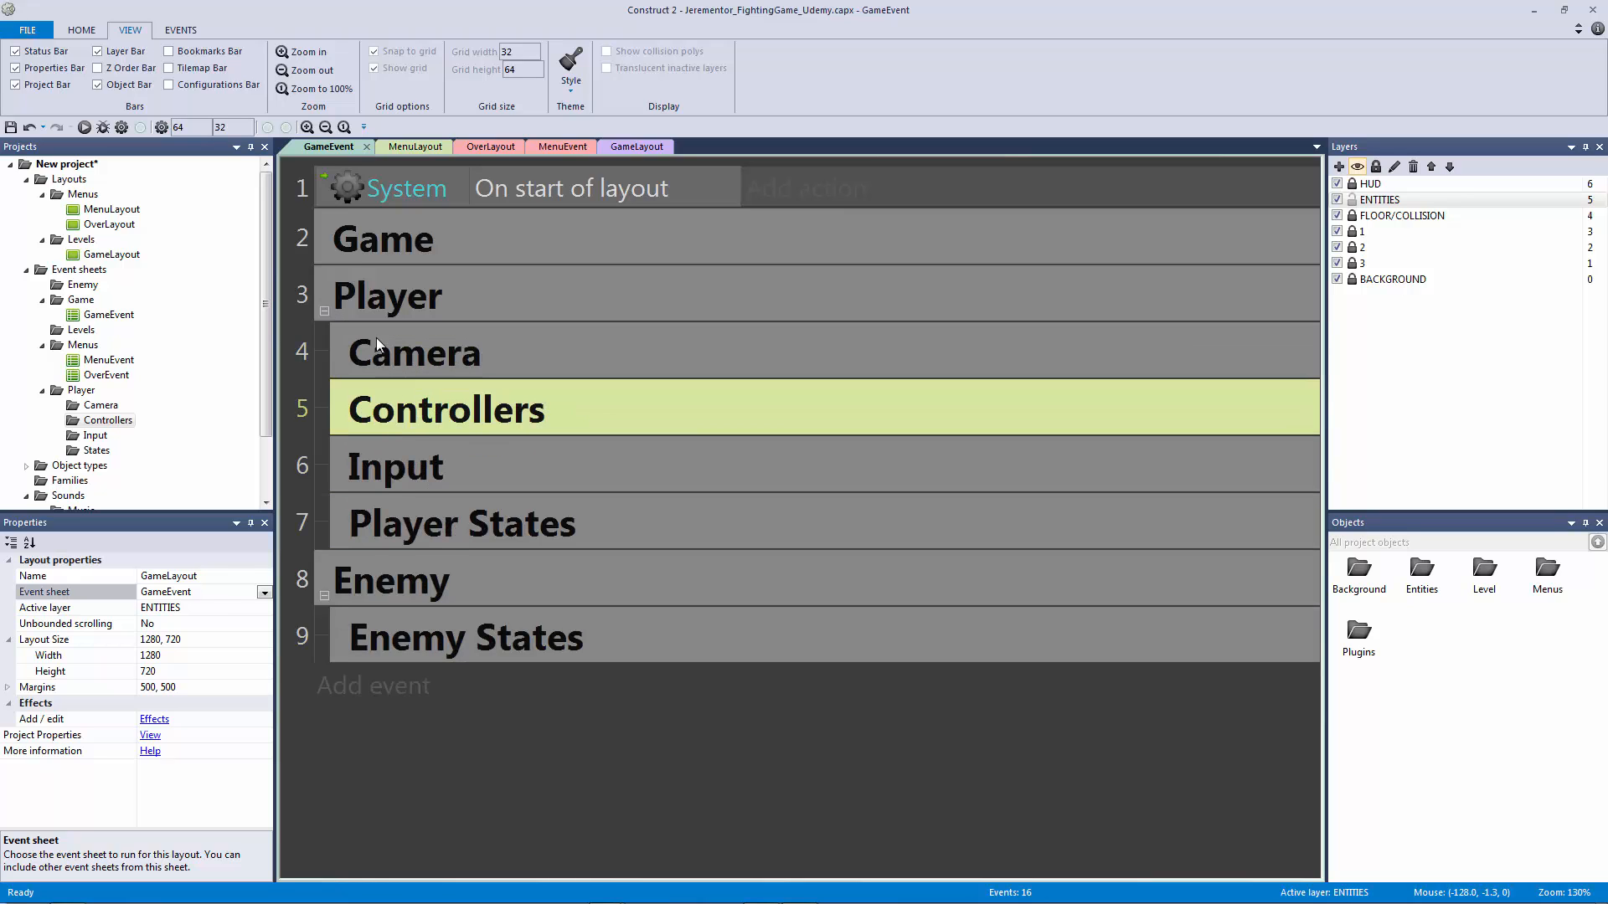
pyautogui.click(464, 636)
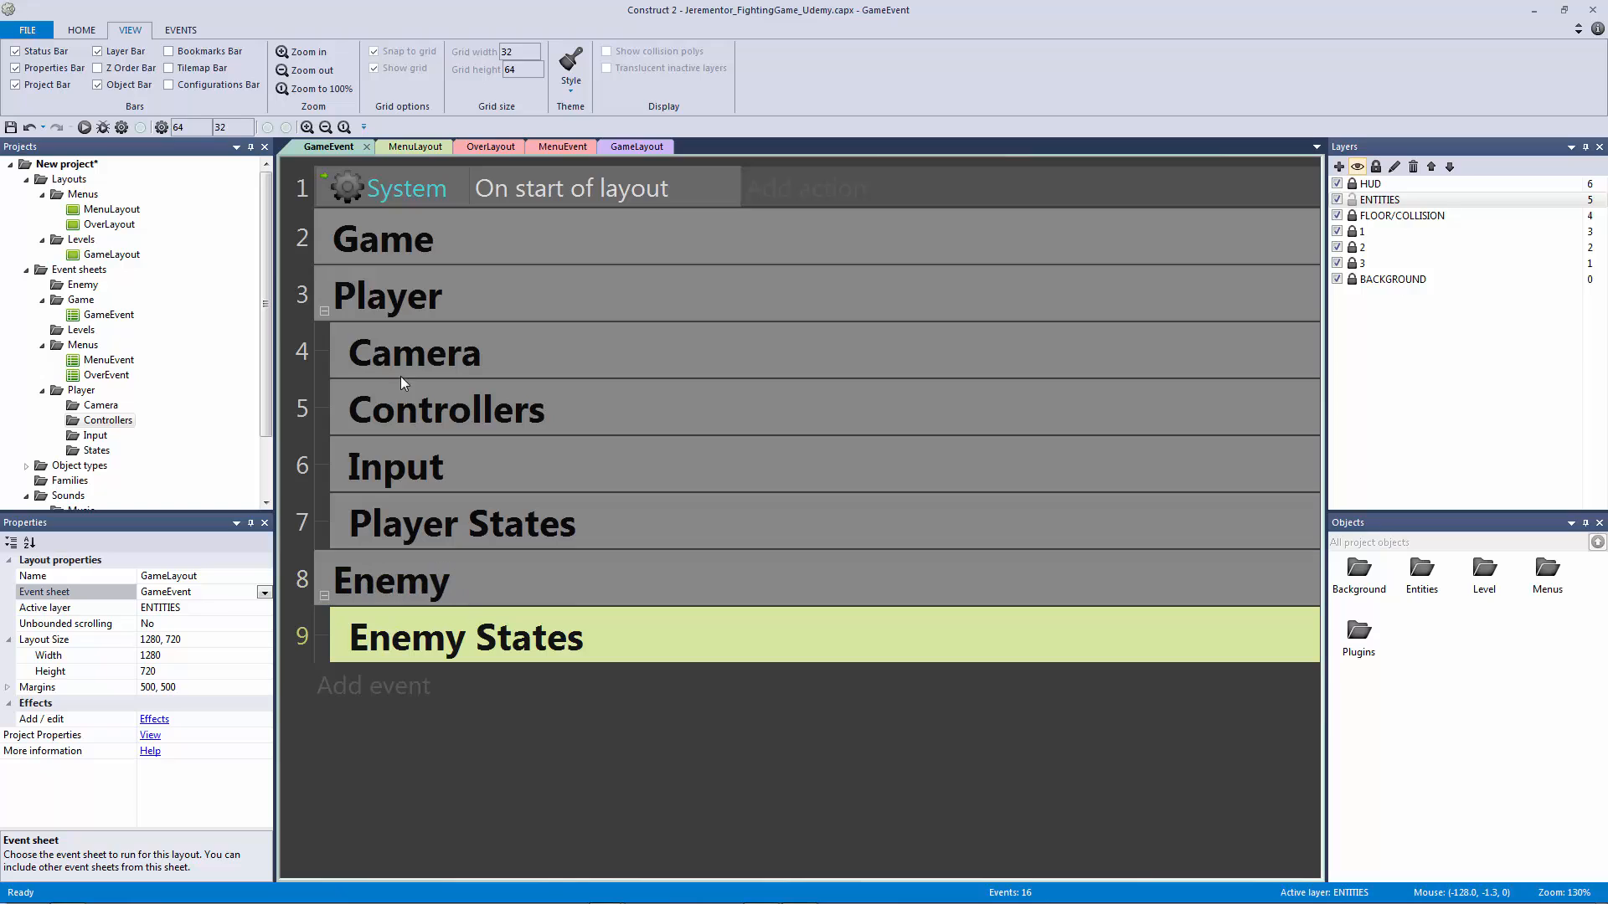
pyautogui.click(325, 311)
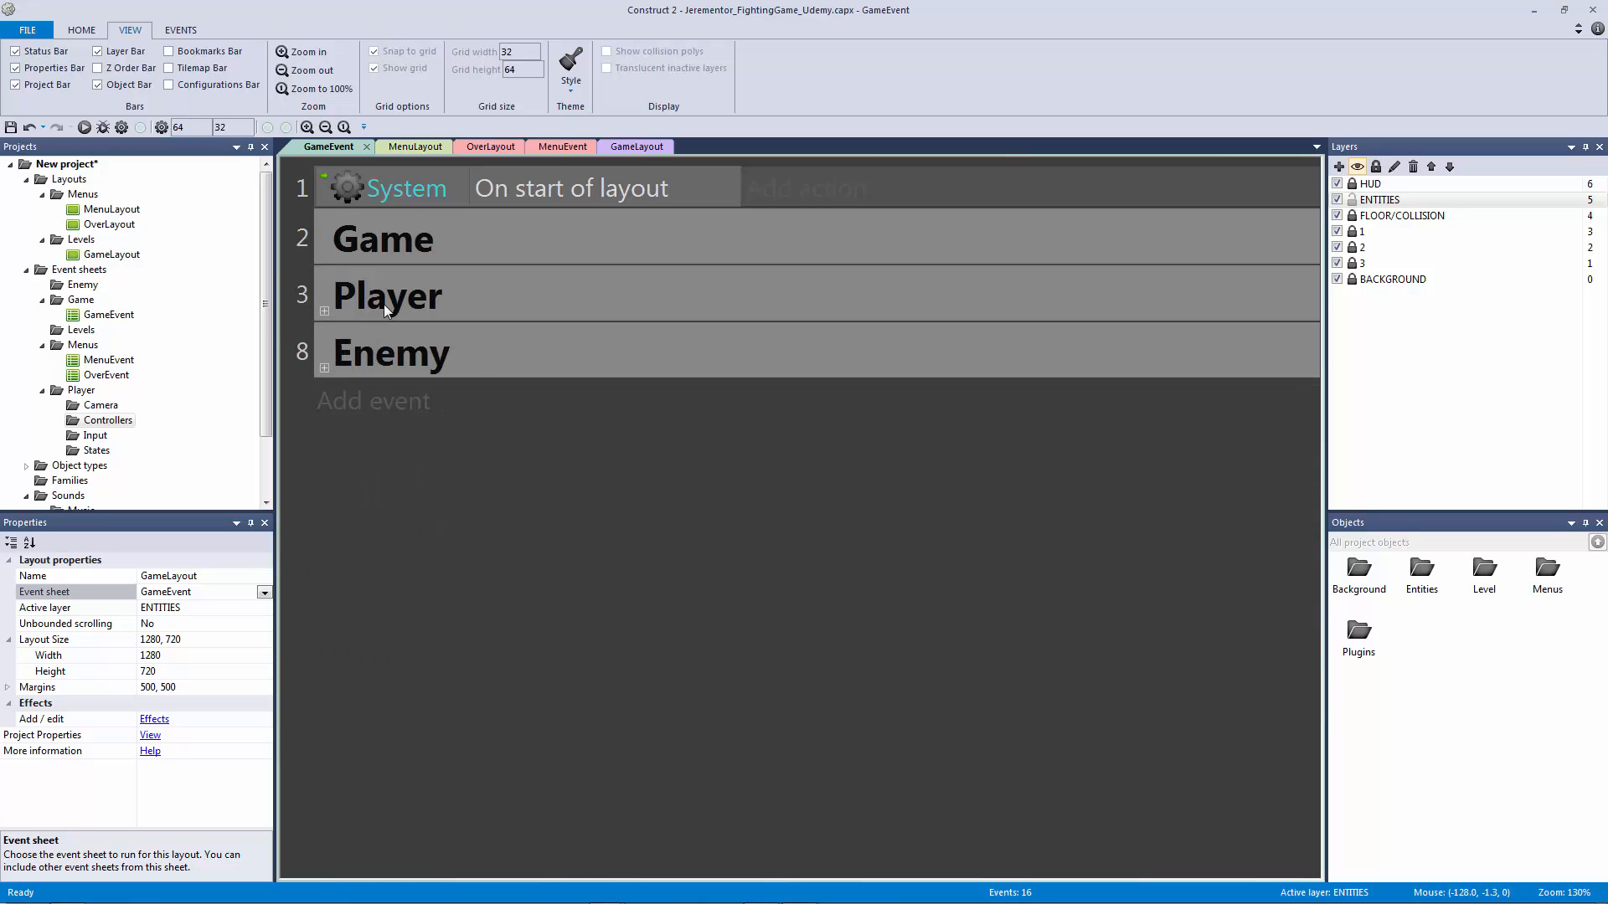
pyautogui.click(387, 295)
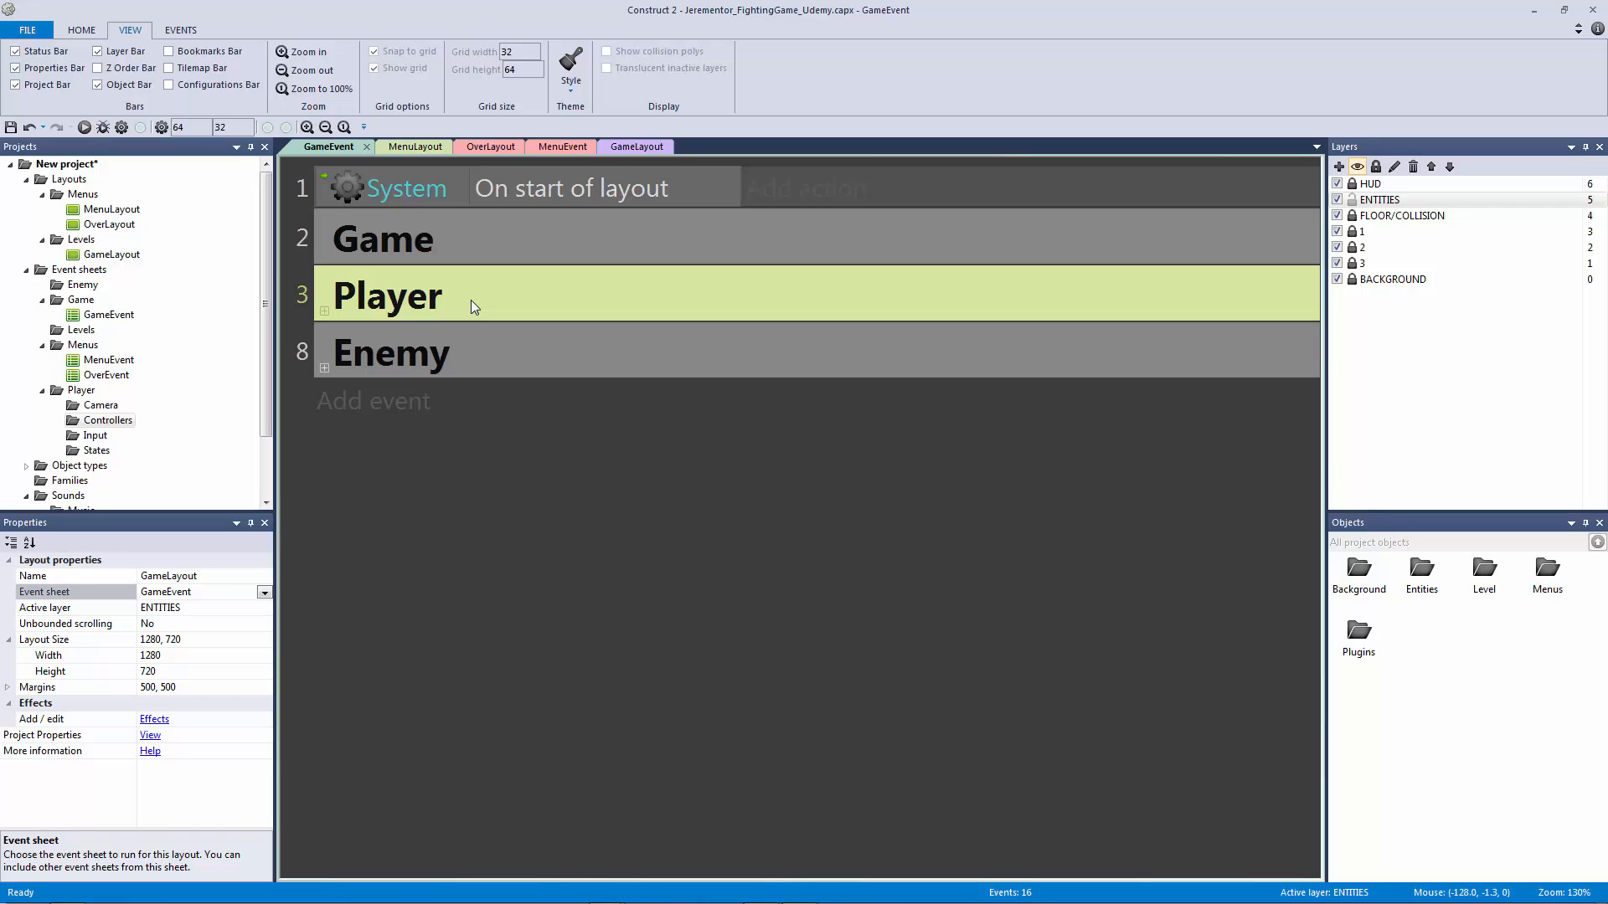
# Step: Describe Player as 'Include Camera, Health, Death, States: Walk, Idle, Attack, Combo 1, Combo 2'
pyautogui.doubleClick(387, 295)
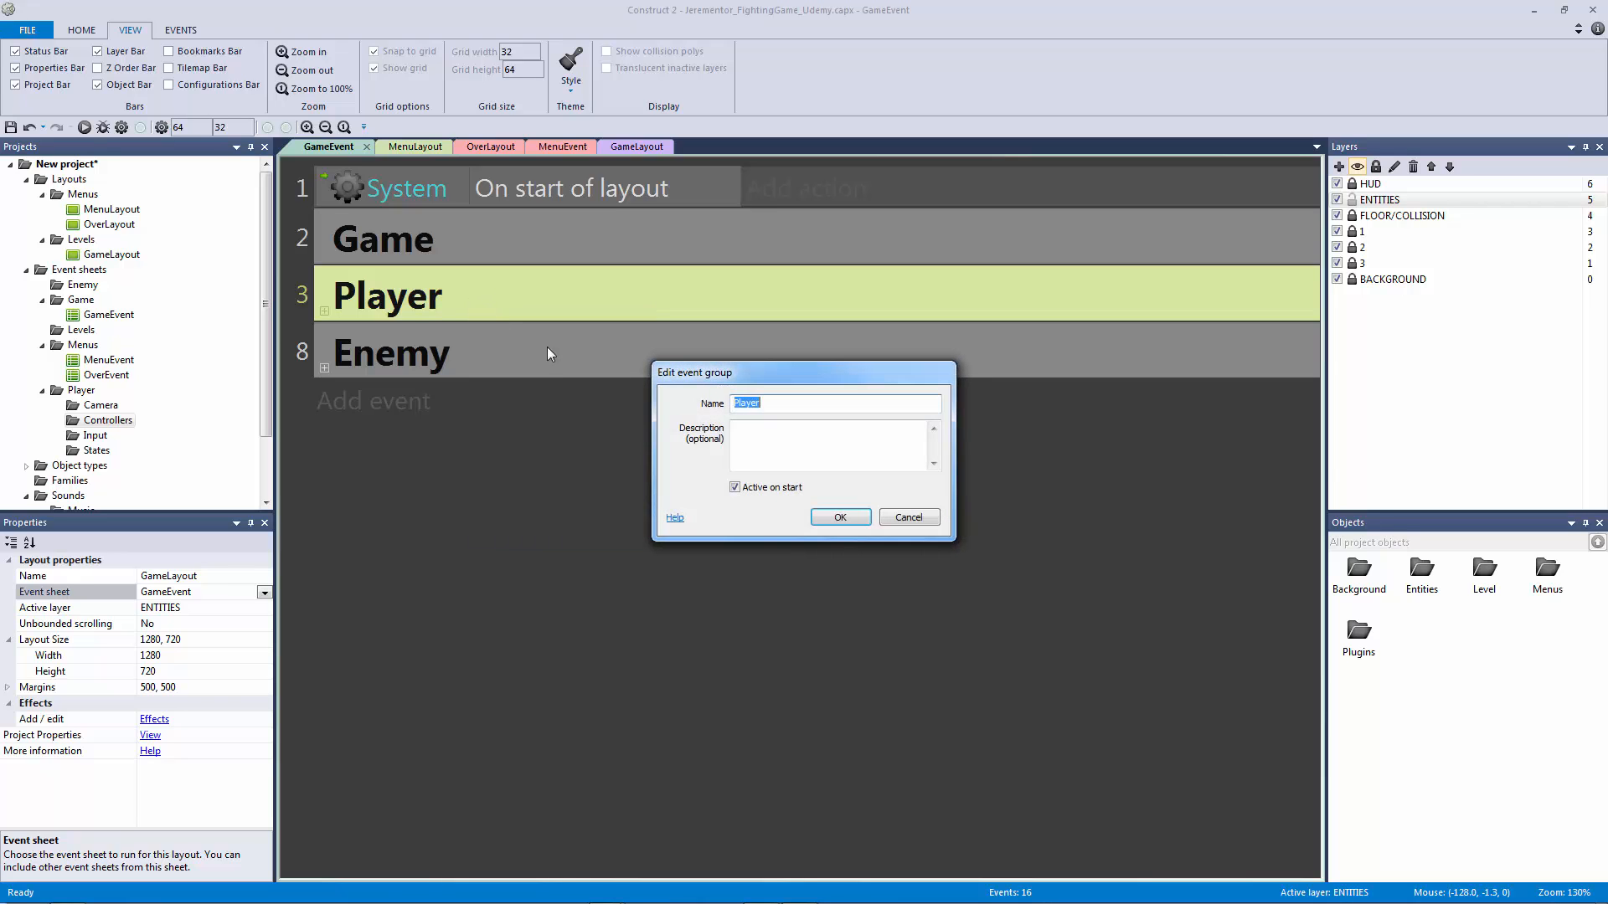
pyautogui.click(834, 445)
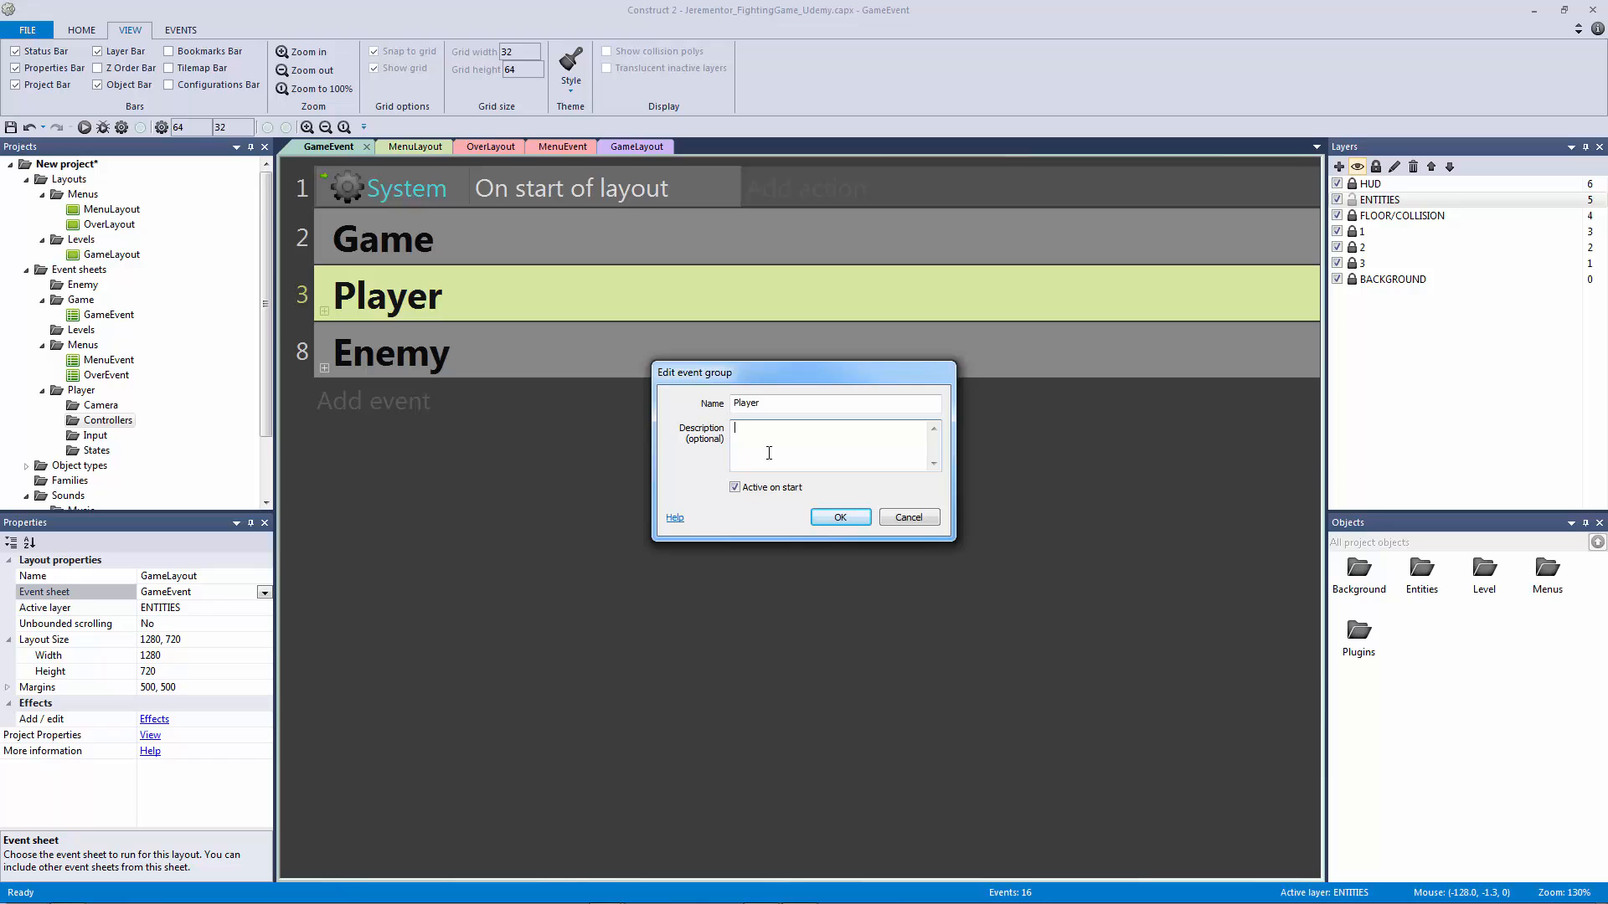
pyautogui.write('Include')
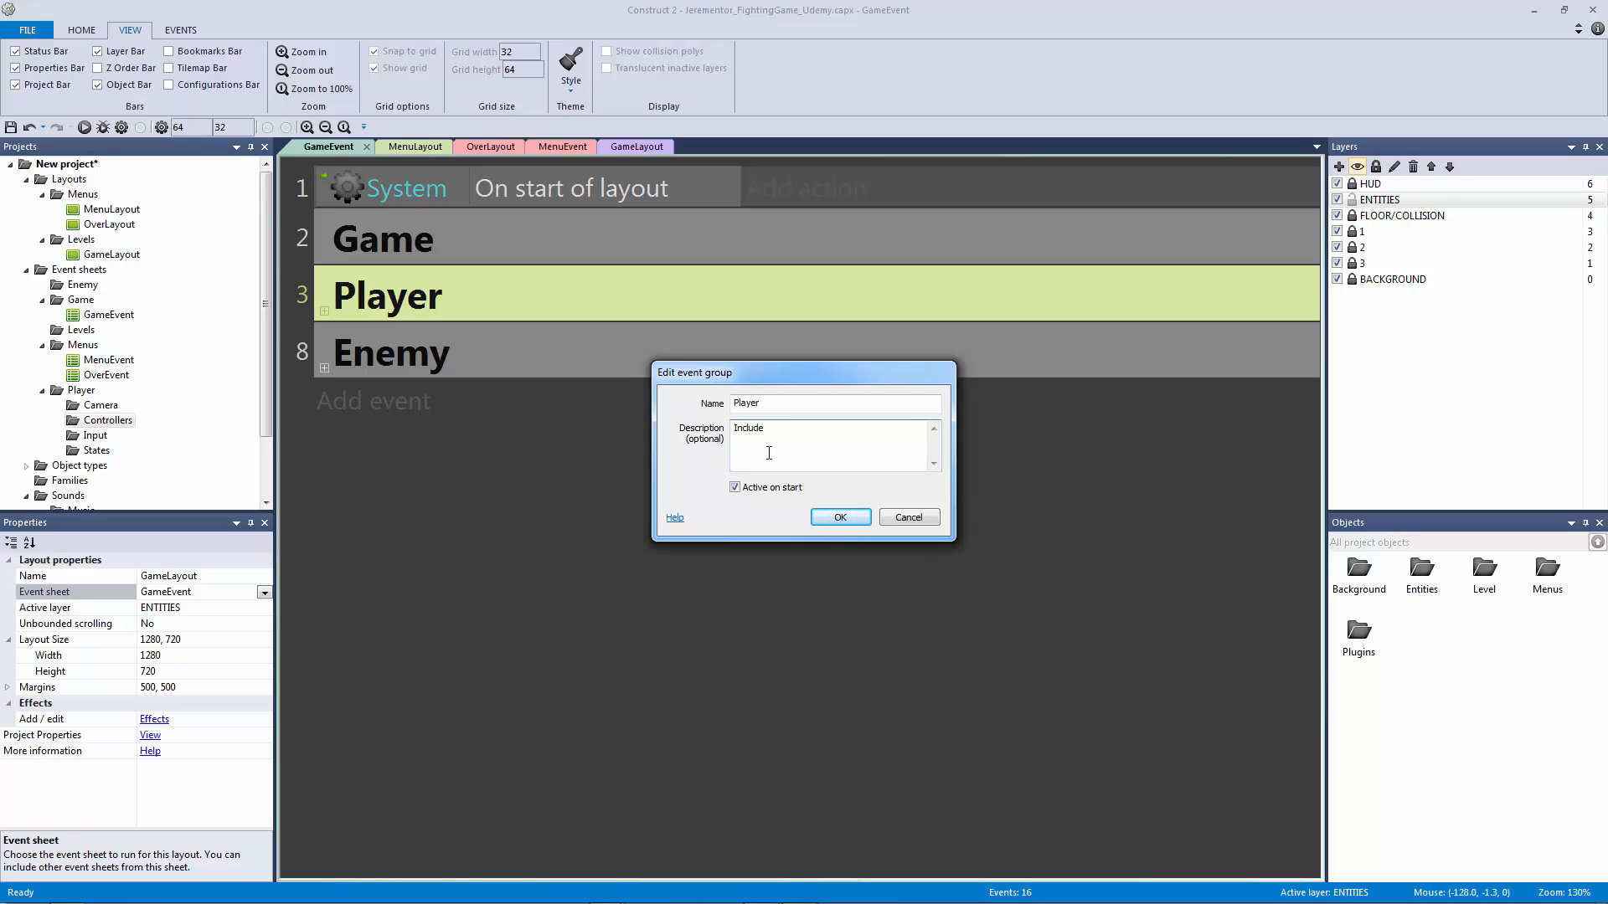
pyautogui.write('Camera, P')
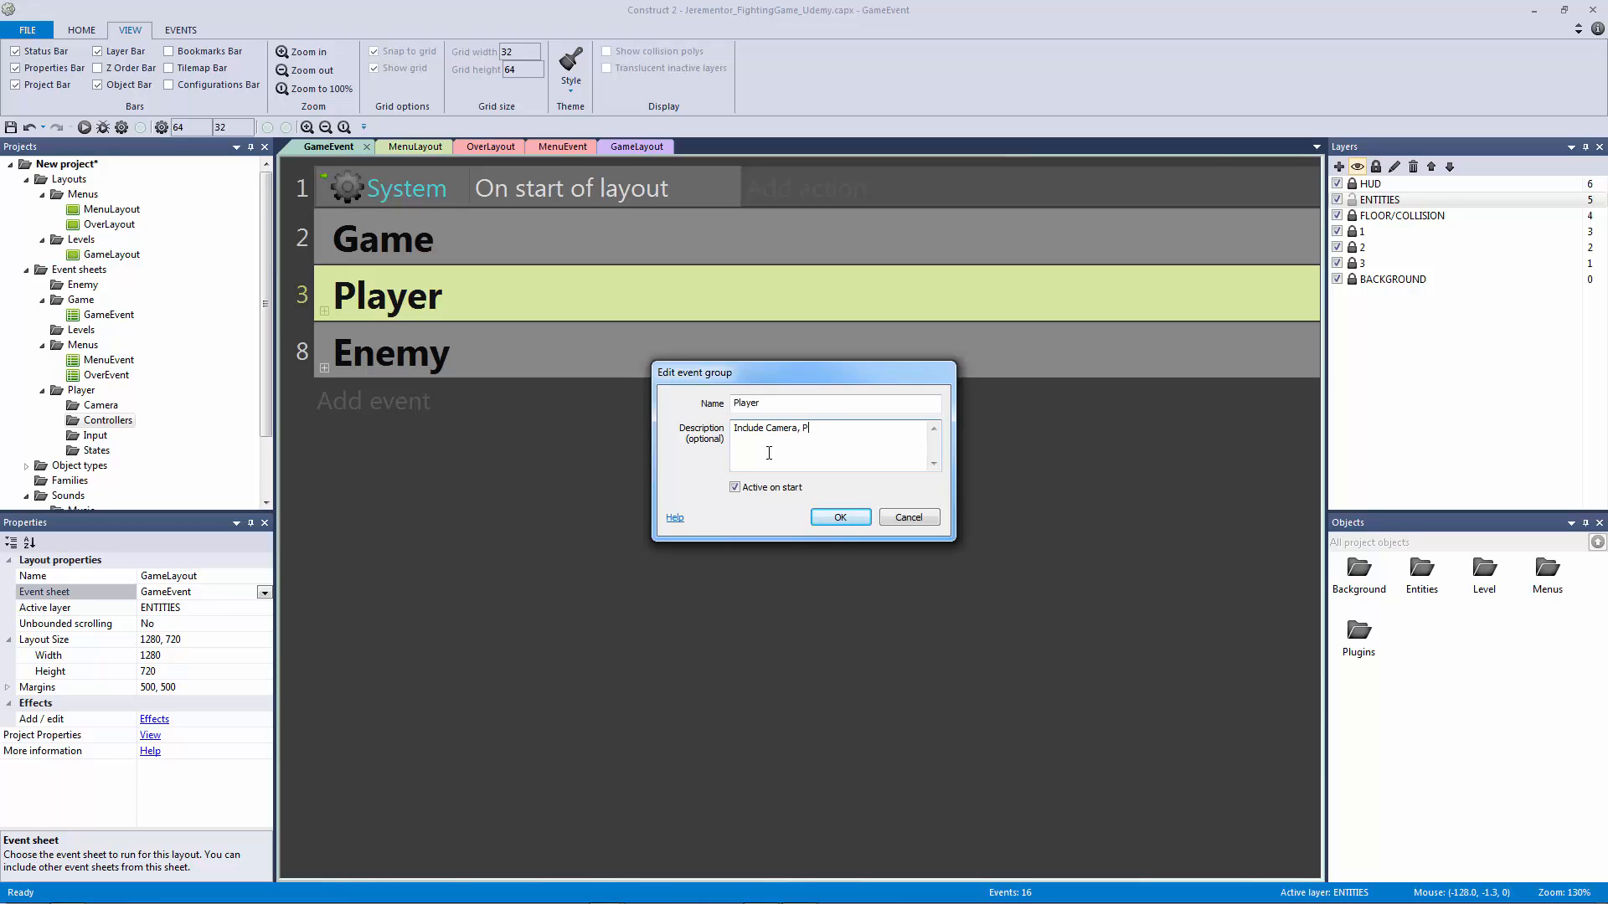
pyautogui.write('ealth, Death, S')
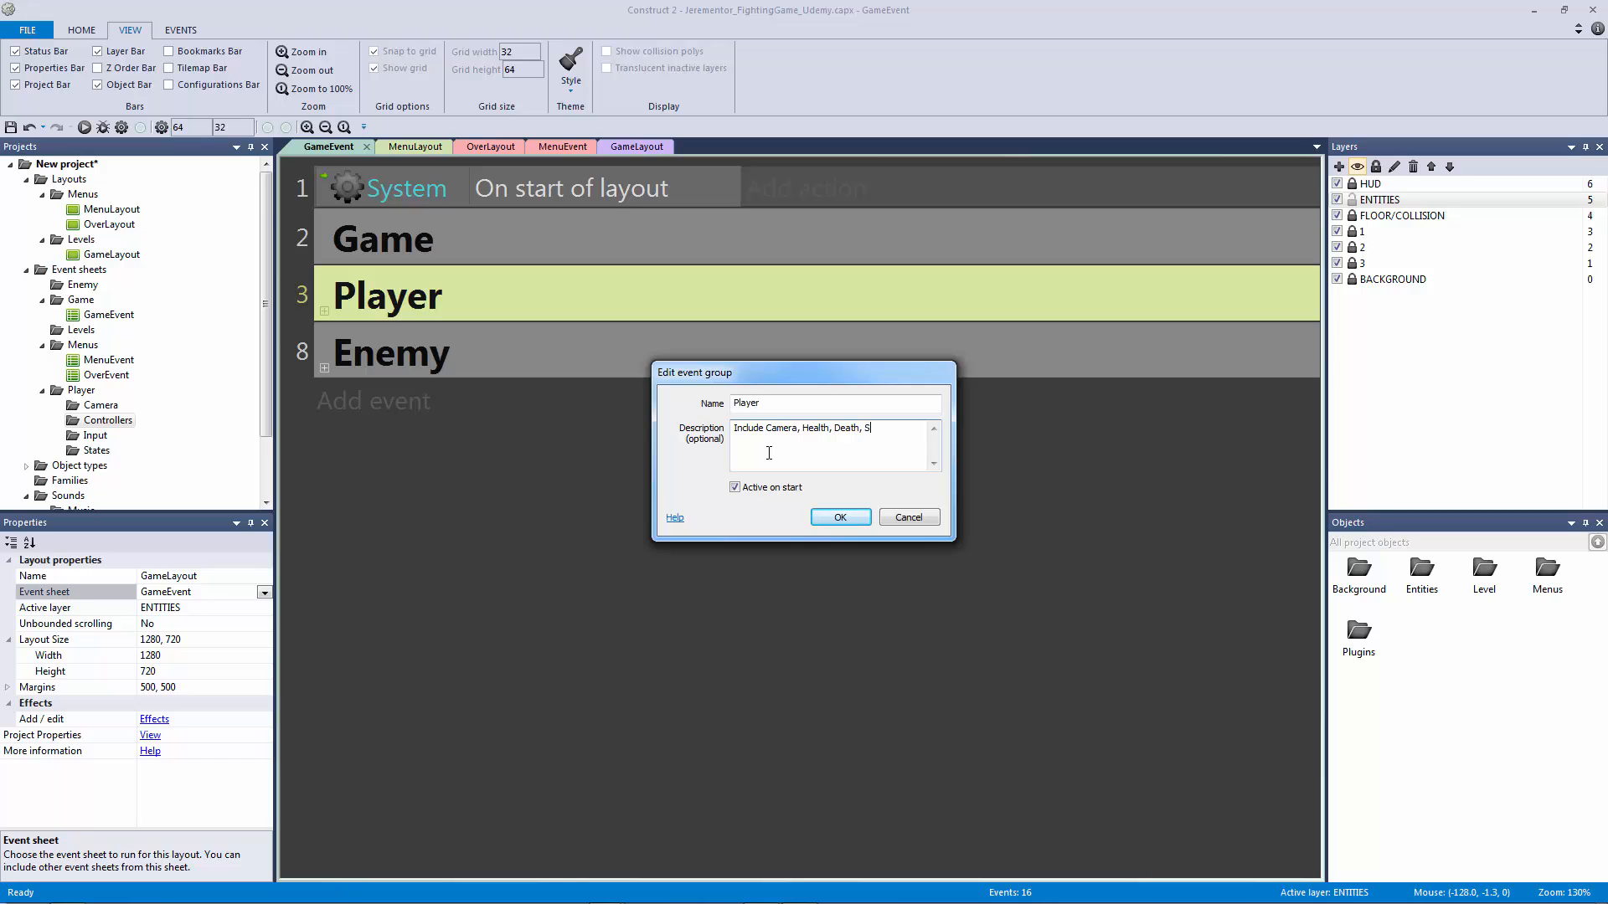
pyautogui.write('tates: Move,')
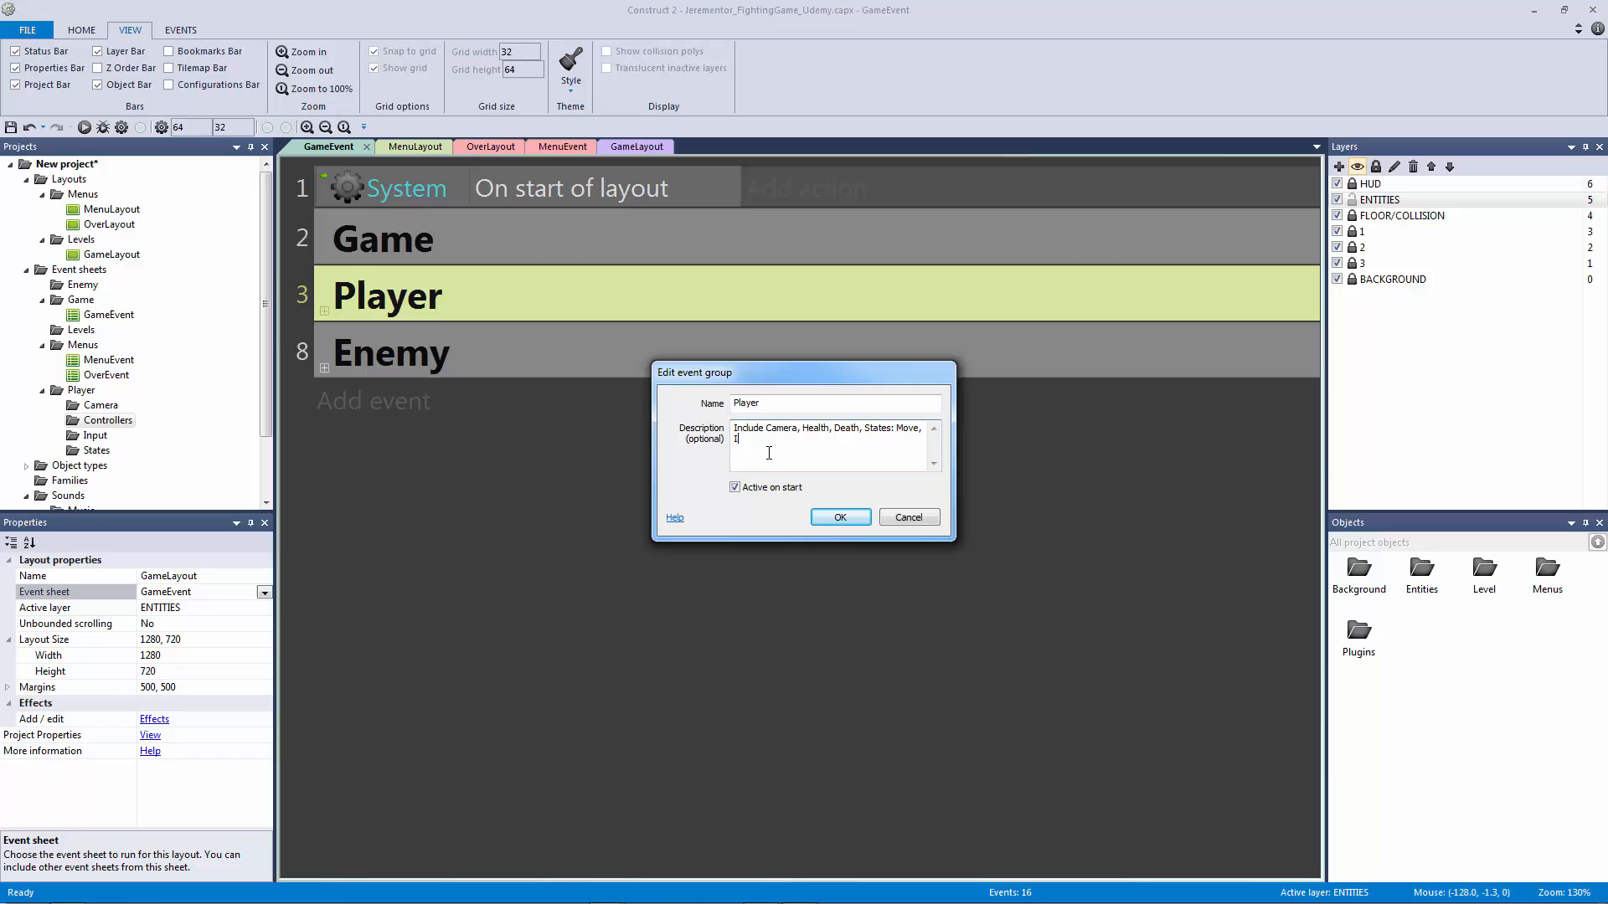
pyautogui.write('Walk,')
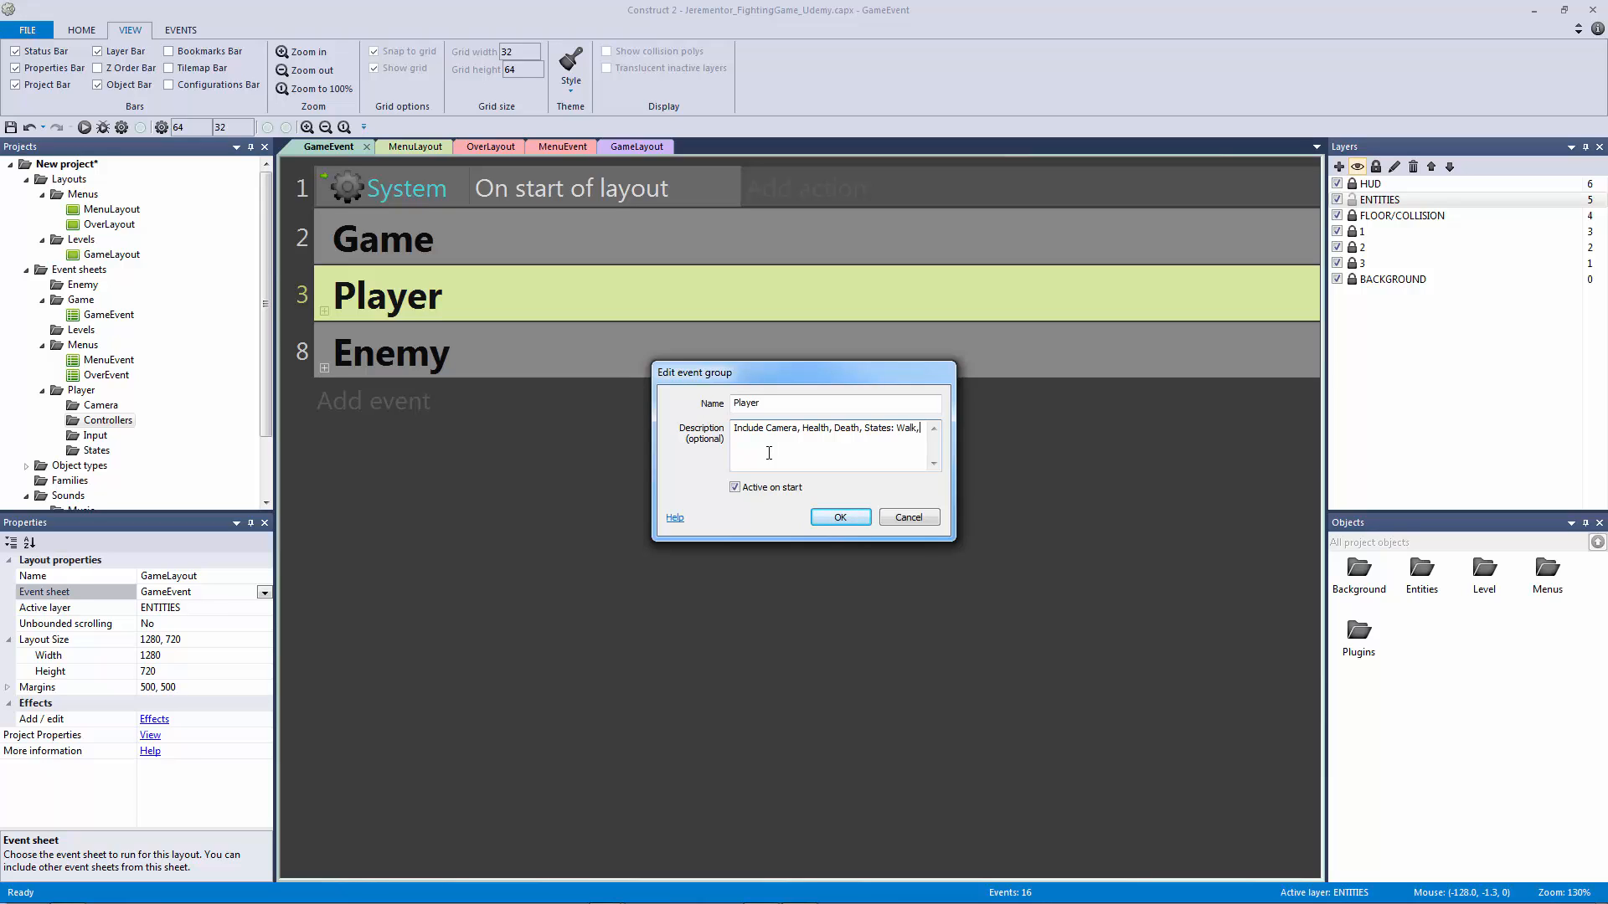
pyautogui.write('Idle, Attack,')
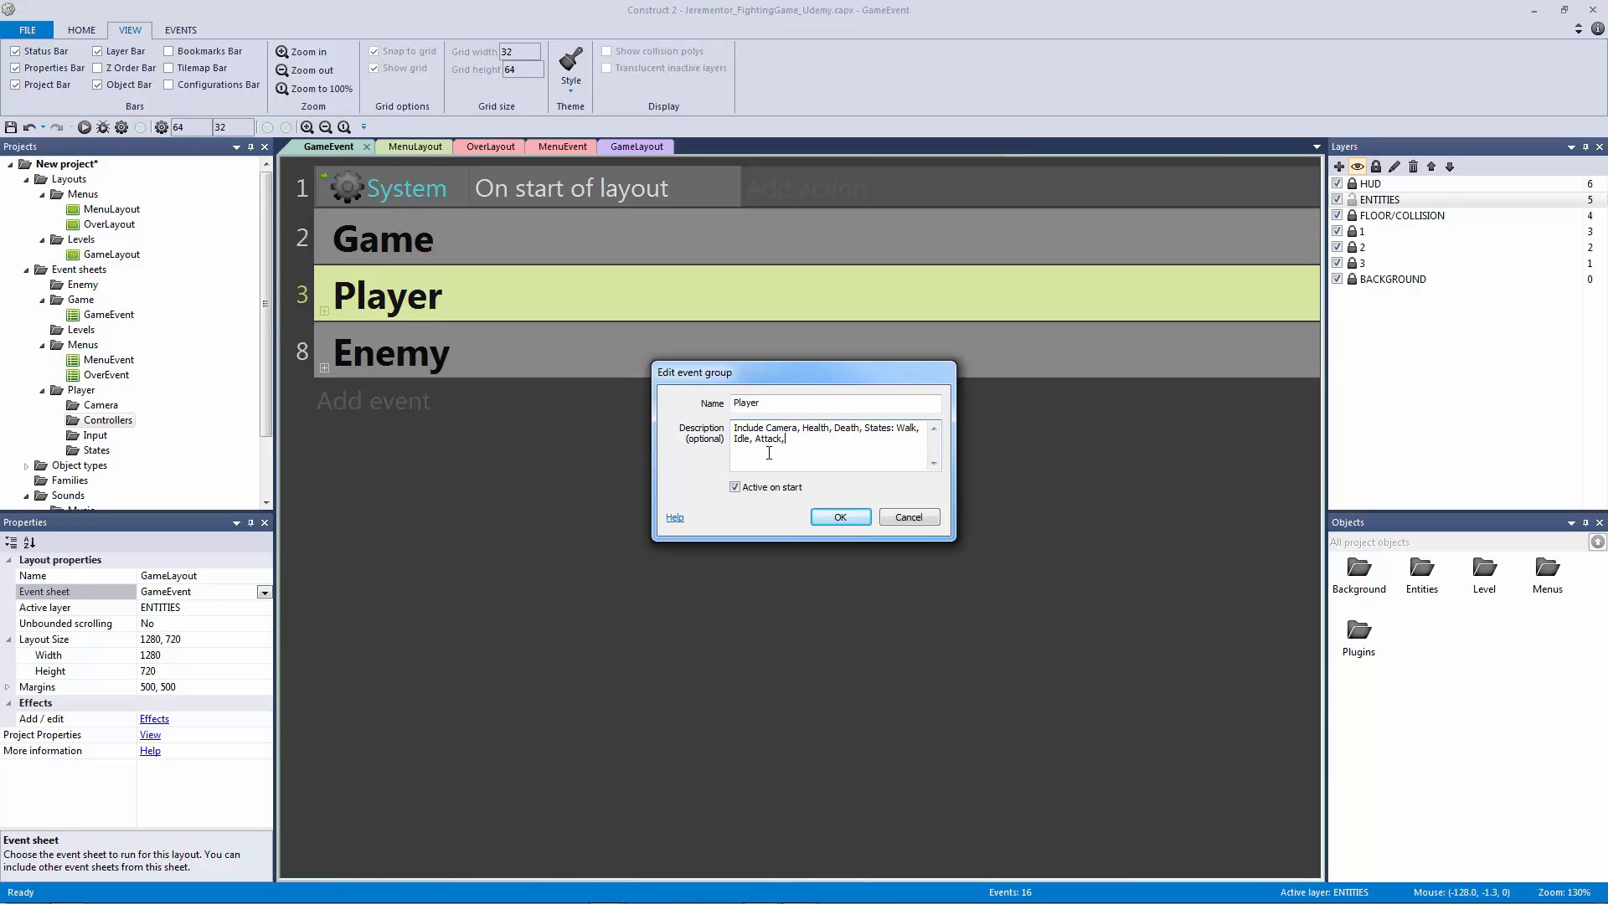
pyautogui.write('Combo 1,')
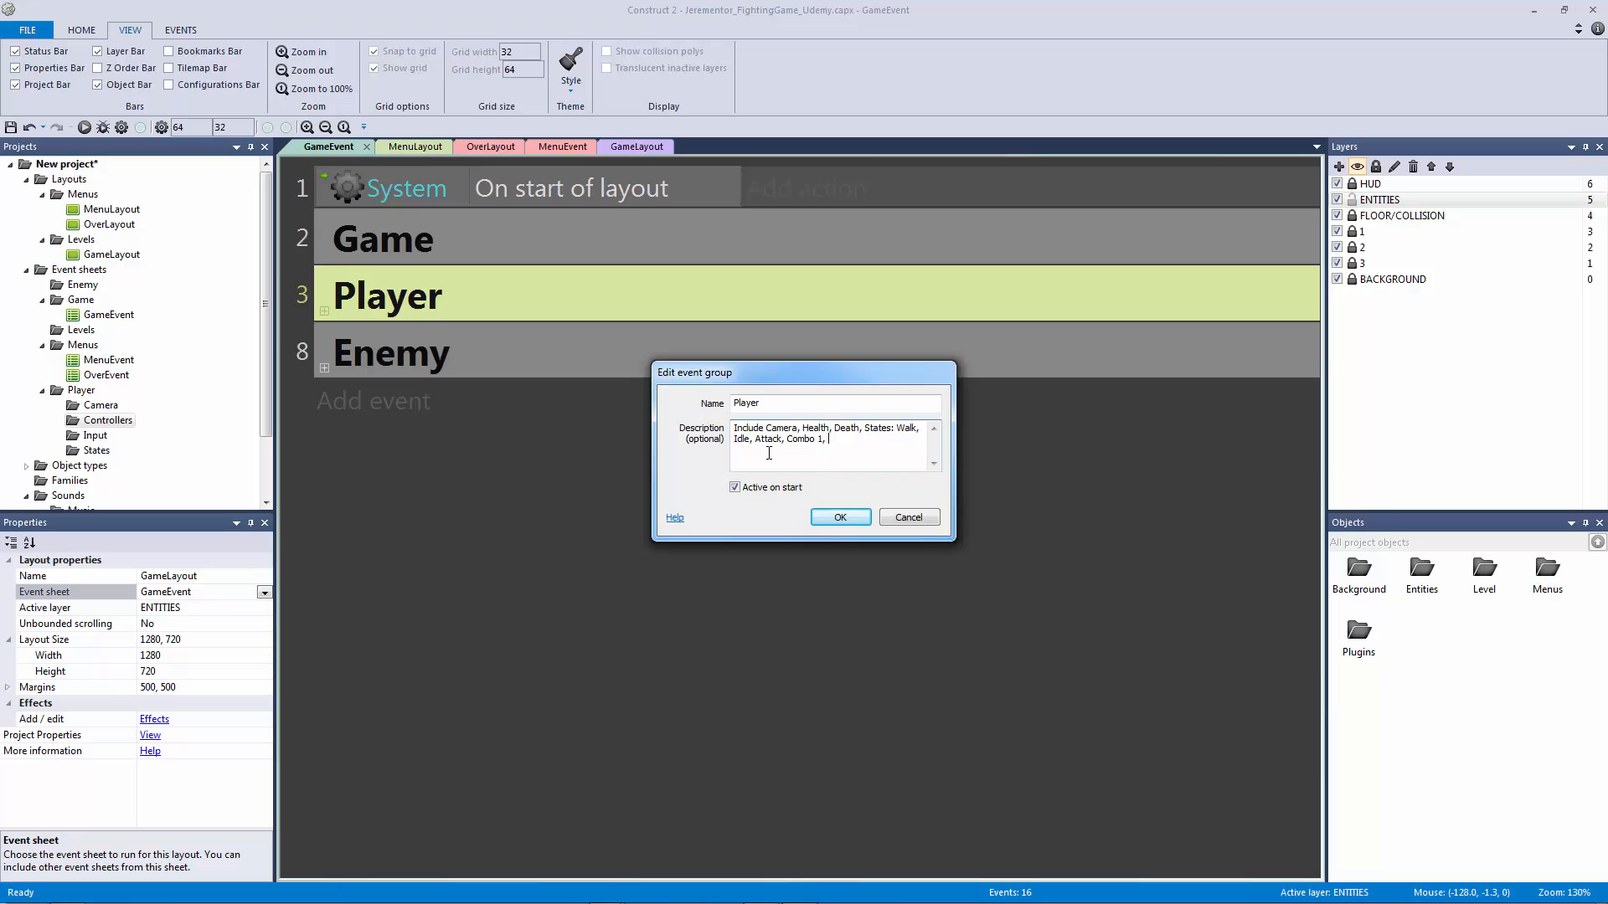
pyautogui.click(839, 518)
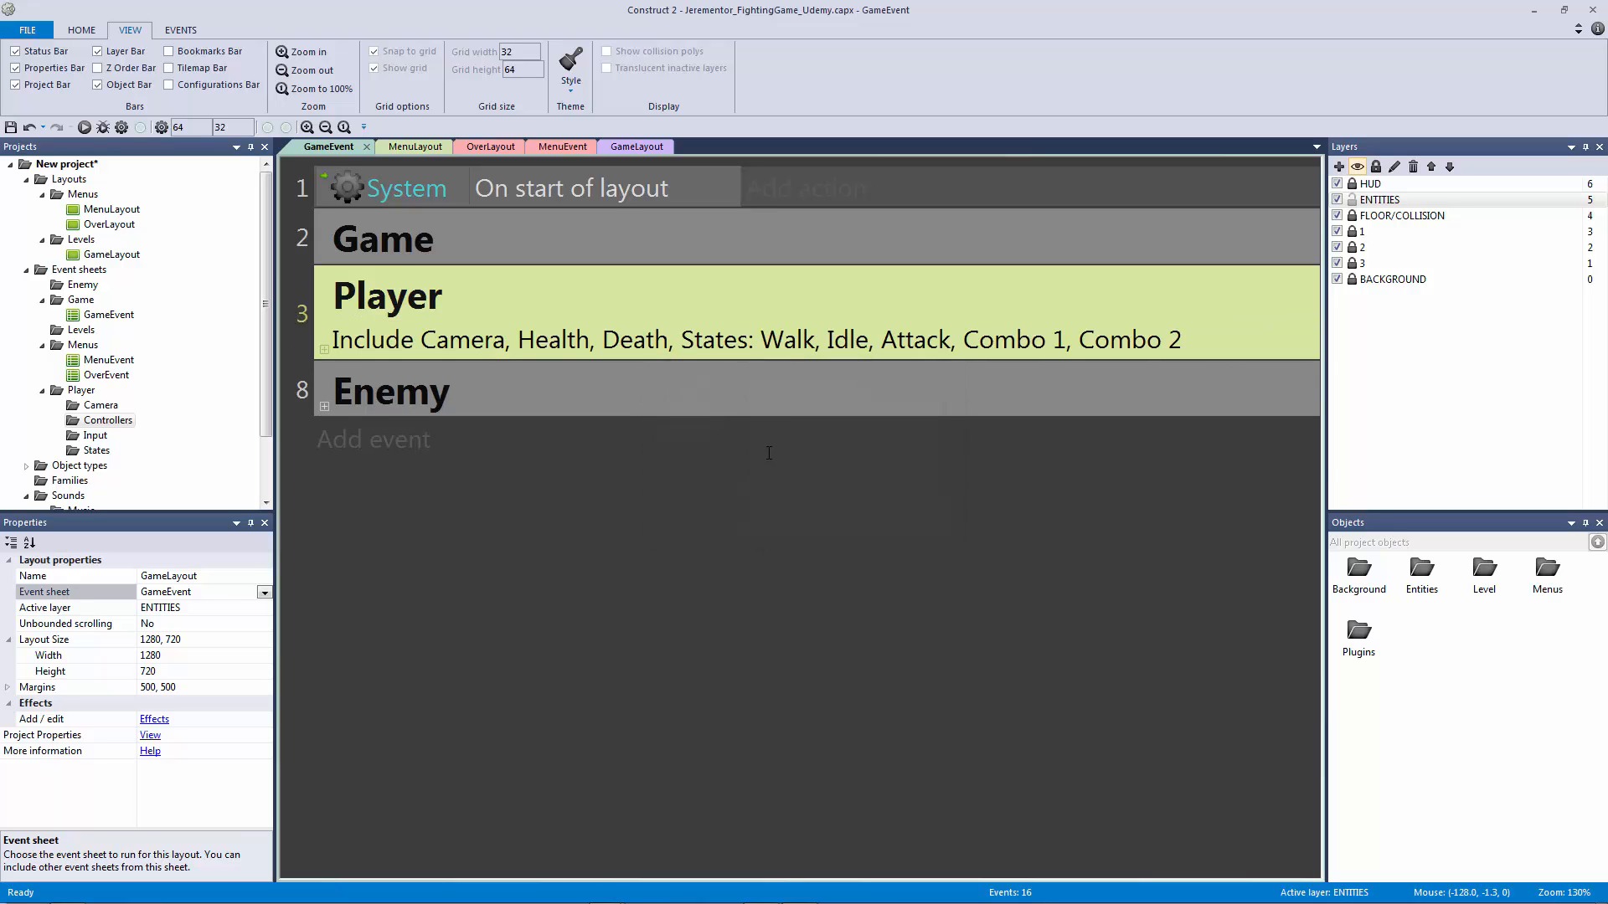
pyautogui.click(391, 390)
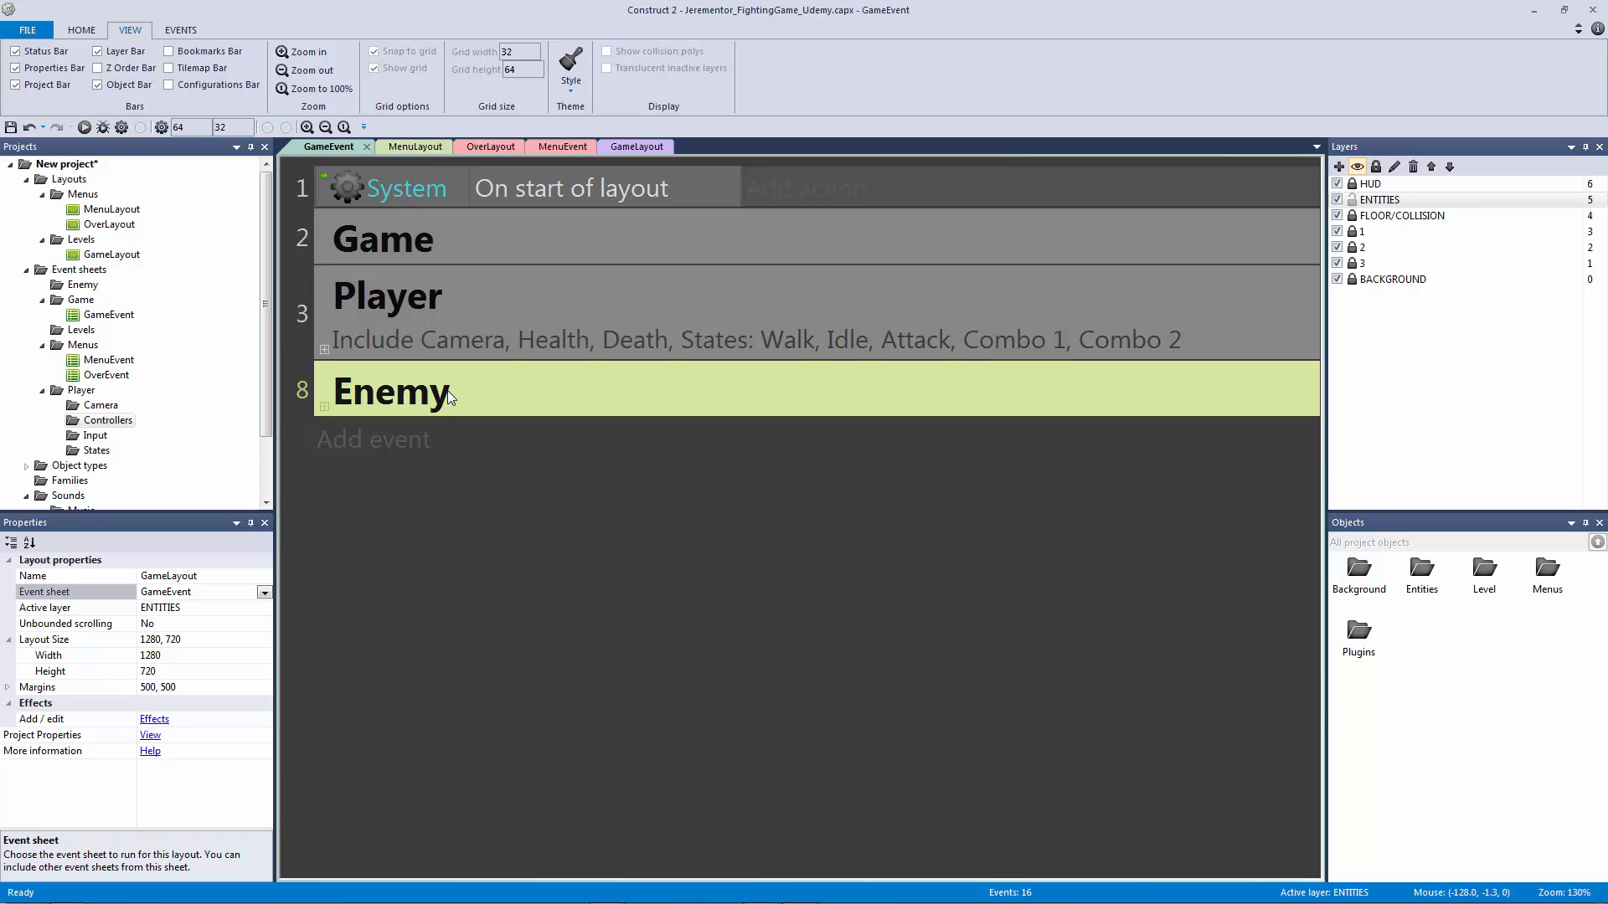
# Step: Describe Enemy as 'Include main Enemy State' and confirm
pyautogui.doubleClick(391, 391)
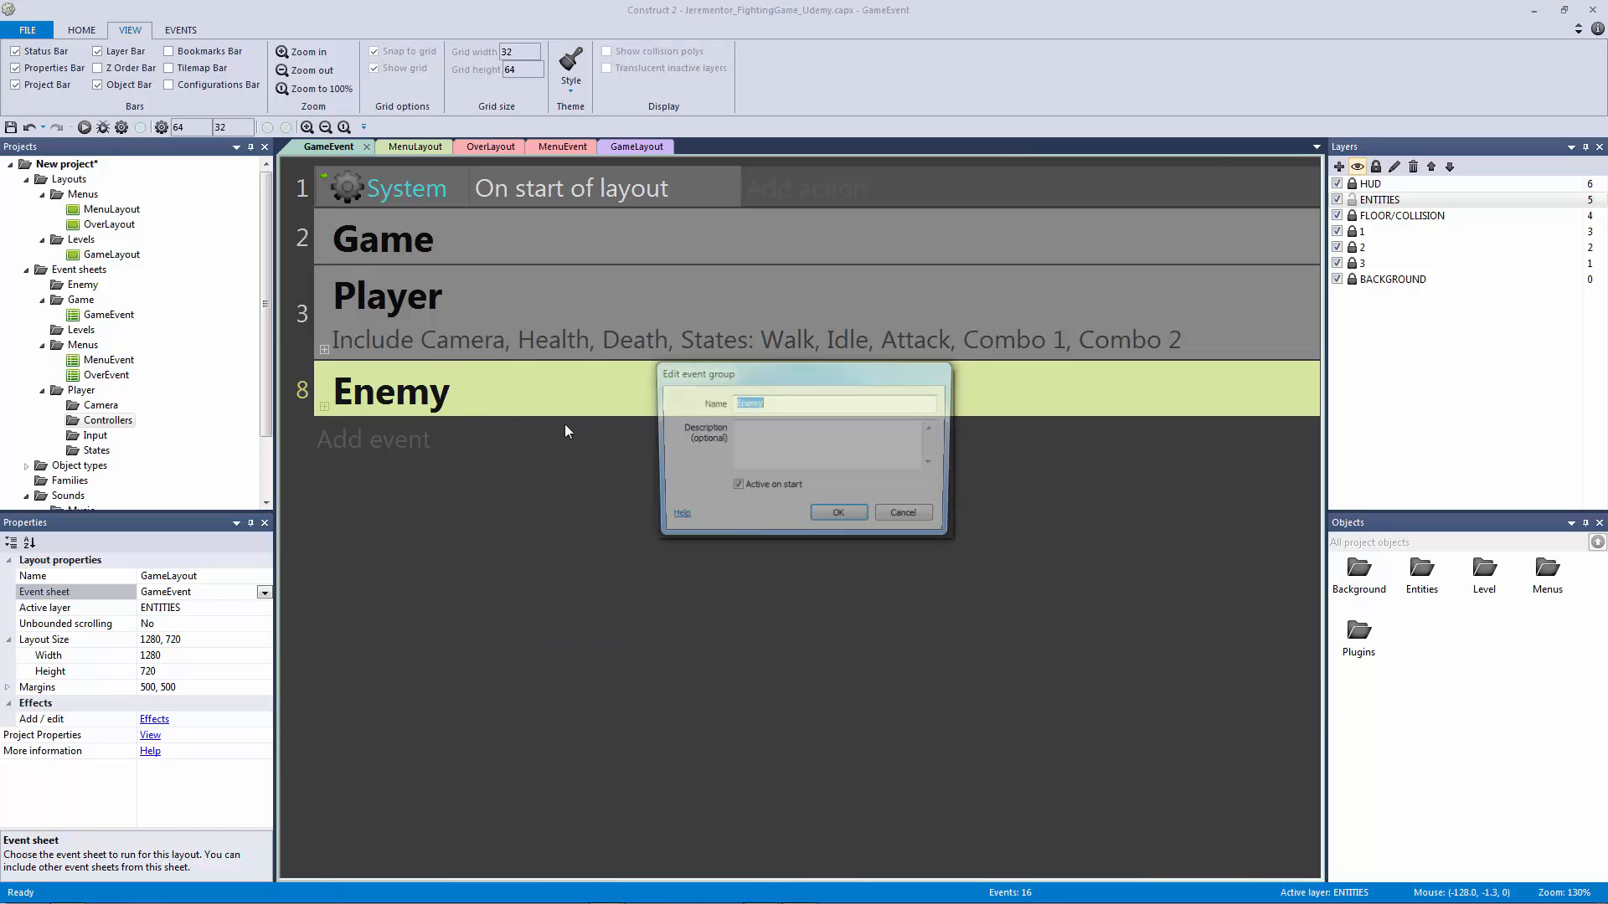
pyautogui.write('Include')
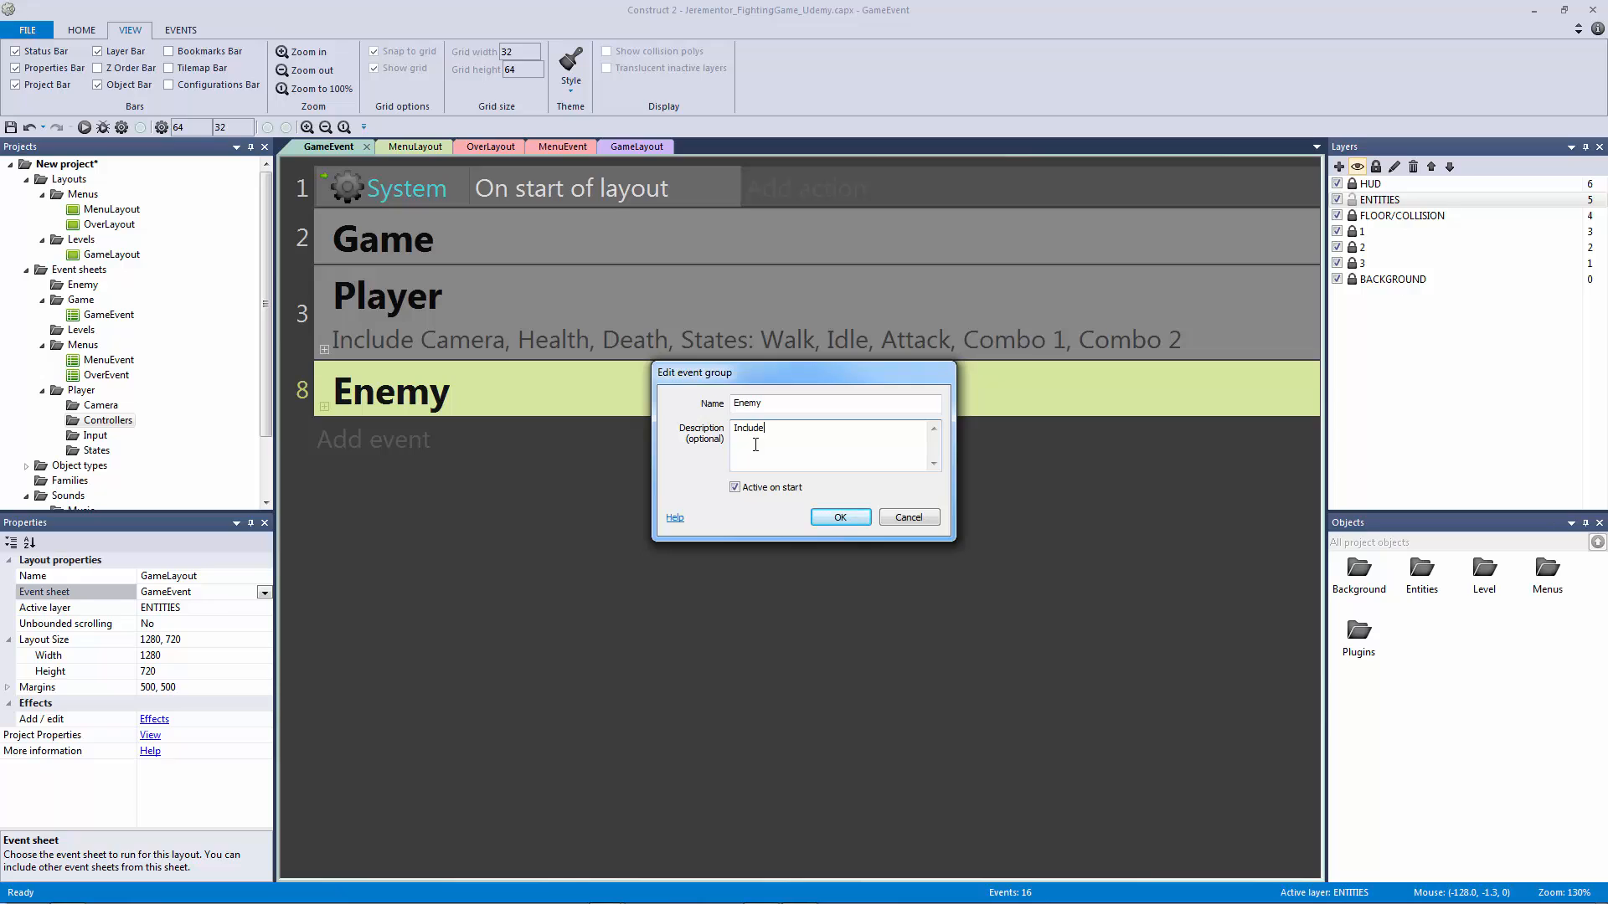
pyautogui.write('main Enemy')
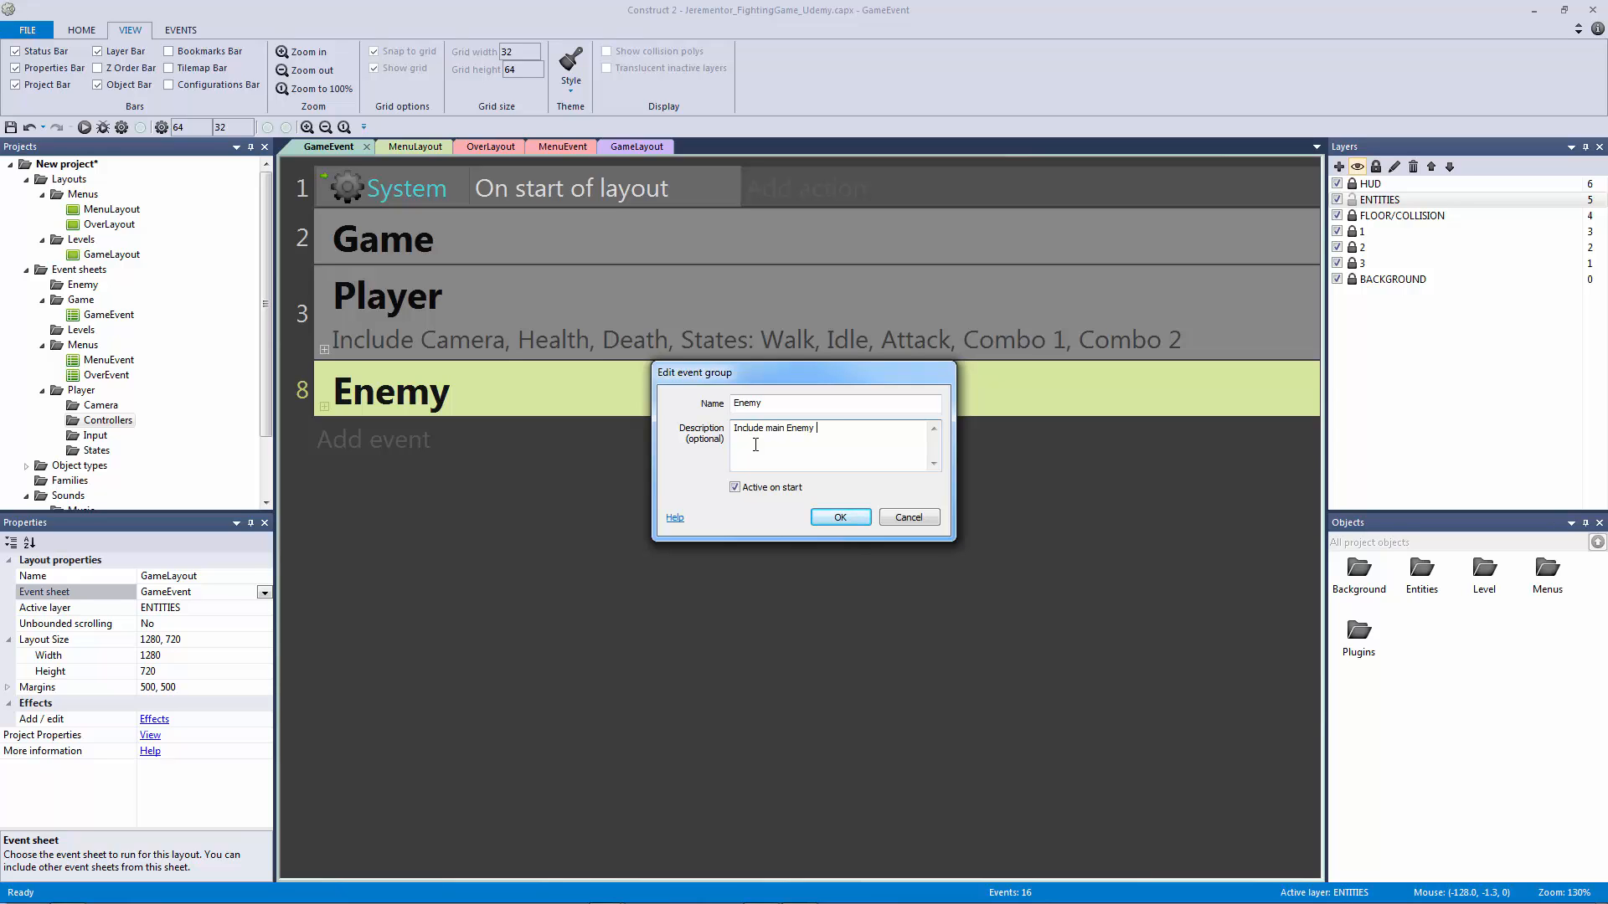
pyautogui.click(839, 517)
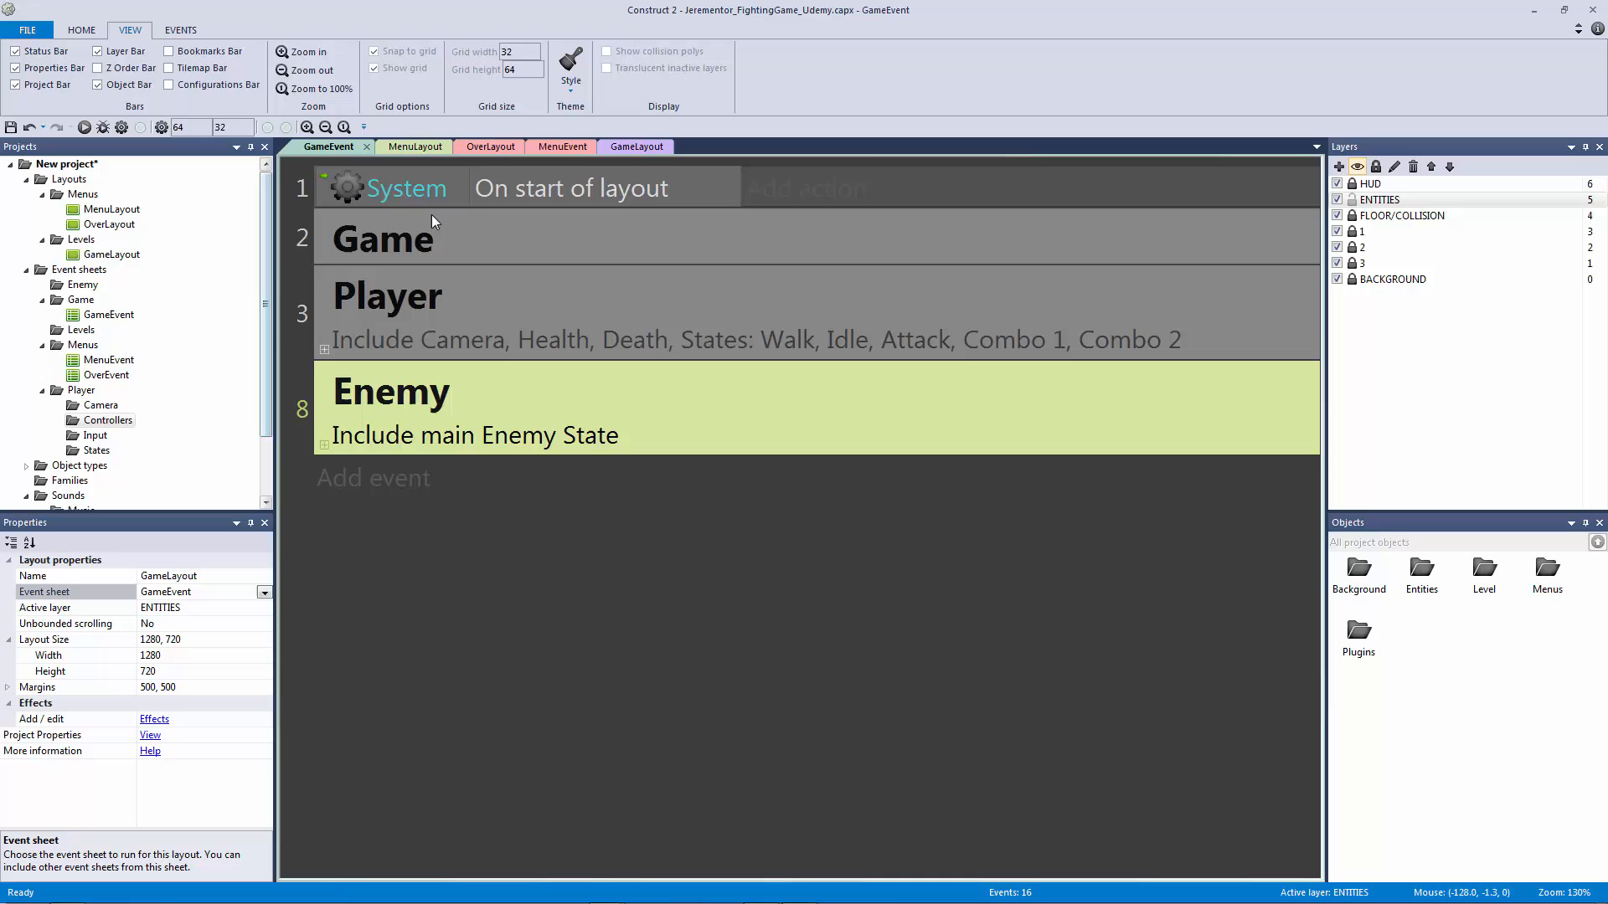
# Step: Set the Game group's description to 'Include Collision, Debug' and confirm it
pyautogui.doubleClick(382, 237)
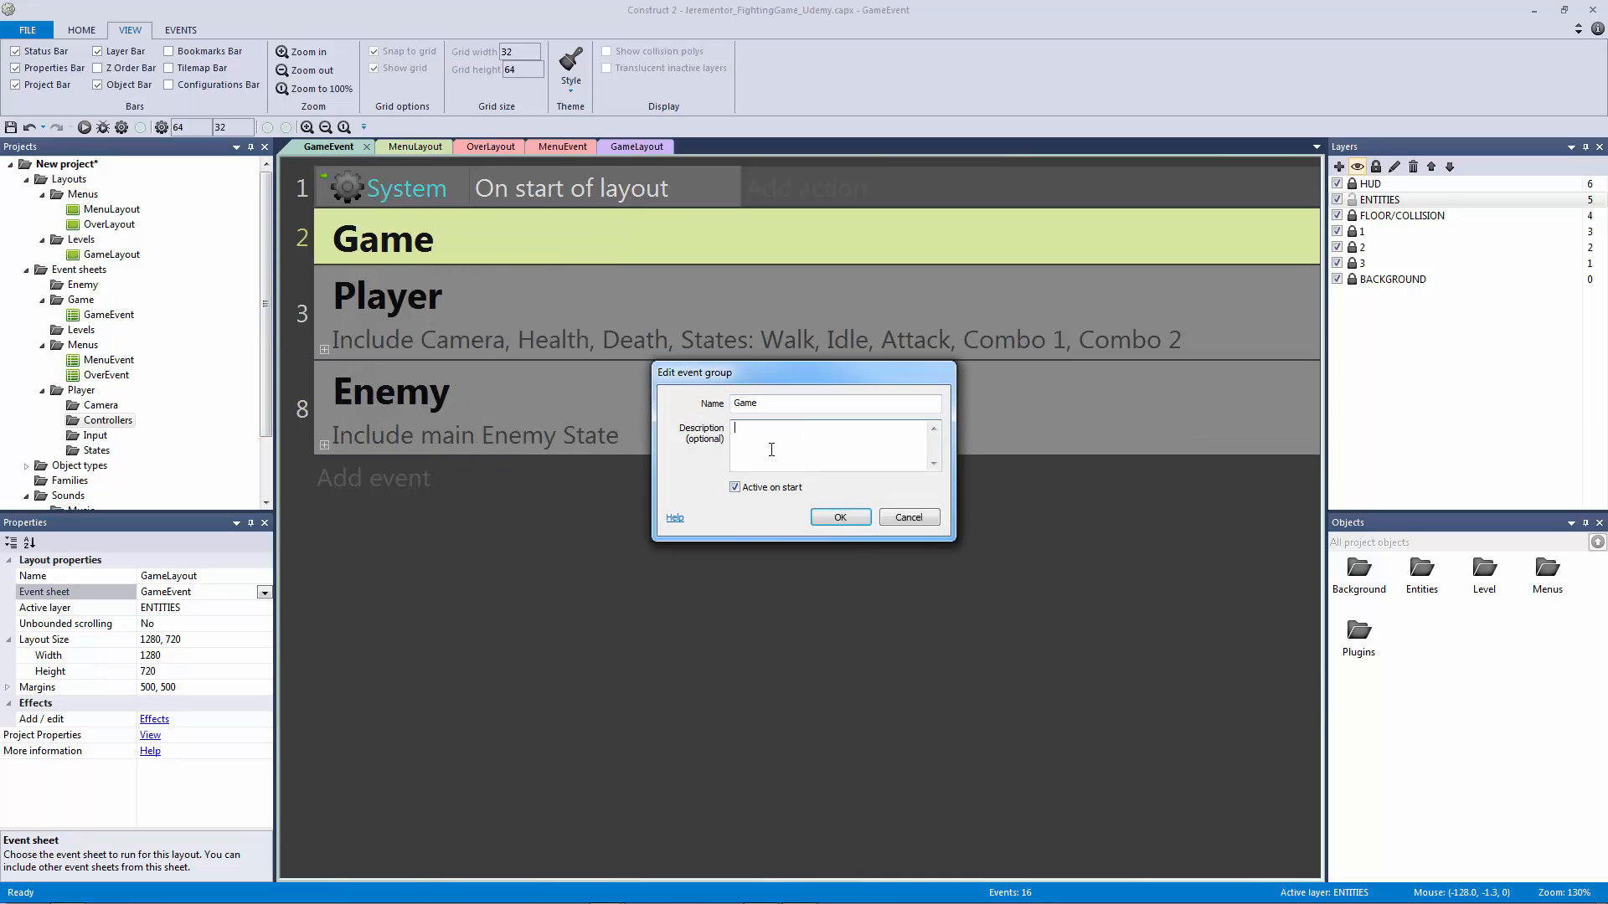
pyautogui.write('Include Col')
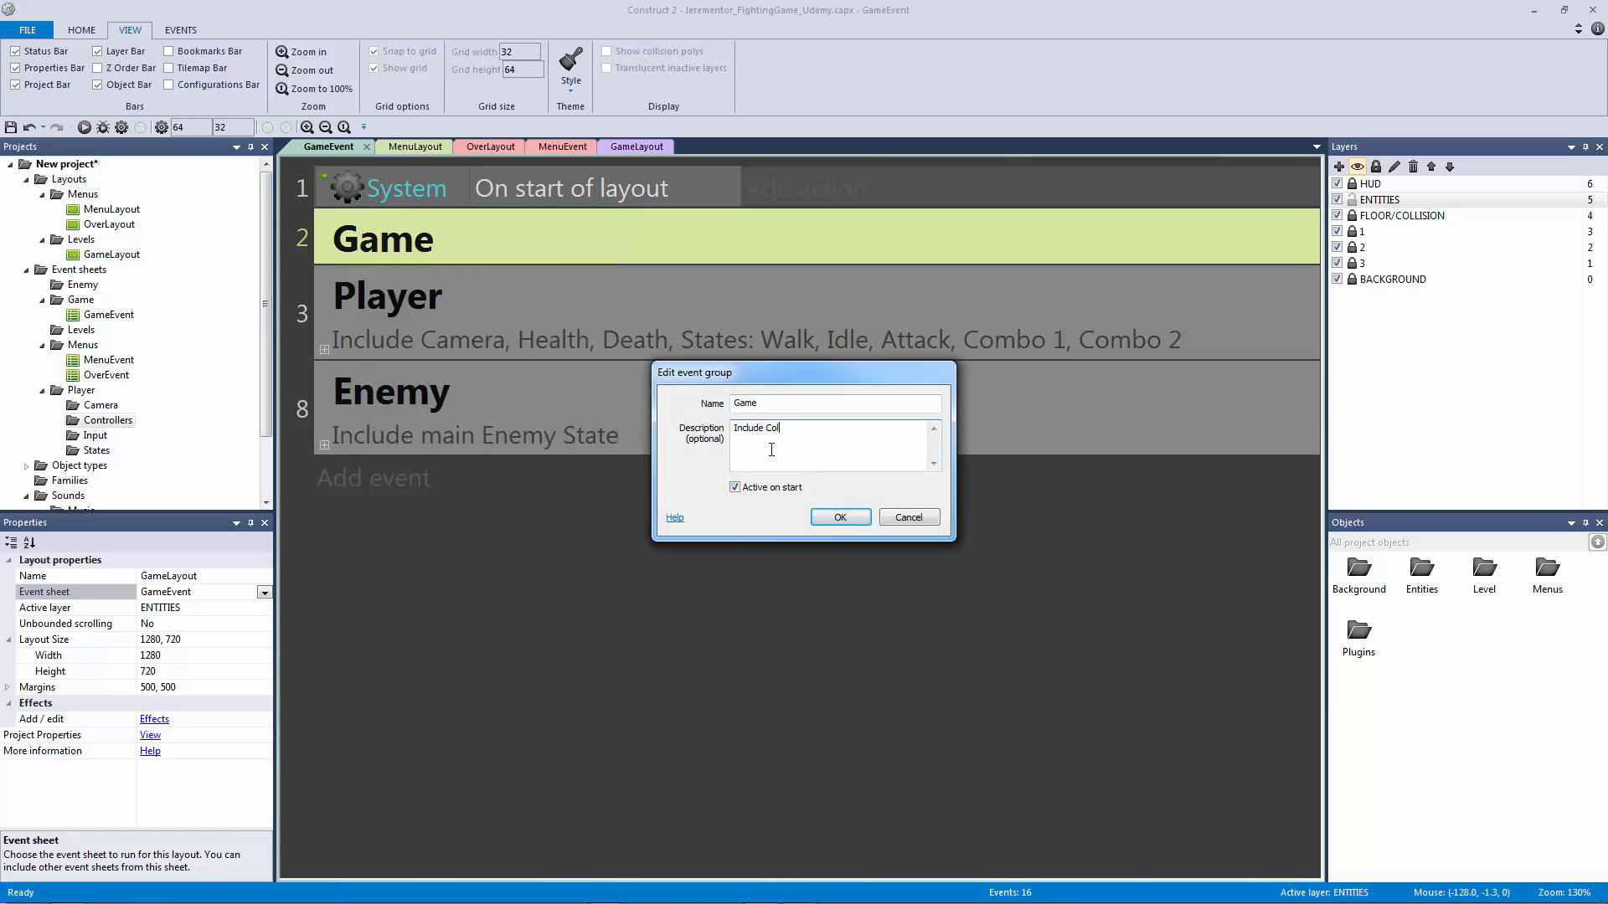
pyautogui.write('lision, Debu')
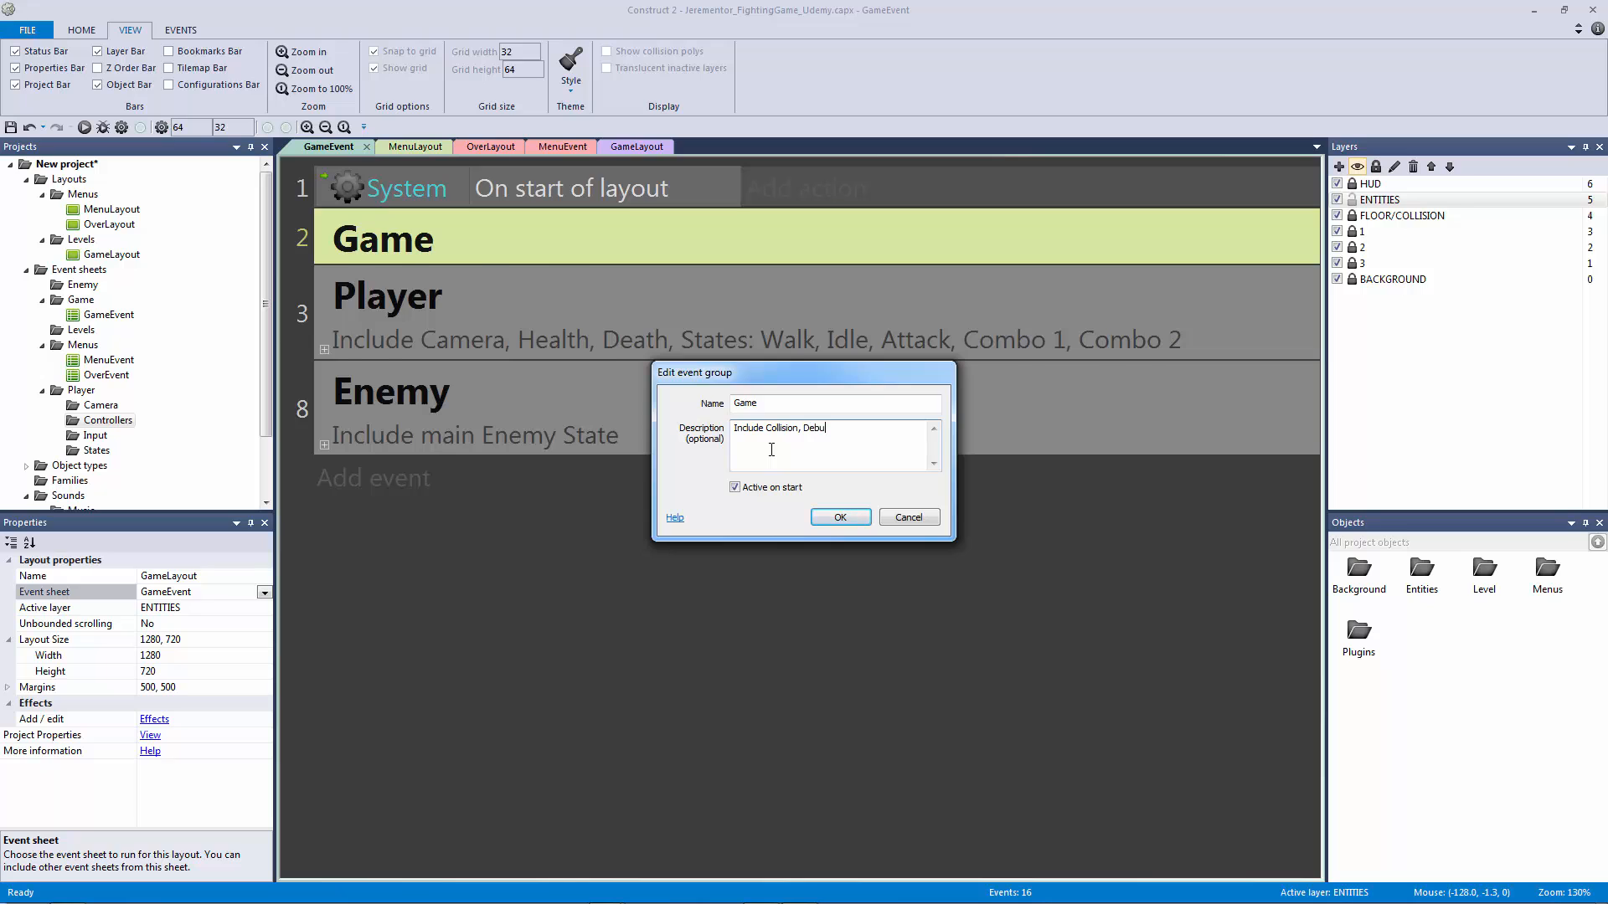
pyautogui.click(839, 516)
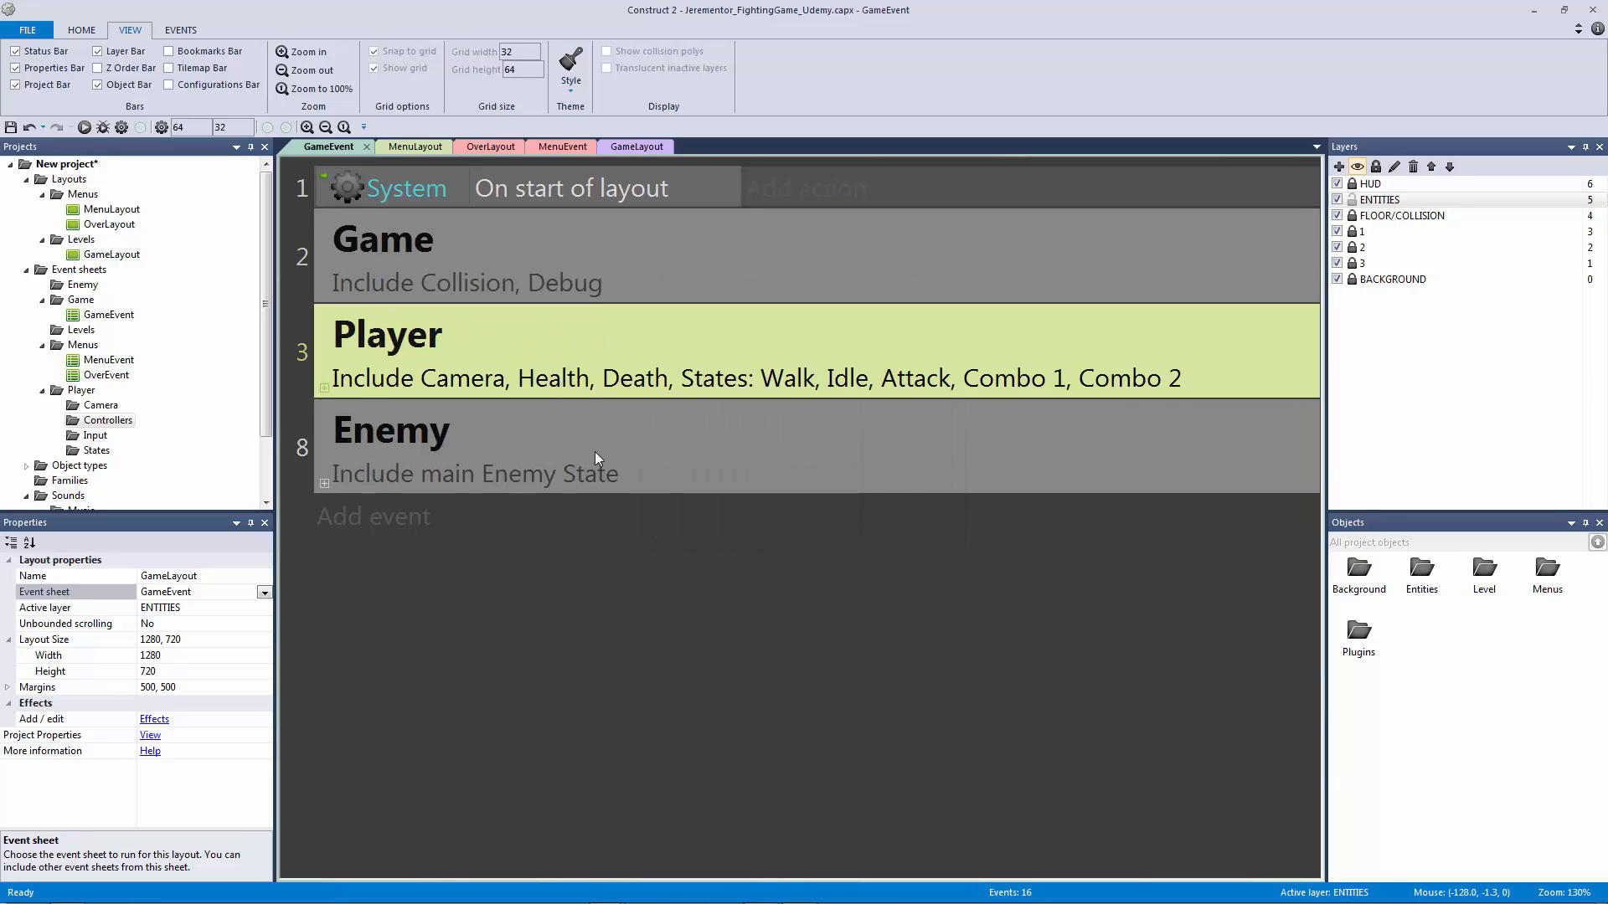
pyautogui.click(657, 653)
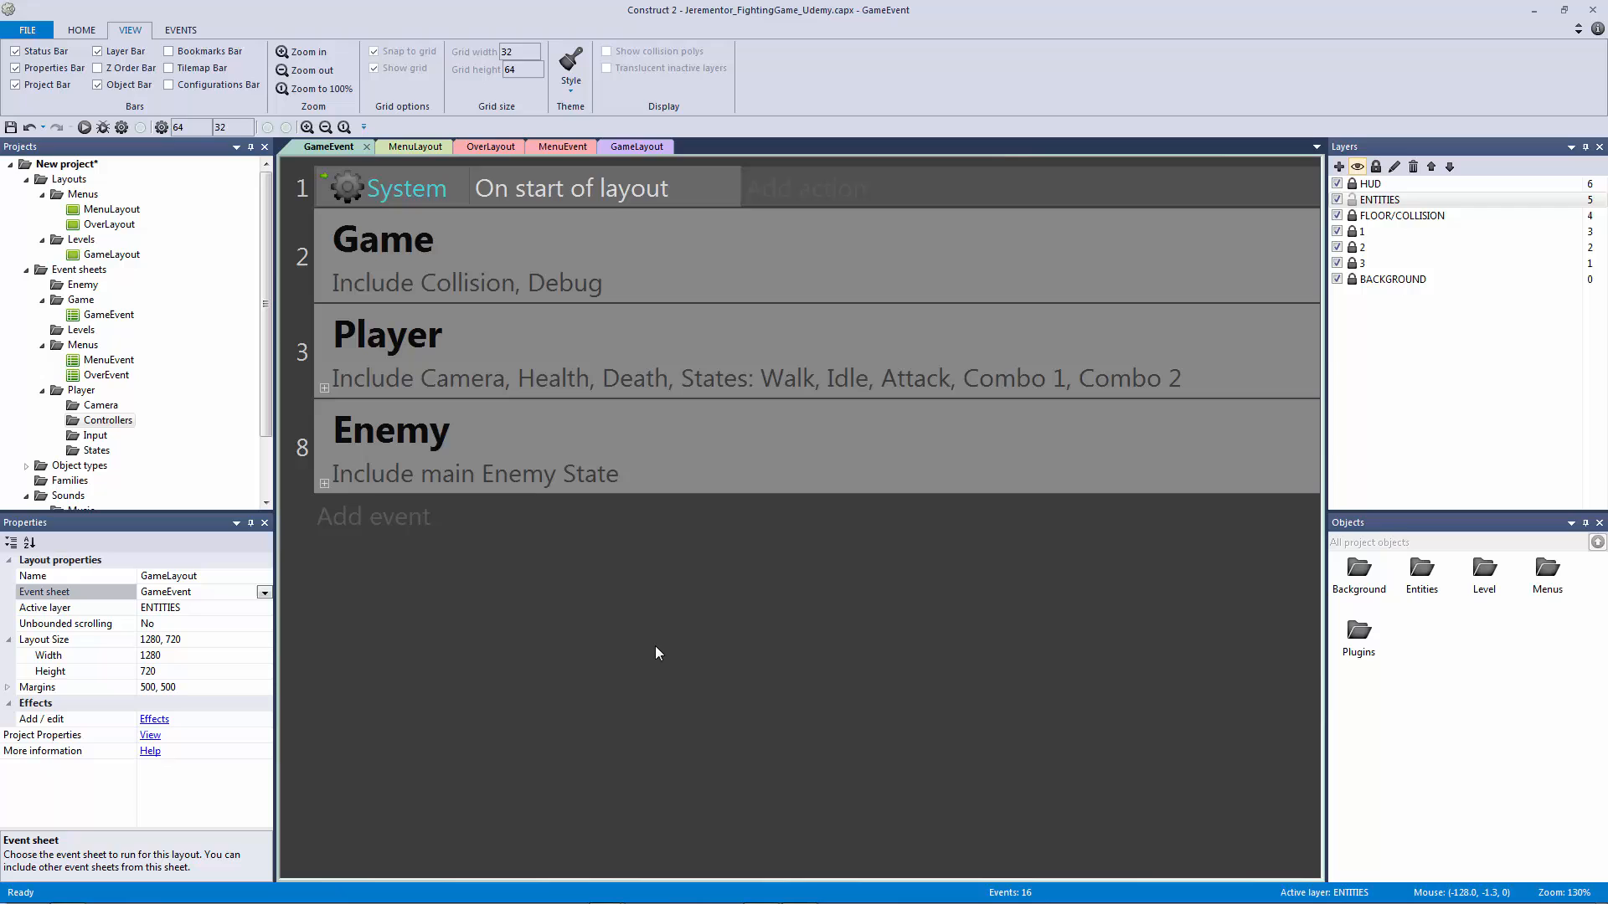
pyautogui.click(325, 387)
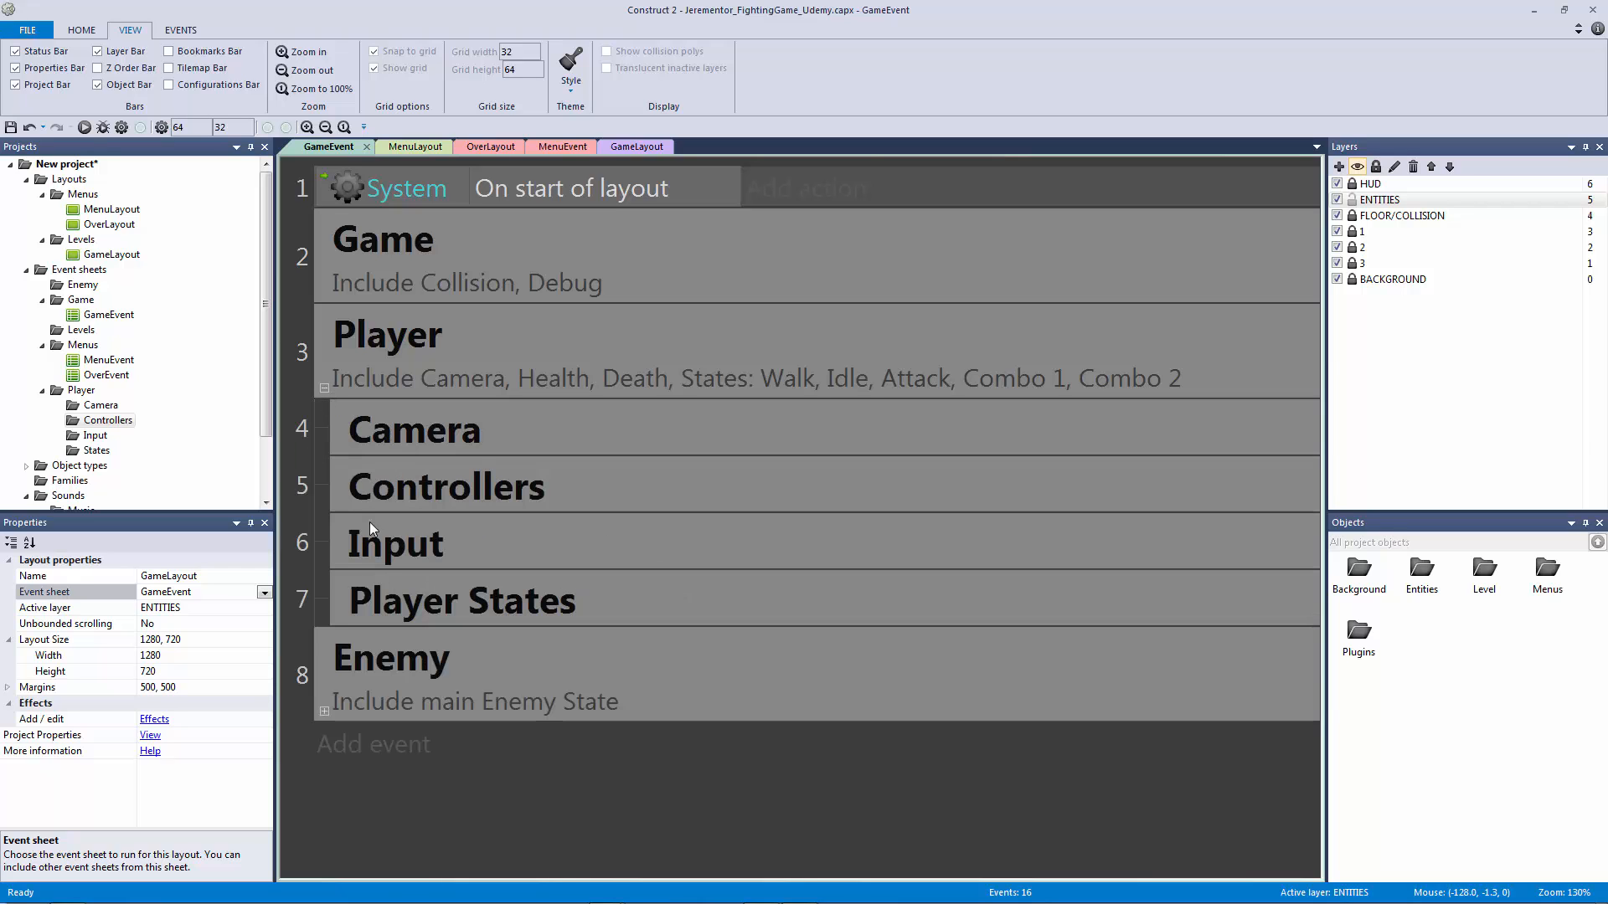
pyautogui.click(323, 387)
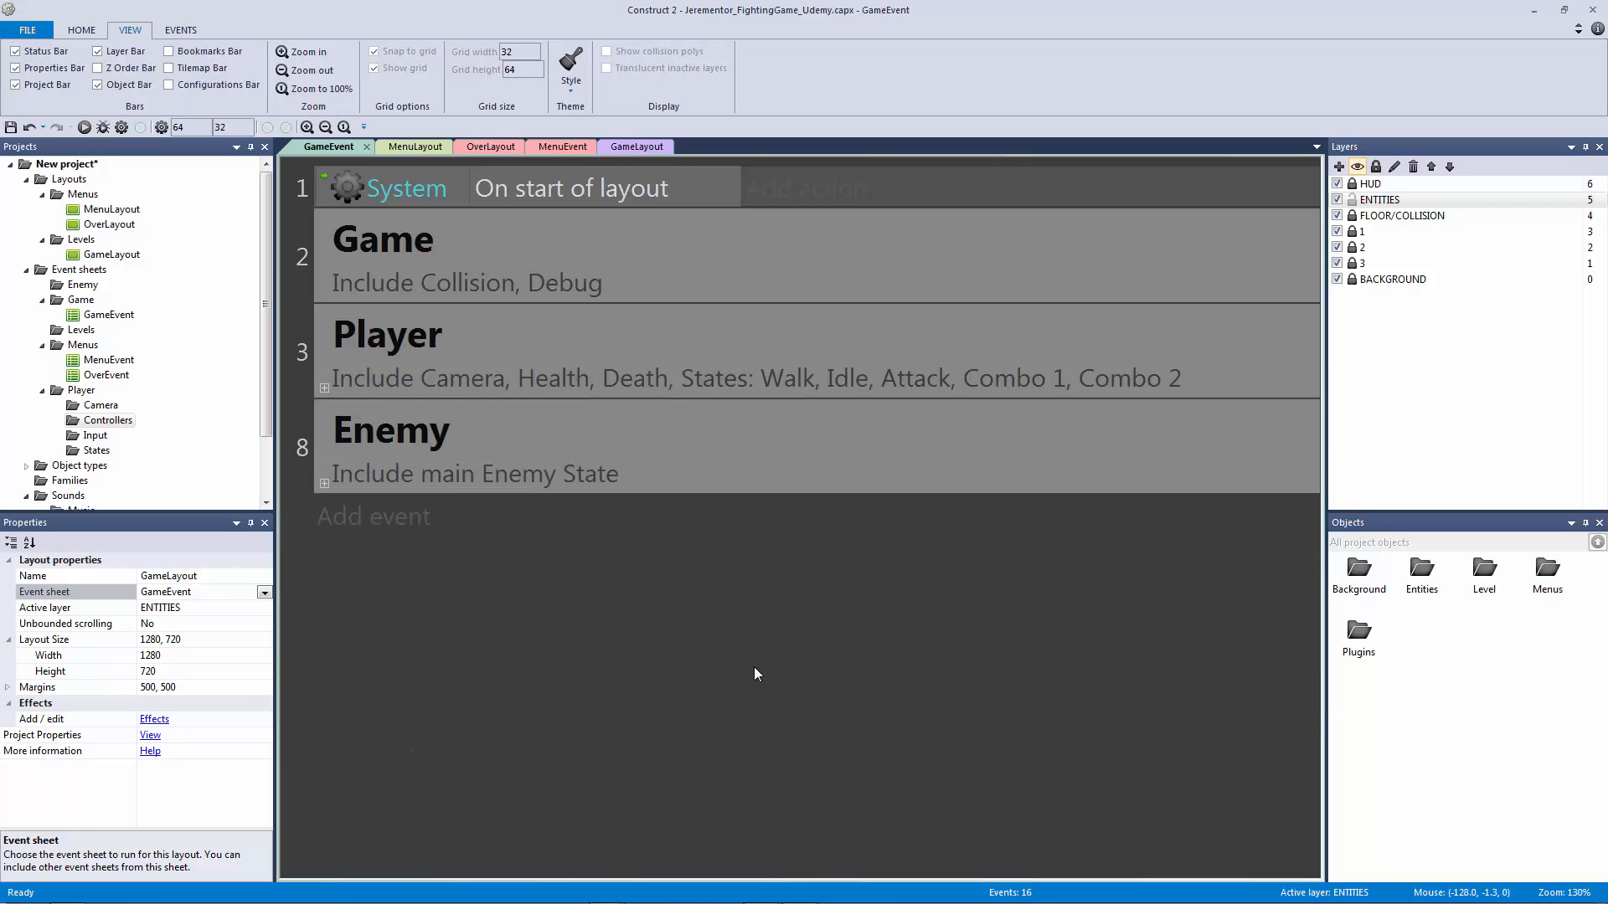